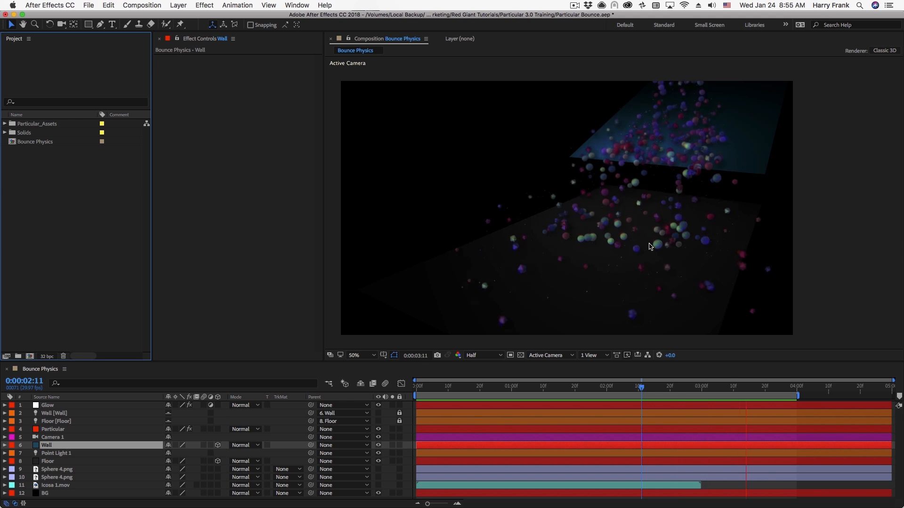
# - Create the Bounce Physics 2 composition and copy camera, light, wall and floor layers into it
pyautogui.click(446, 386)
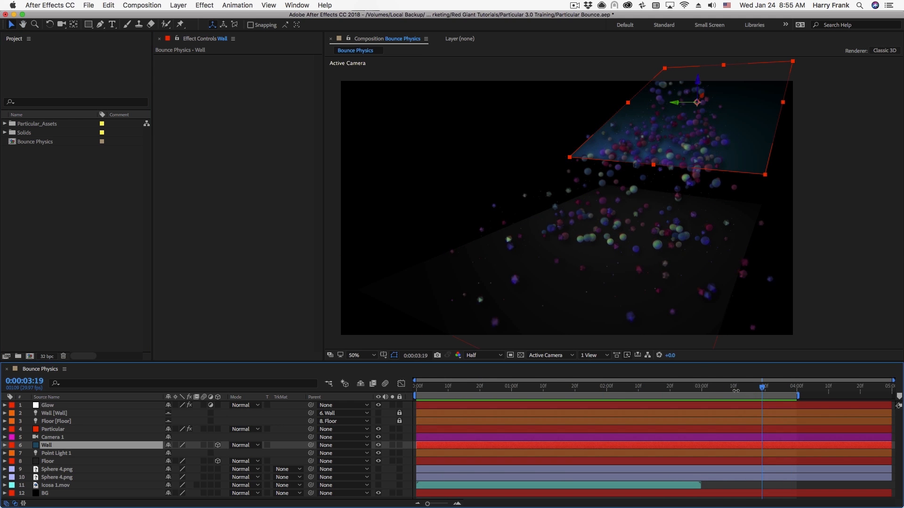
pyautogui.moveTo(779, 140)
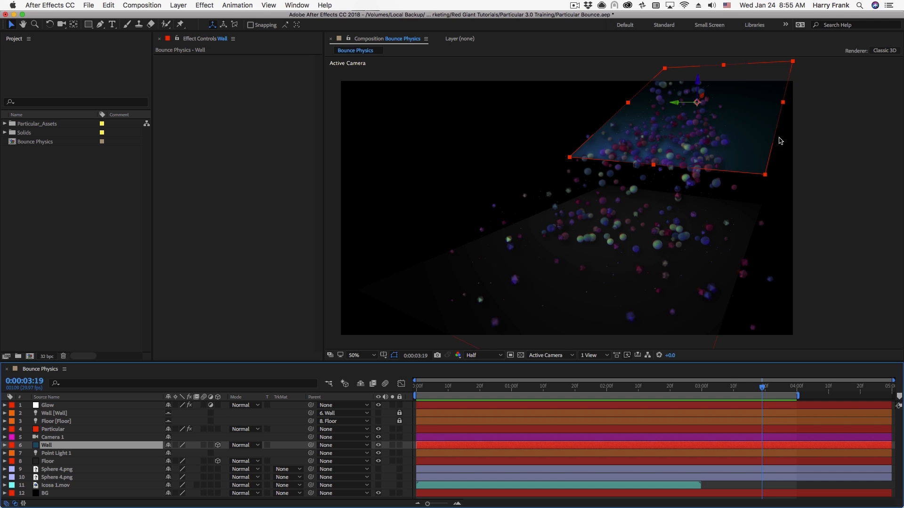
pyautogui.moveTo(468, 390)
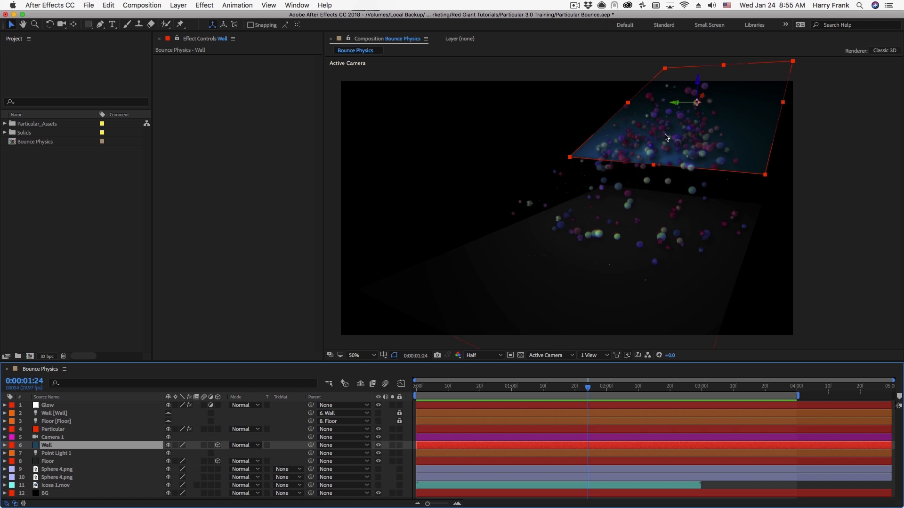
pyautogui.moveTo(735, 149)
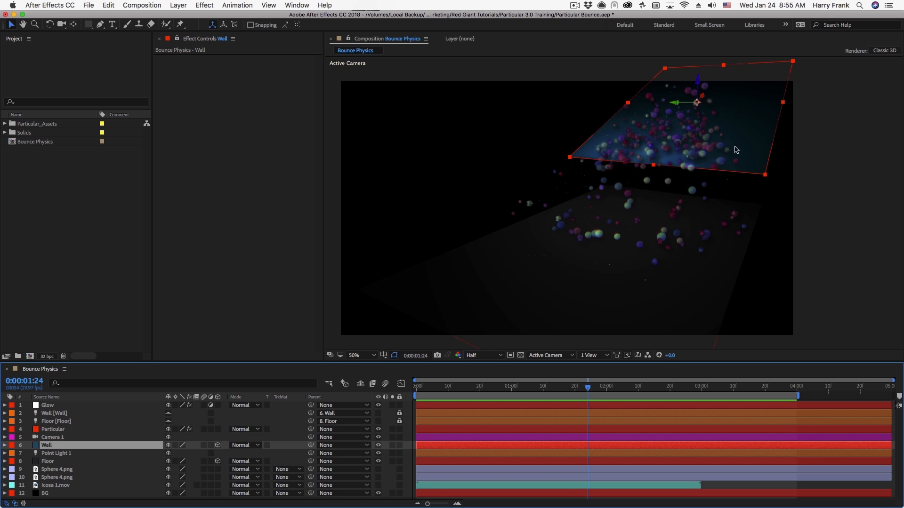
pyautogui.moveTo(495, 390)
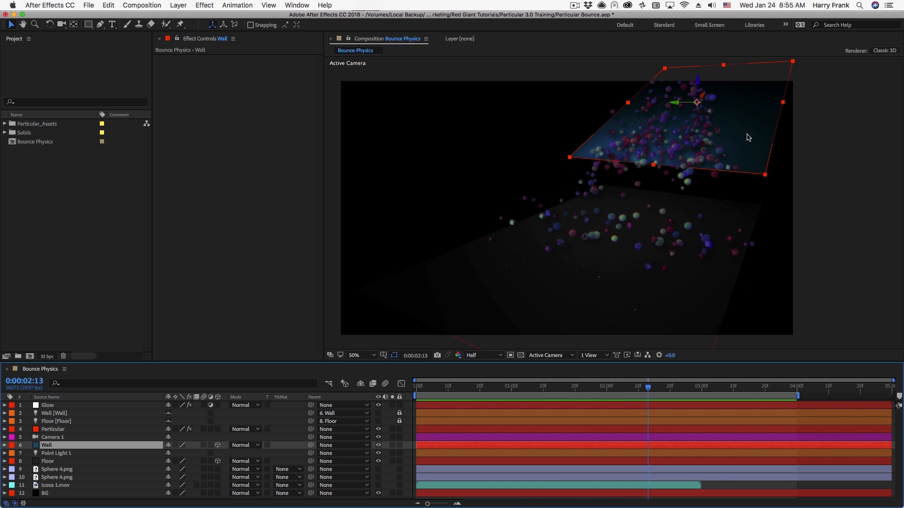
pyautogui.moveTo(660, 387)
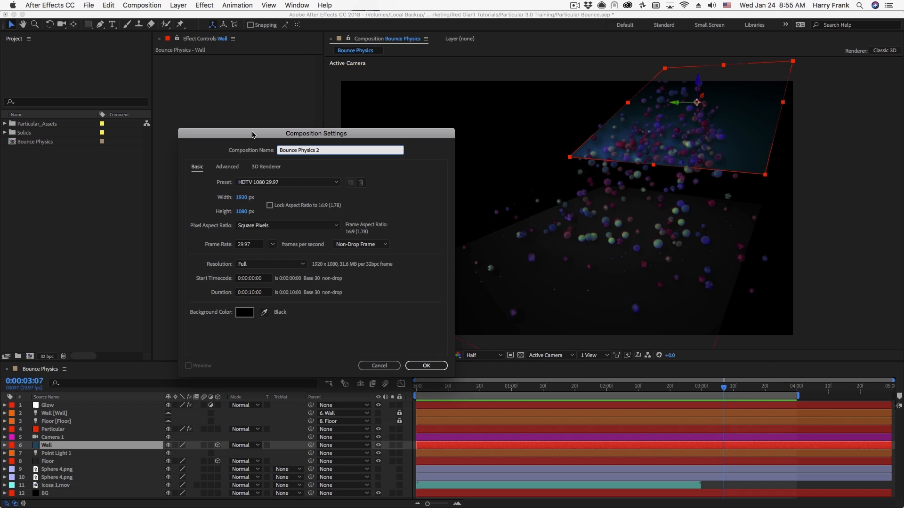
pyautogui.click(426, 366)
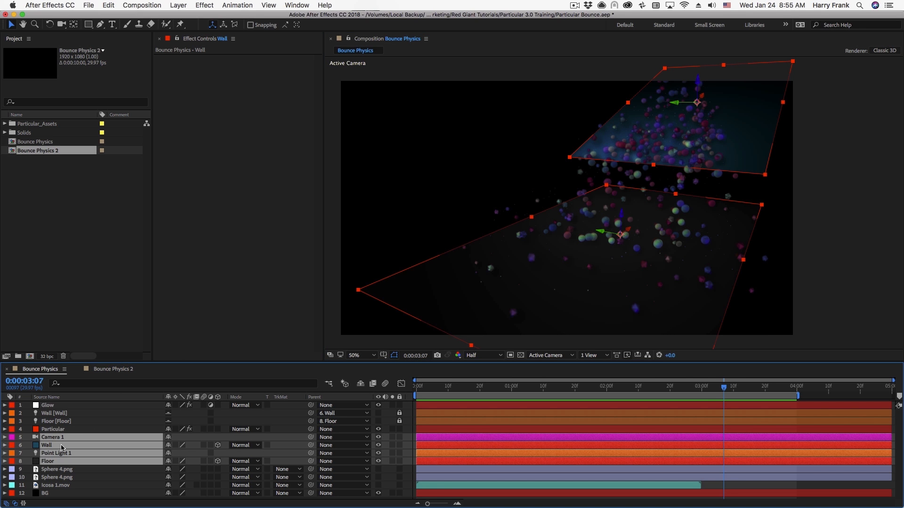
pyautogui.click(114, 369)
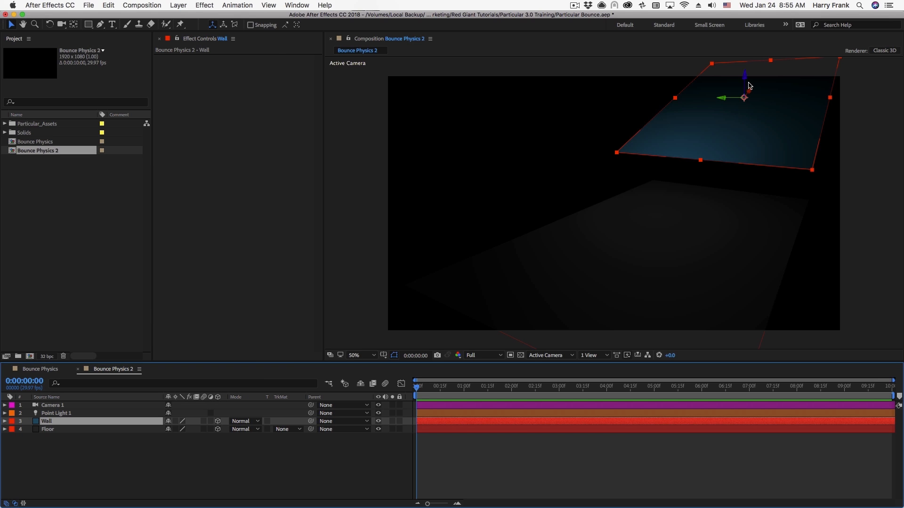
pyautogui.moveTo(759, 107)
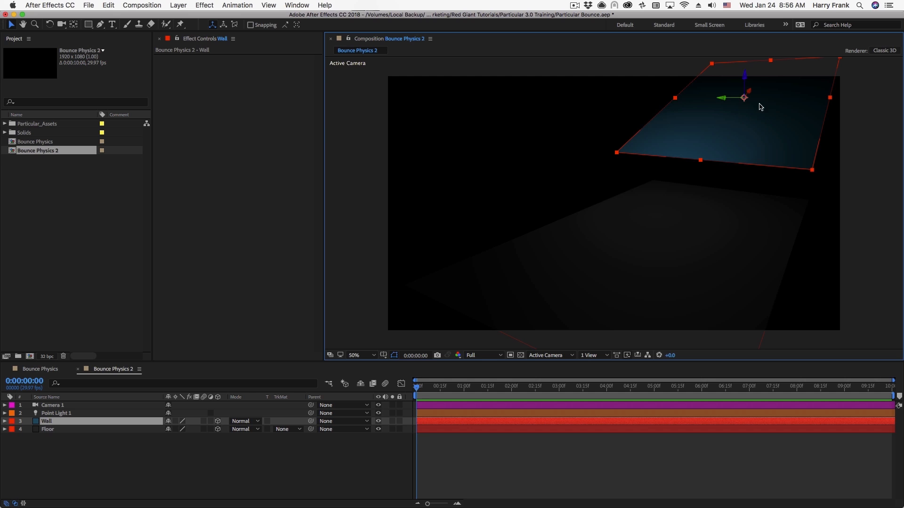
pyautogui.click(48, 429)
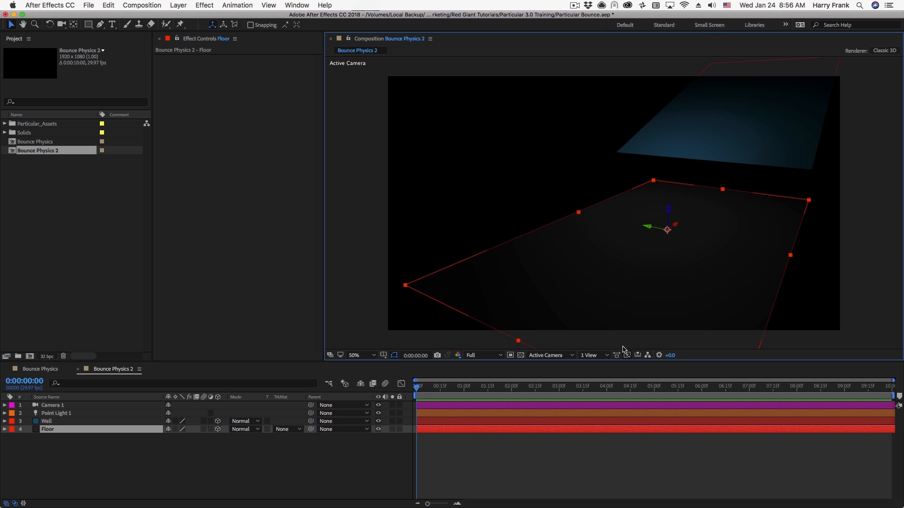
pyautogui.moveTo(532, 296)
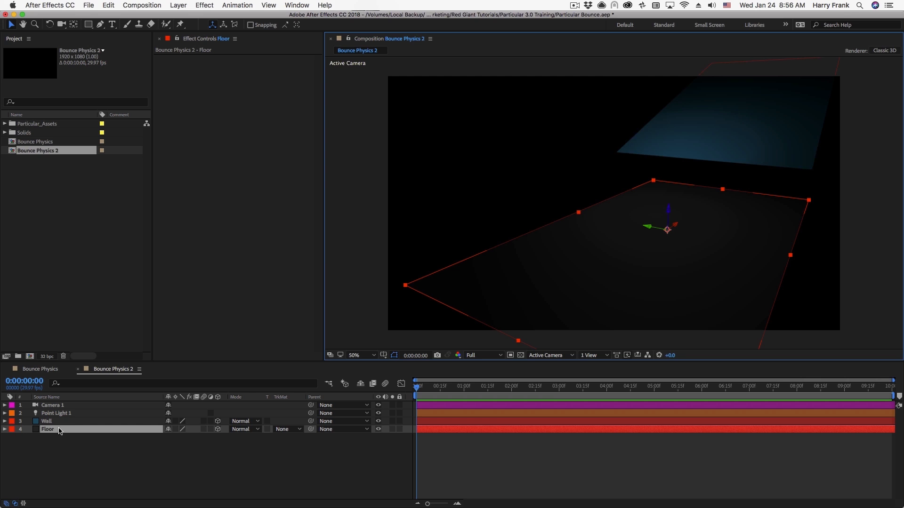
pyautogui.moveTo(22, 450)
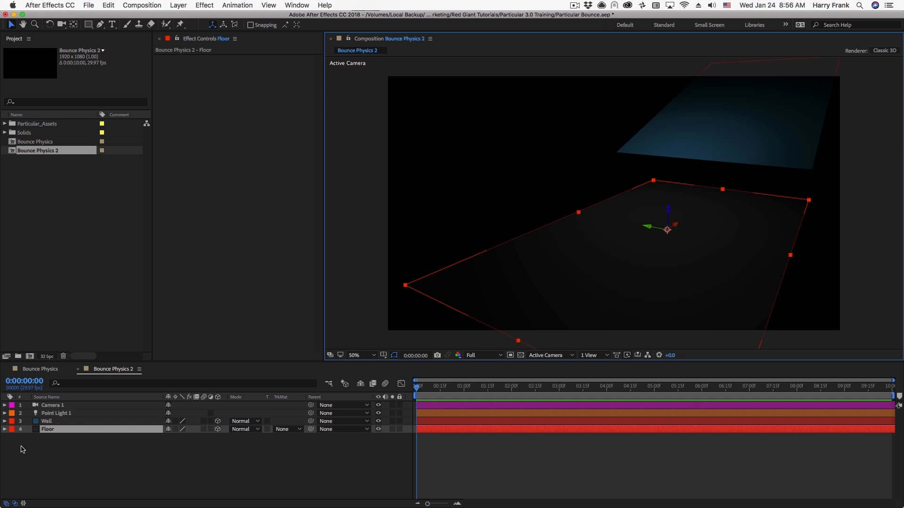
# - Check the wall and point light layers in the new comp and begin a new solid layer
pyautogui.click(46, 421)
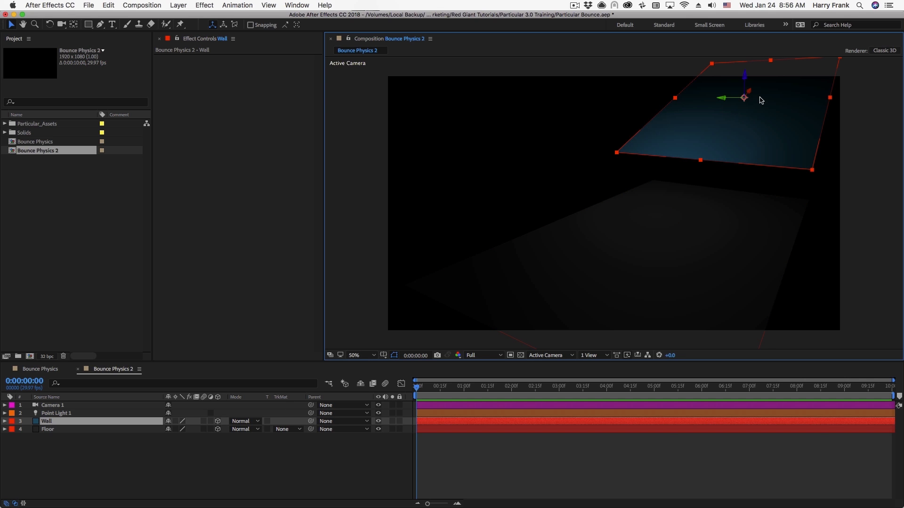
pyautogui.moveTo(68, 418)
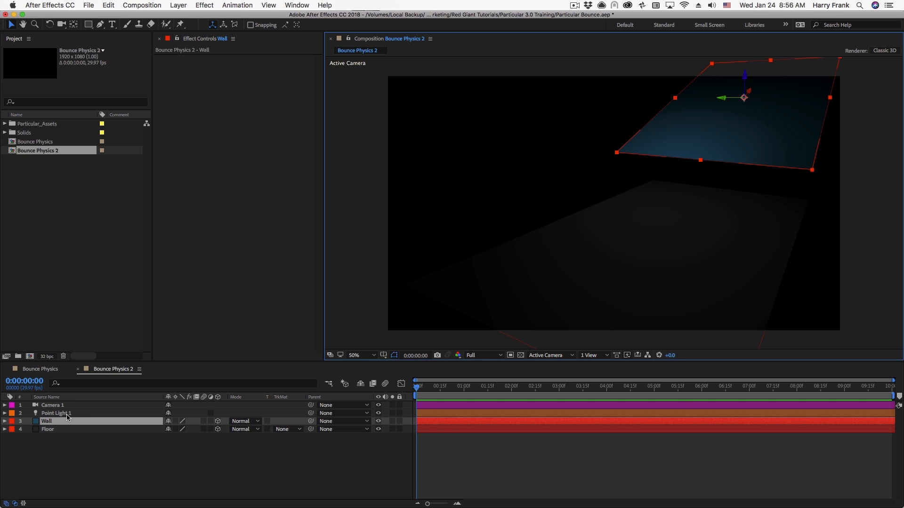
pyautogui.click(56, 414)
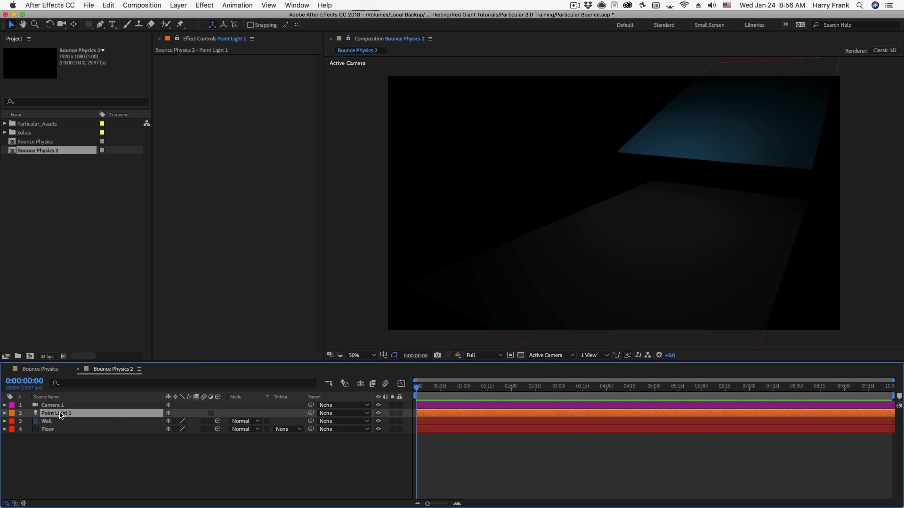
pyautogui.click(364, 355)
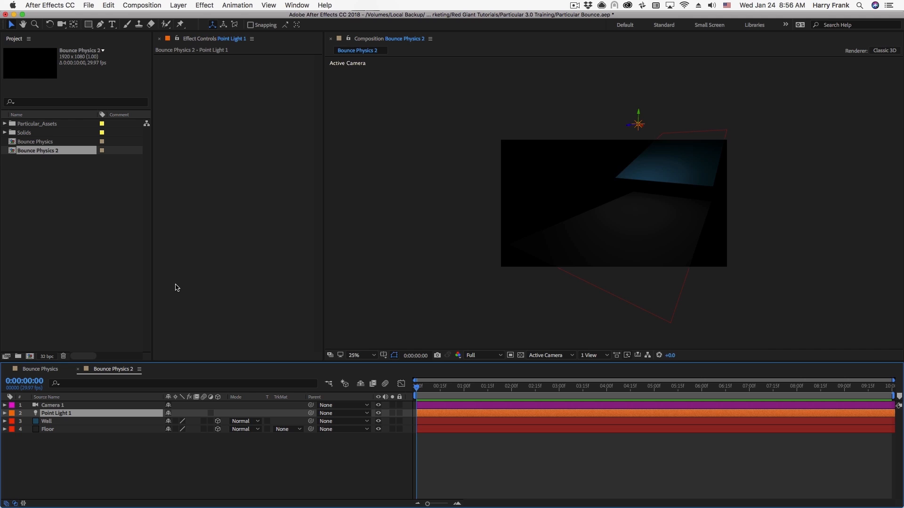
pyautogui.click(52, 405)
pyautogui.write('Partic')
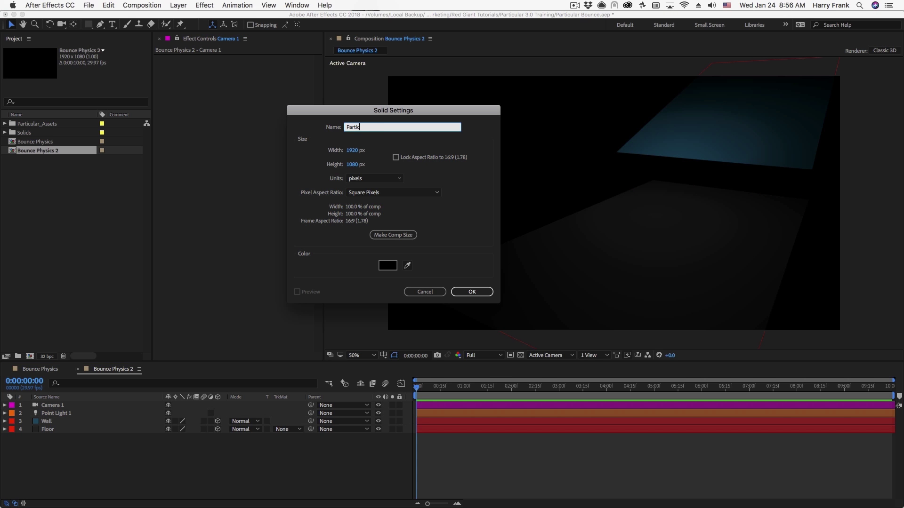
# - Add the Particular solid with Trapcode Particular applied and its physics model set to Bounce
pyautogui.click(471, 292)
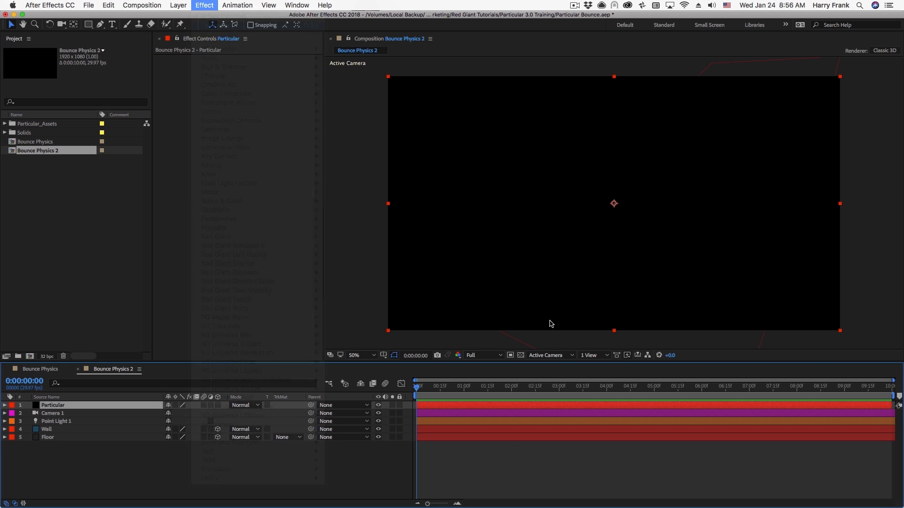
pyautogui.click(642, 386)
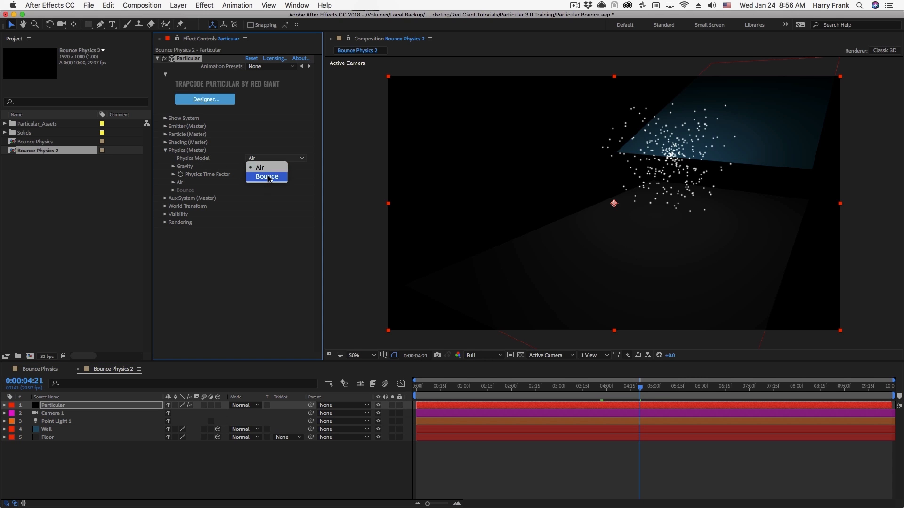
pyautogui.click(266, 176)
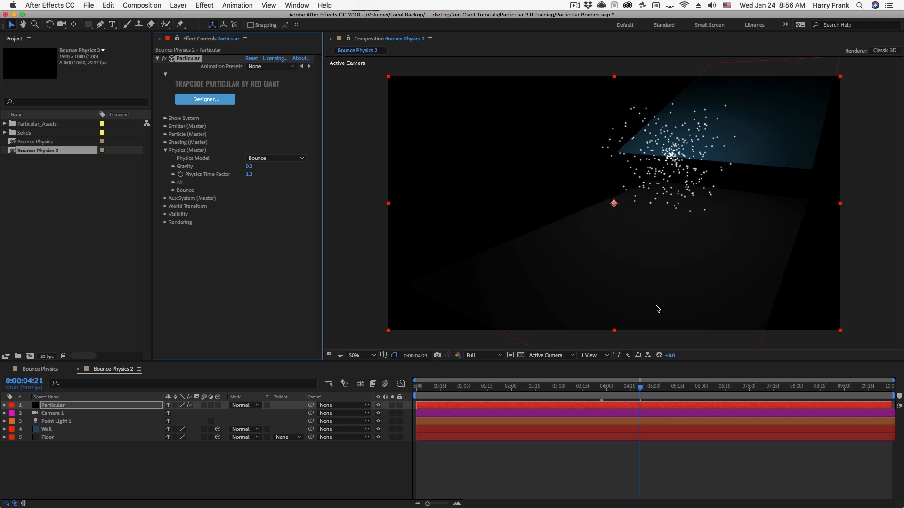
pyautogui.moveTo(590, 163)
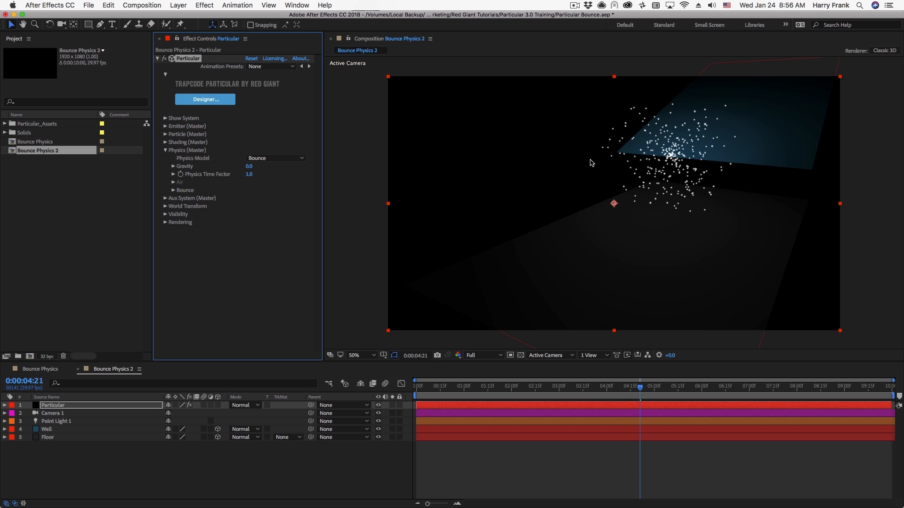
pyautogui.moveTo(758, 97)
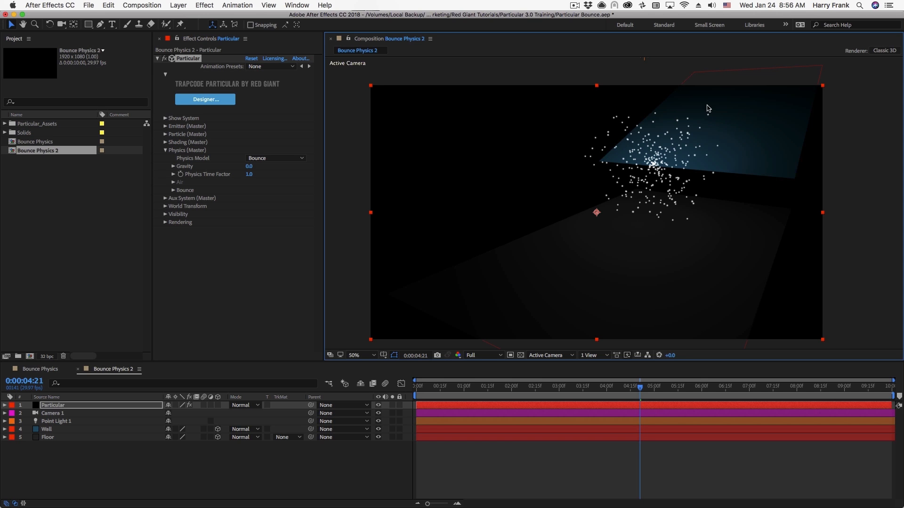
pyautogui.moveTo(743, 118)
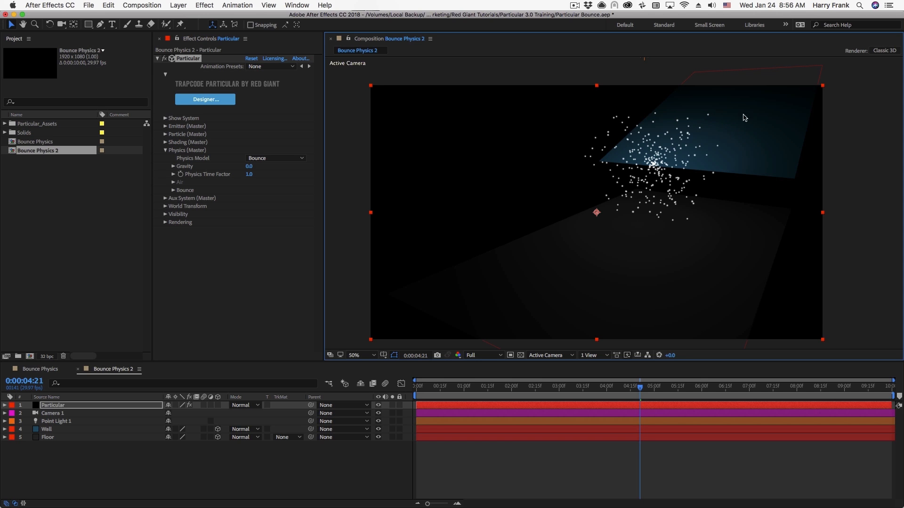
# - Inspect the emitter placed at 1712, 198, 0 from a custom view, then return to the active camera
pyautogui.click(181, 127)
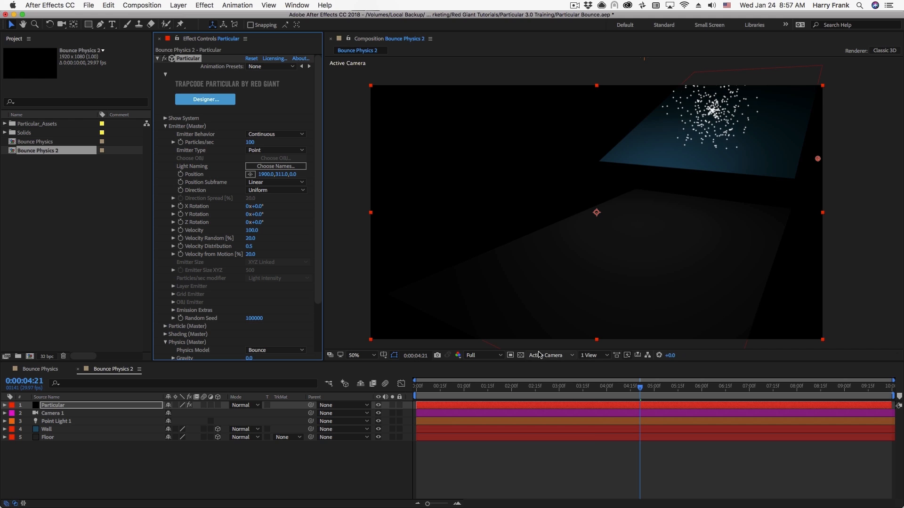
pyautogui.click(548, 355)
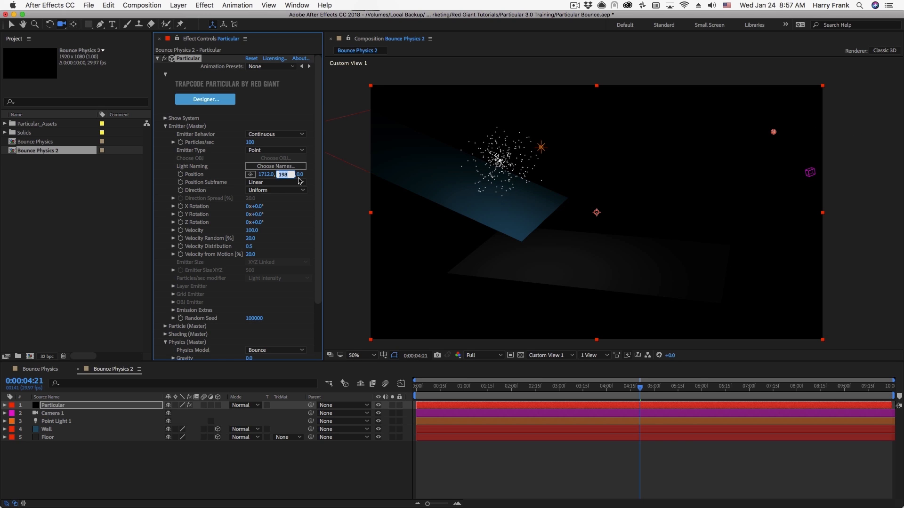
pyautogui.click(548, 354)
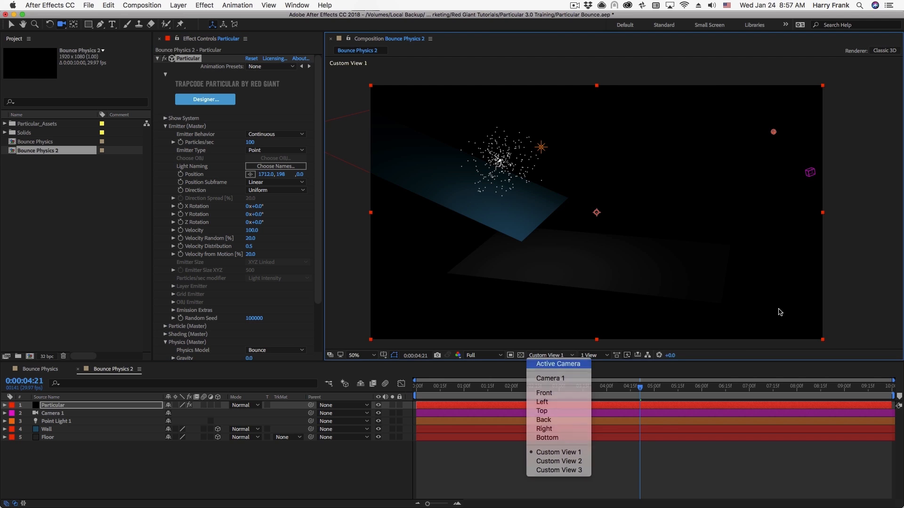
pyautogui.click(557, 364)
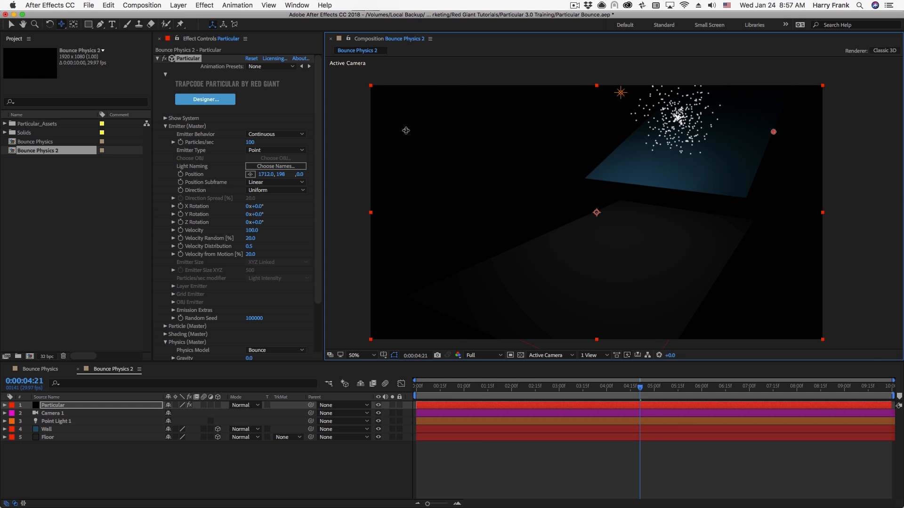
# - Preview the weightless particle cloud at later frames
pyautogui.click(697, 386)
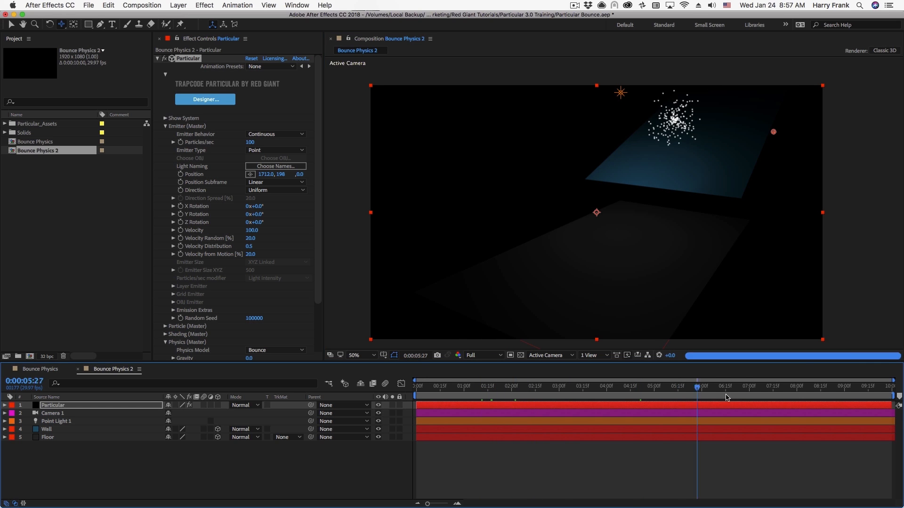
pyautogui.click(769, 386)
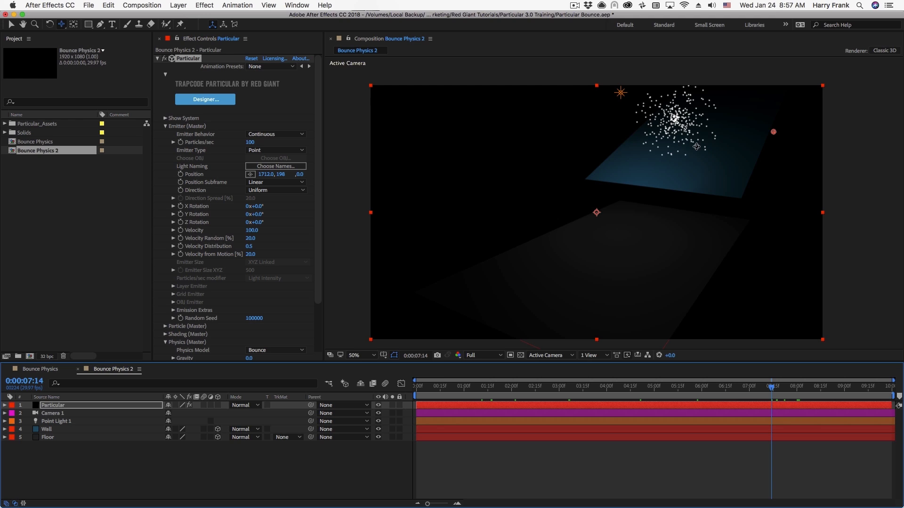
pyautogui.click(166, 126)
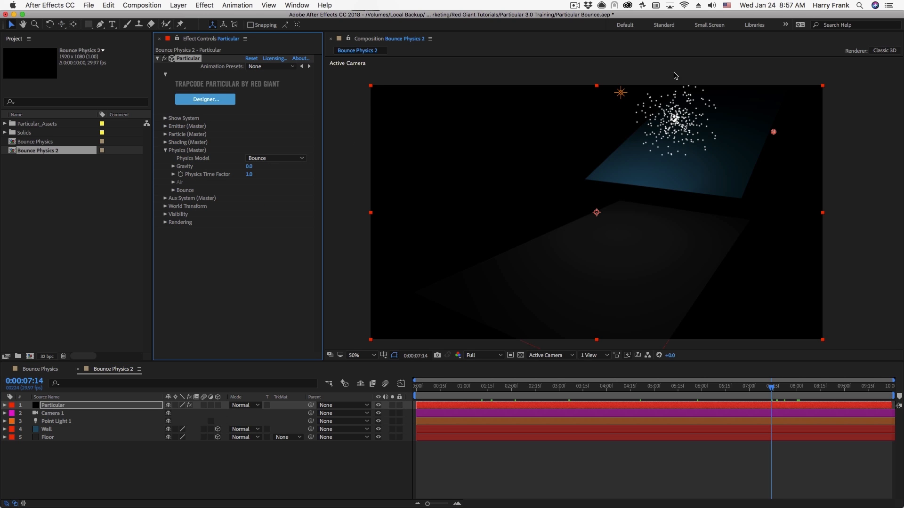
pyautogui.moveTo(243, 172)
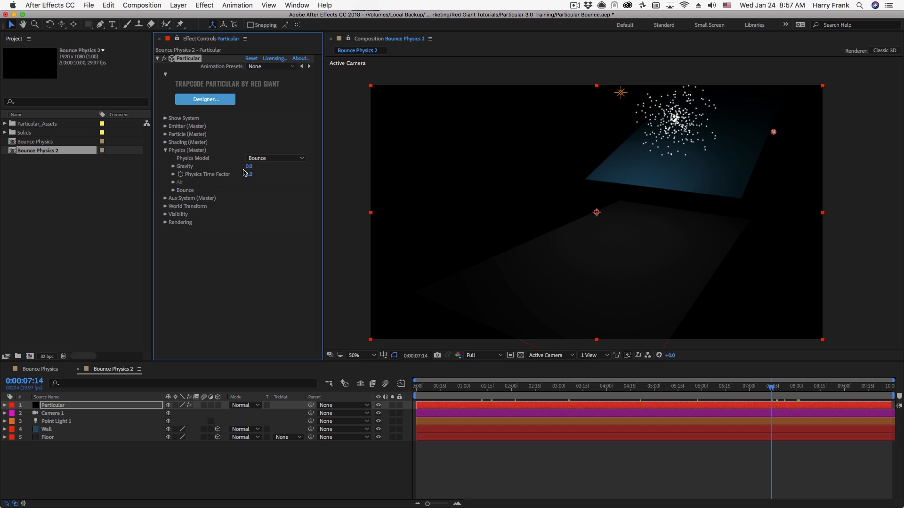
# - Set gravity to 100 and preview particles streaming down past the wall plane
pyautogui.doubleClick(249, 167)
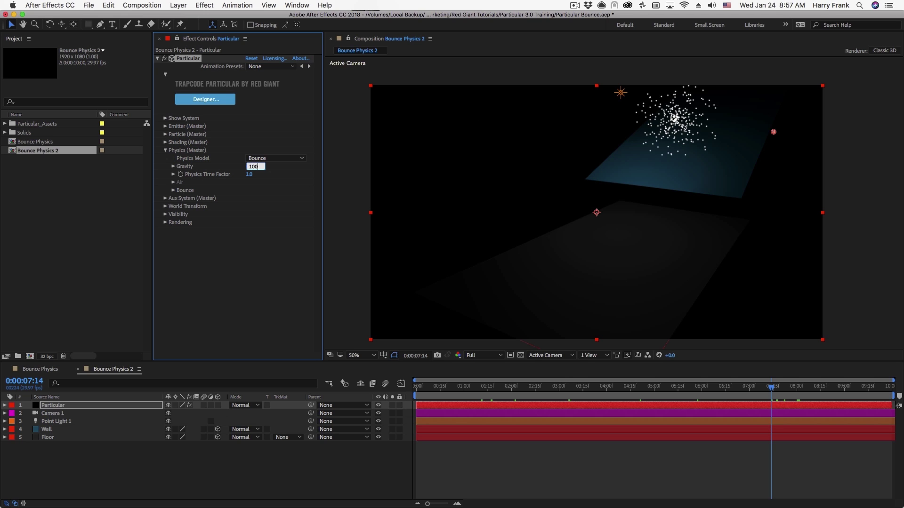
pyautogui.click(499, 386)
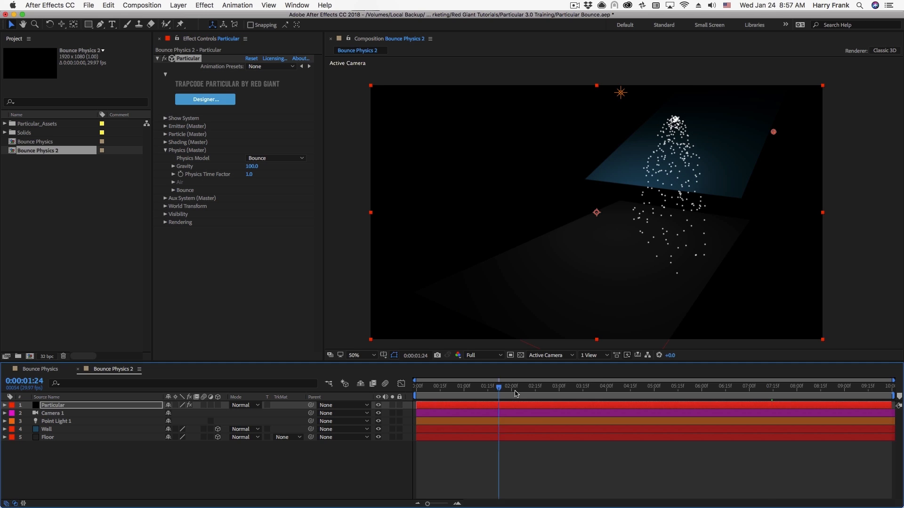
pyautogui.click(719, 387)
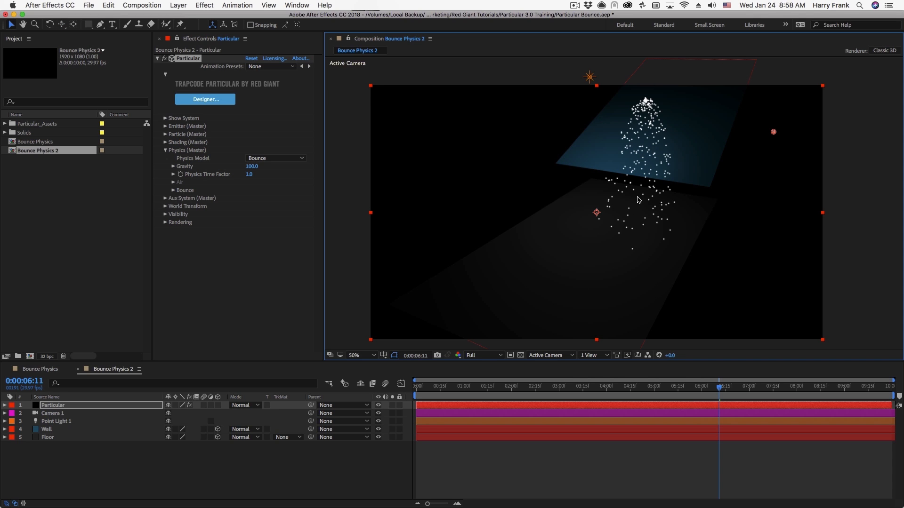
pyautogui.moveTo(530, 209)
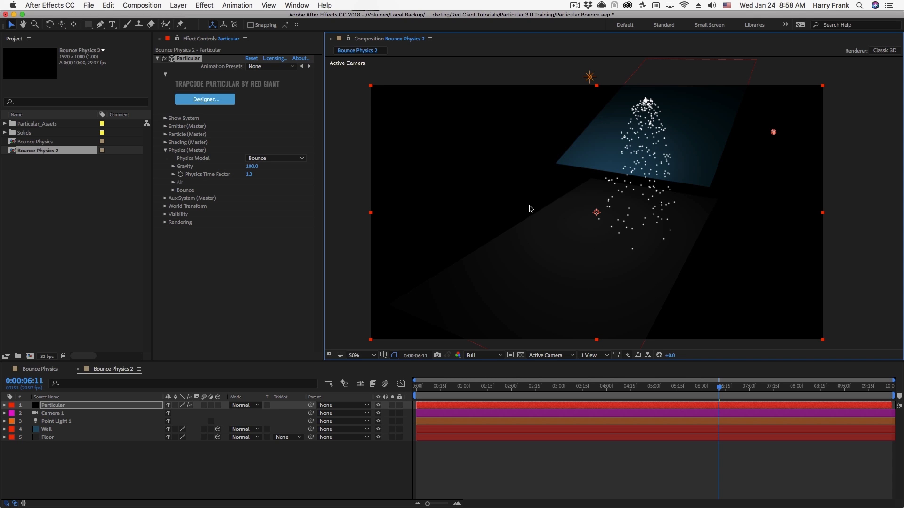
pyautogui.click(46, 429)
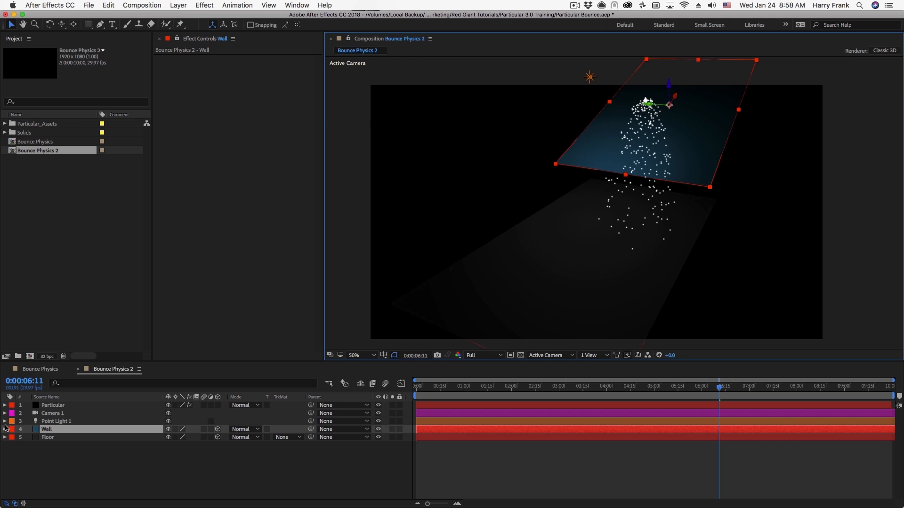
# - Point Particular's bounce Floor Layer to Floor and Wall Layer to Wall
pyautogui.click(53, 404)
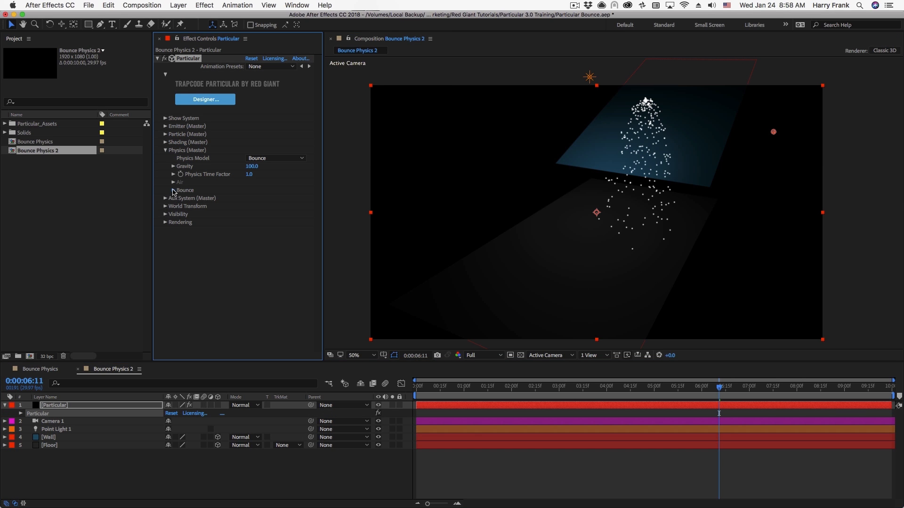
pyautogui.click(166, 190)
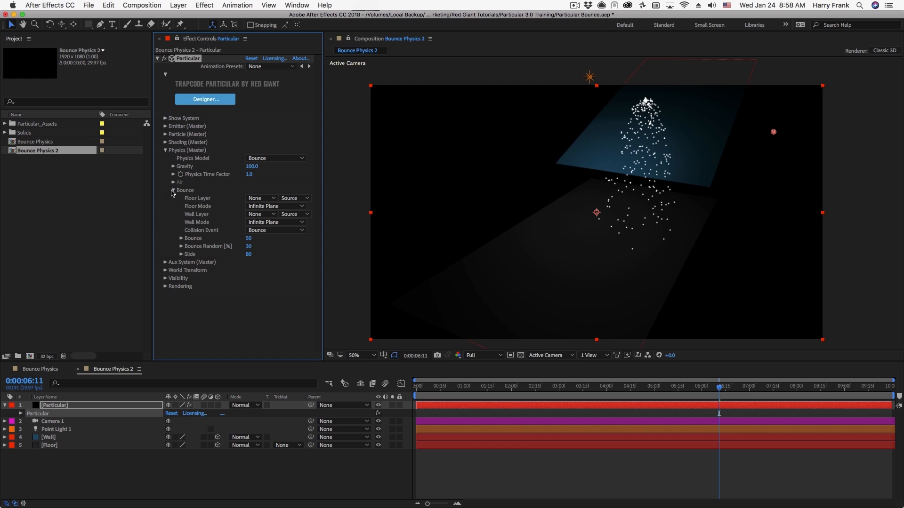
pyautogui.moveTo(190, 200)
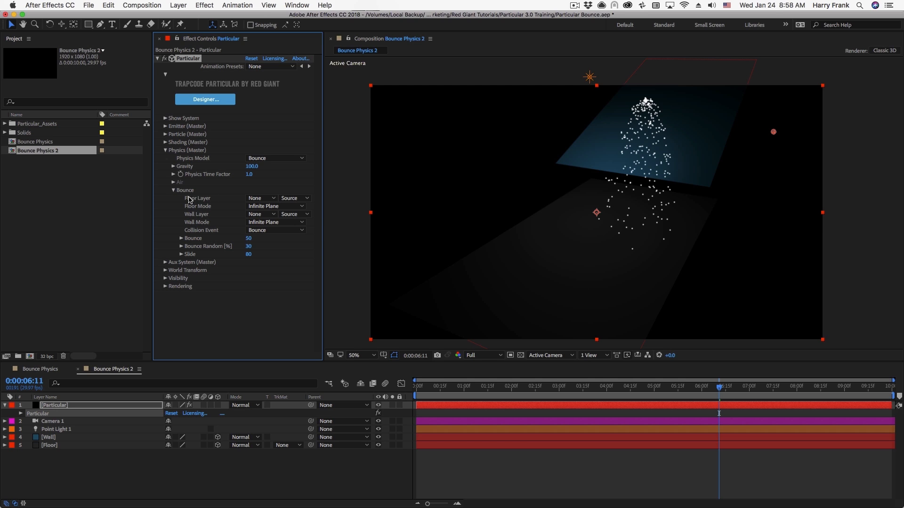
pyautogui.moveTo(189, 217)
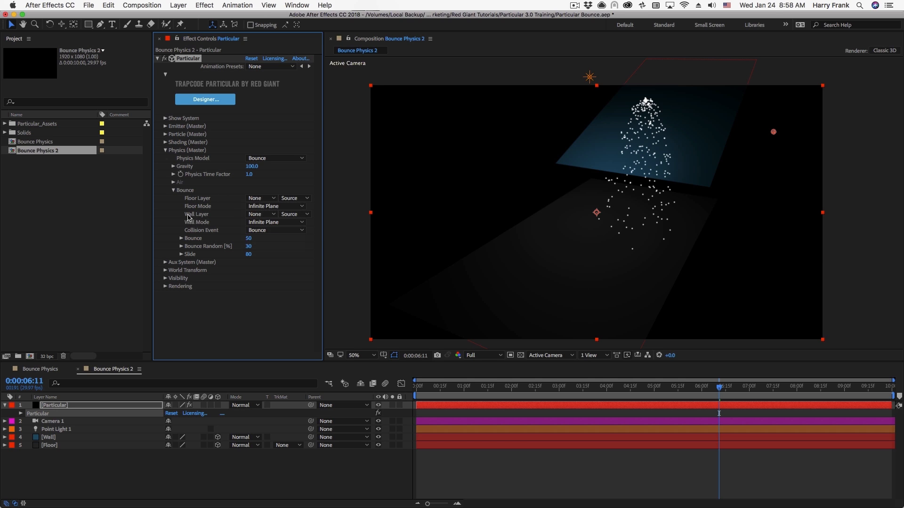
pyautogui.moveTo(214, 217)
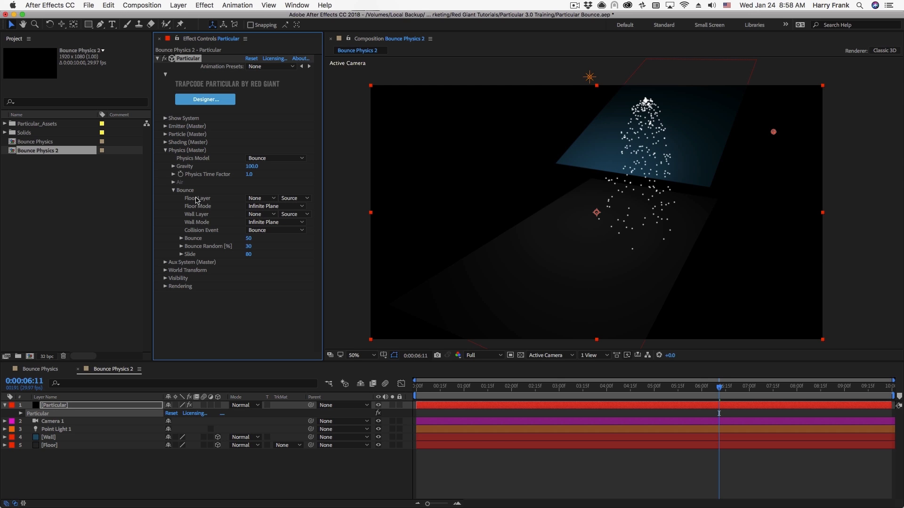
pyautogui.moveTo(478, 173)
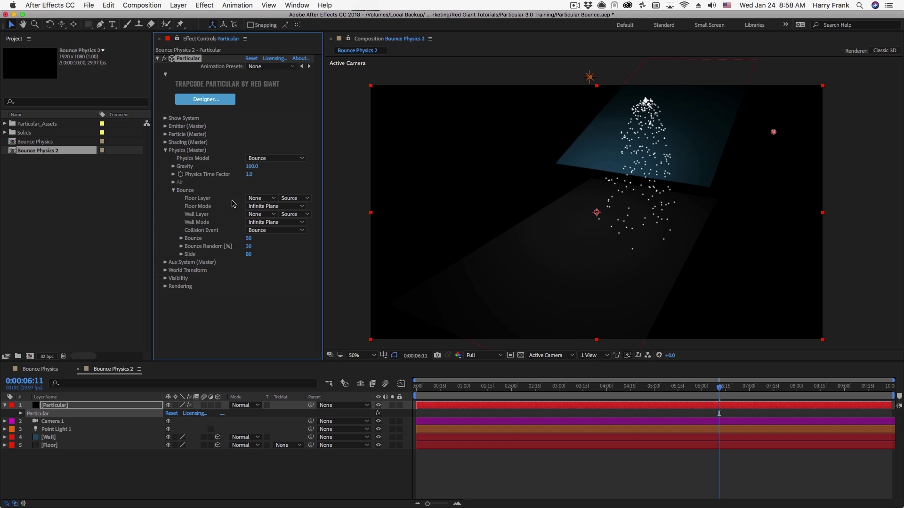
pyautogui.click(261, 198)
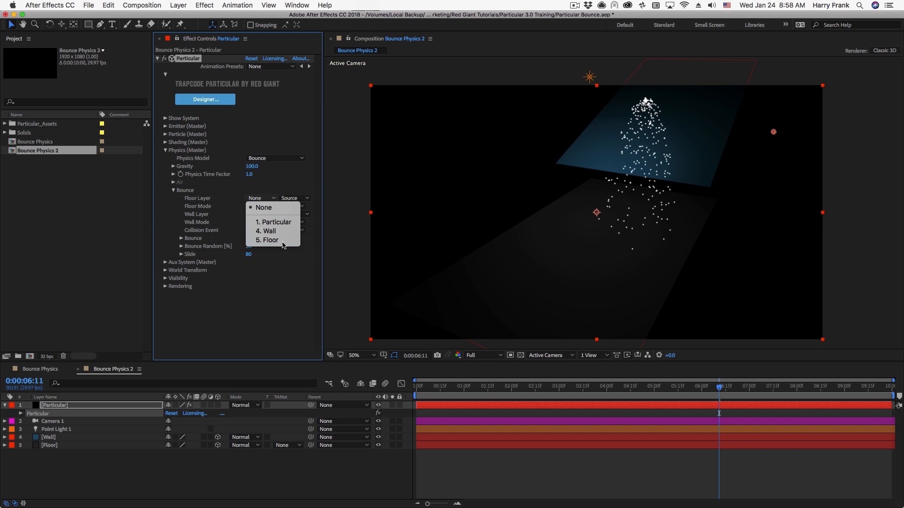
pyautogui.click(267, 240)
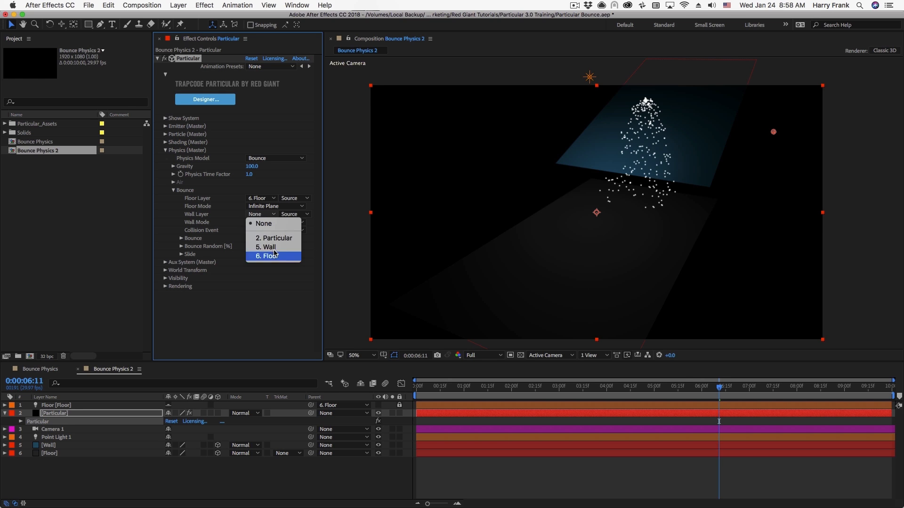
pyautogui.click(266, 246)
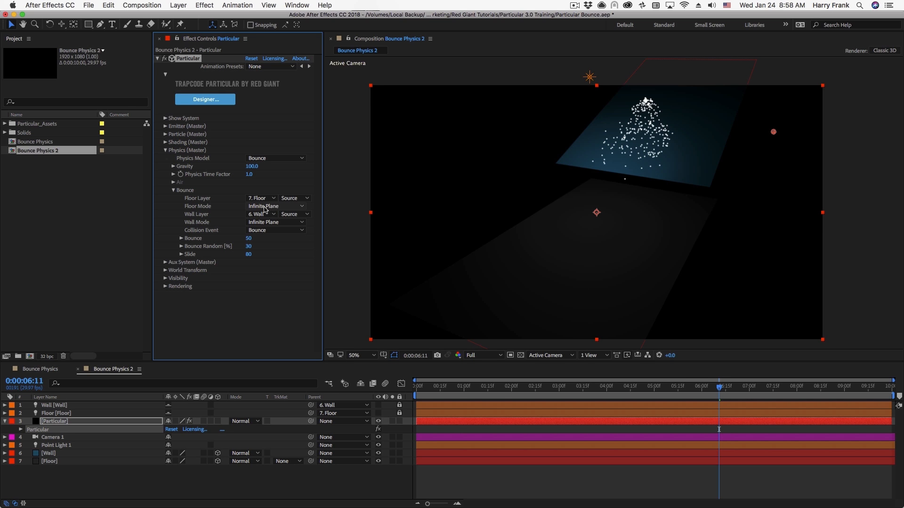
# - Scrub the timeline to preview particles bouncing off the plane around three seconds
pyautogui.click(502, 386)
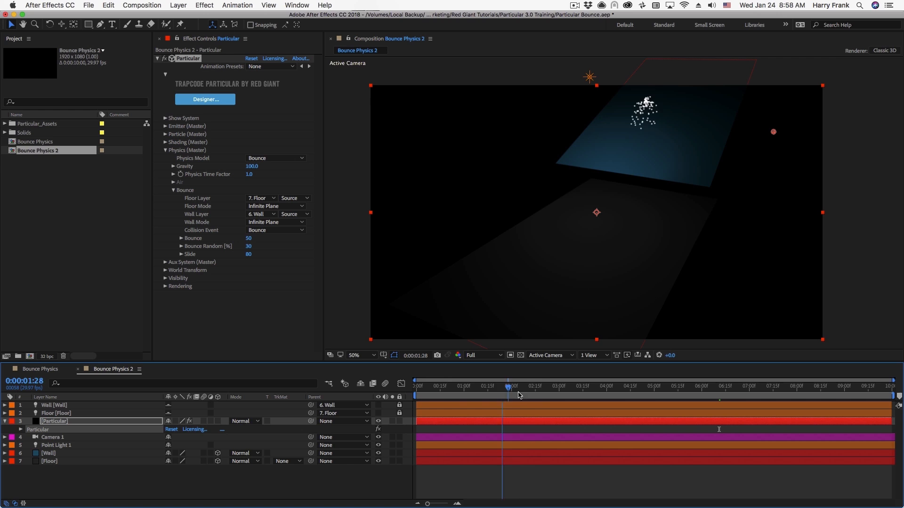
pyautogui.click(655, 386)
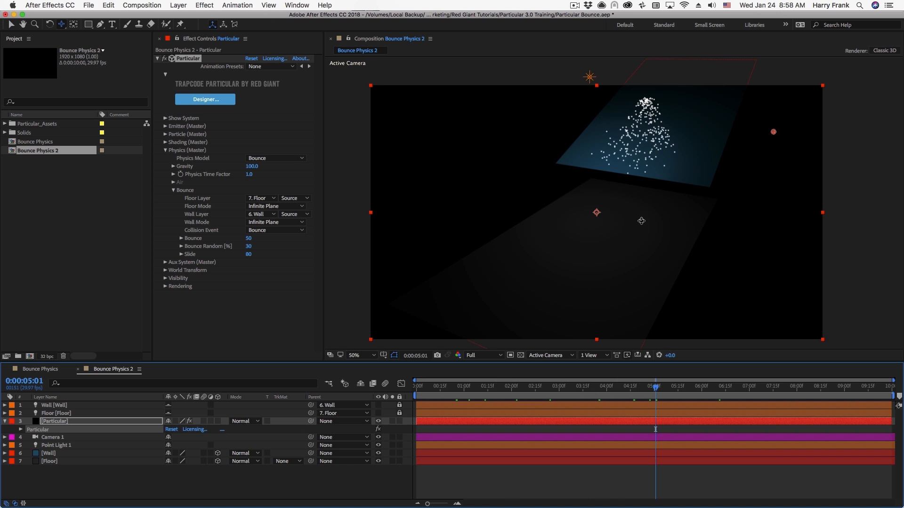
pyautogui.click(51, 437)
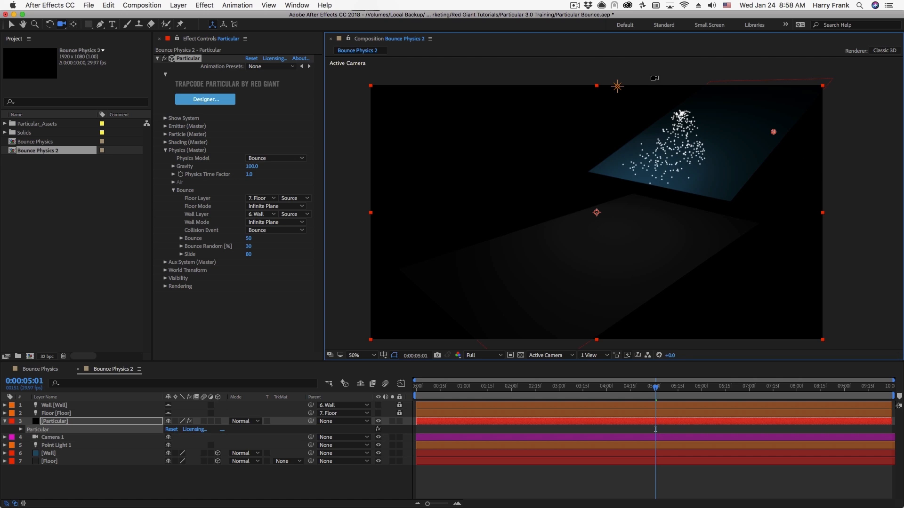
pyautogui.click(532, 386)
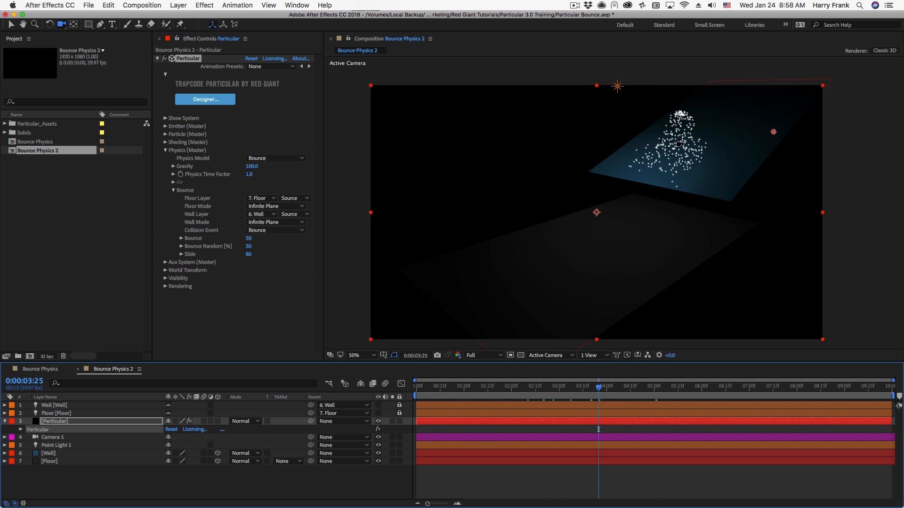
pyautogui.moveTo(529, 262)
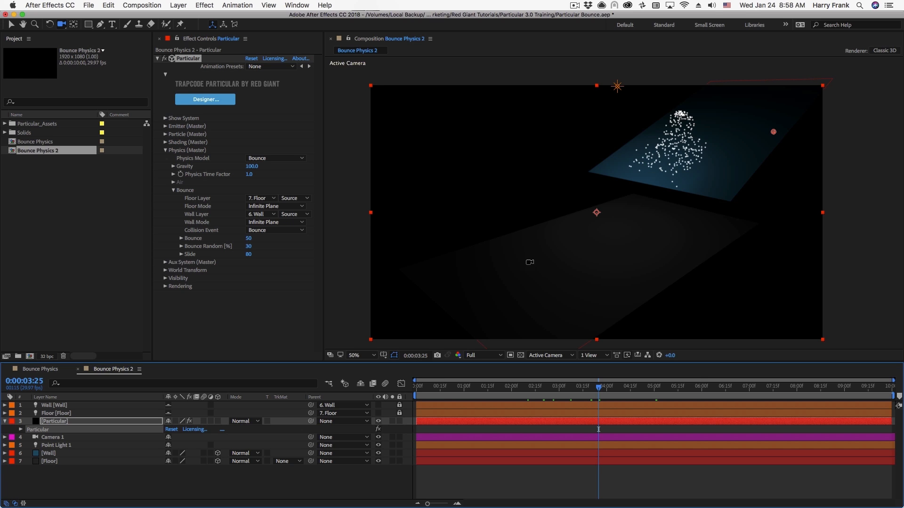
pyautogui.moveTo(169, 132)
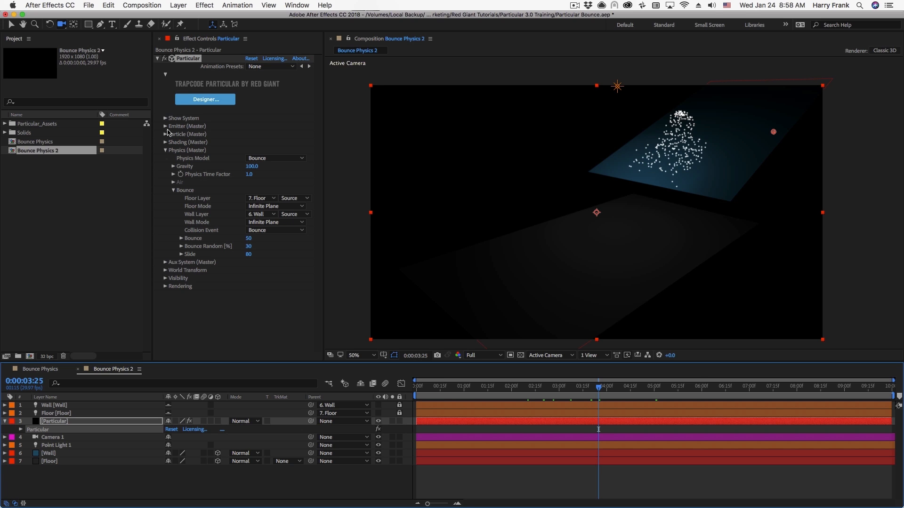
# - Raise particle life to 20 seconds so far more particles persist across the floor
pyautogui.click(168, 134)
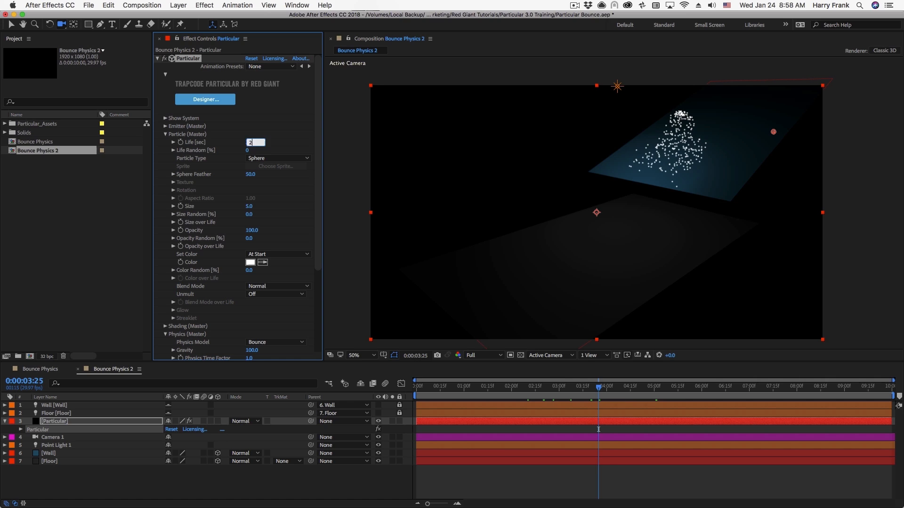
pyautogui.write('0.0')
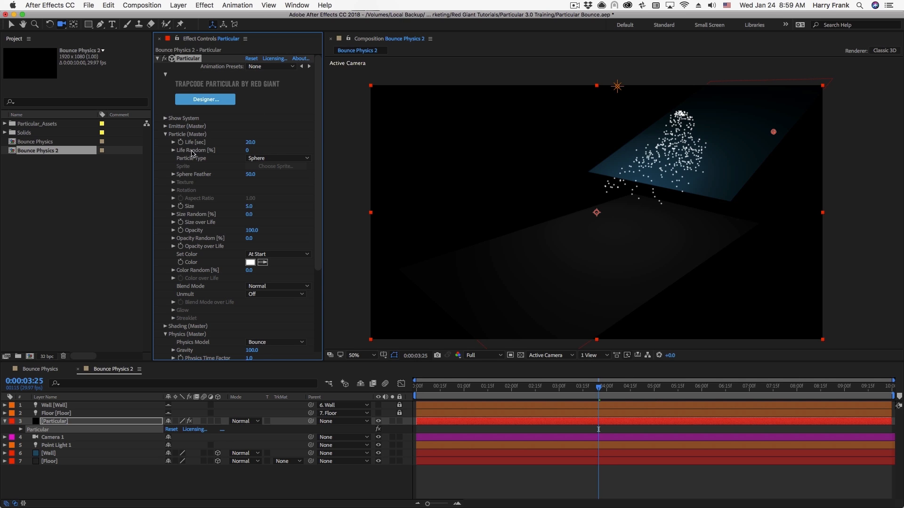
pyautogui.click(166, 127)
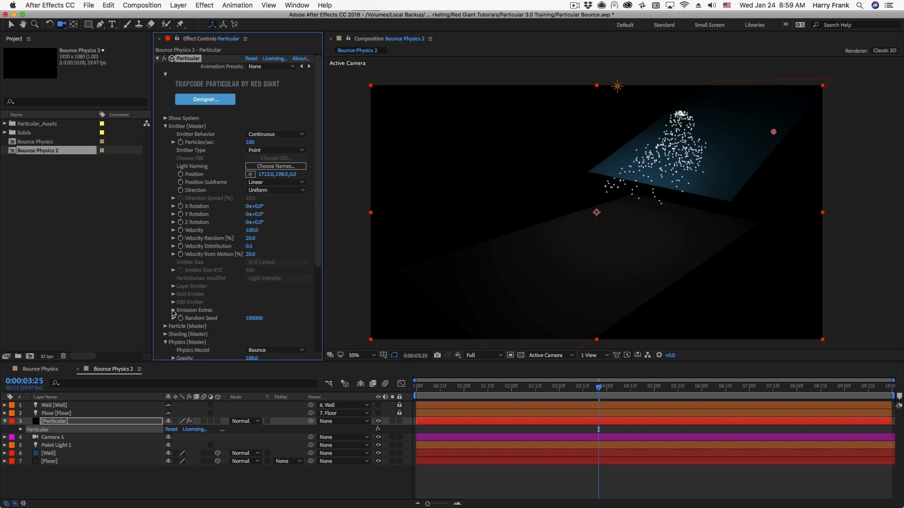
pyautogui.click(173, 310)
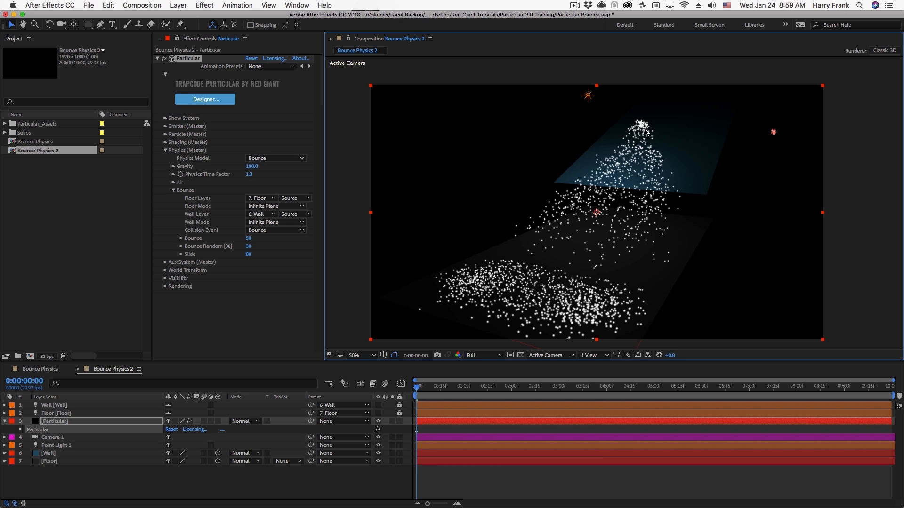
pyautogui.moveTo(648, 179)
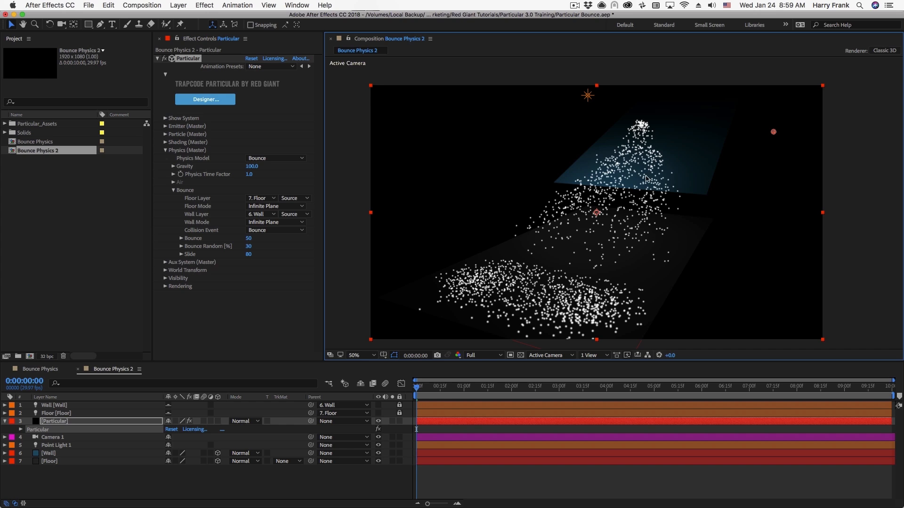
pyautogui.moveTo(589, 266)
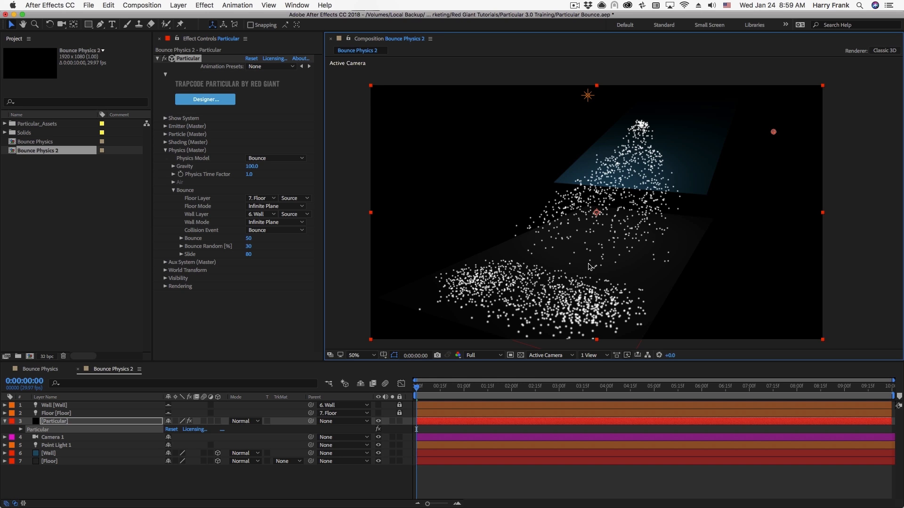
pyautogui.moveTo(551, 276)
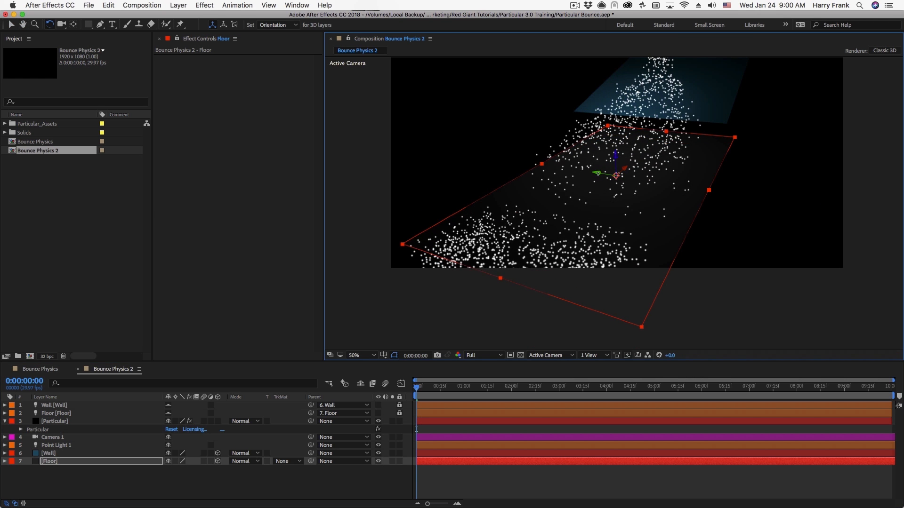
# - Check the floor plane's extent and reselect the Particular layer's bounce settings
pyautogui.click(461, 386)
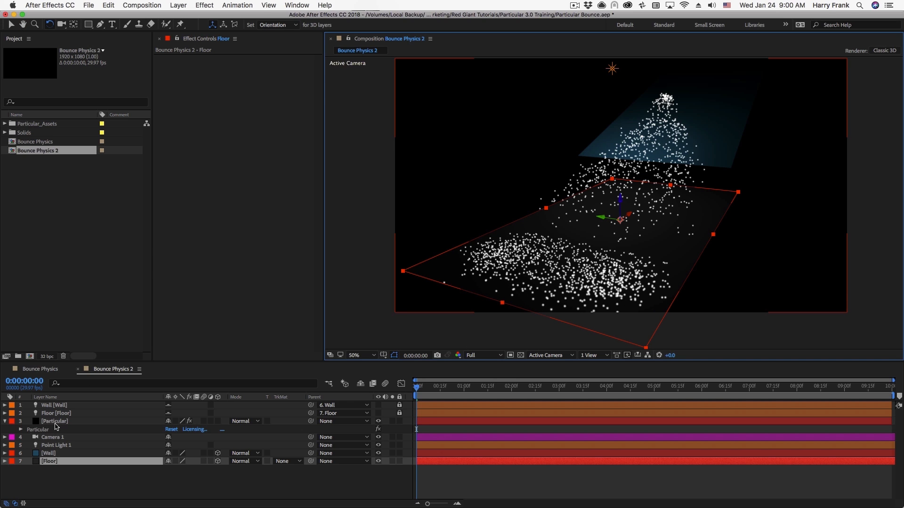
pyautogui.click(56, 421)
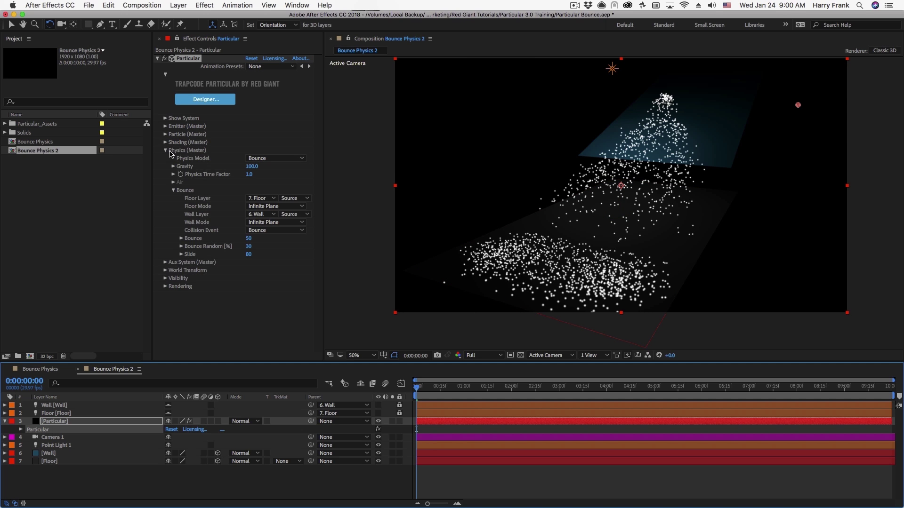
# - Set particle type to Sprite Colorize and browse the sprite library's 3D geometric shapes
pyautogui.click(166, 133)
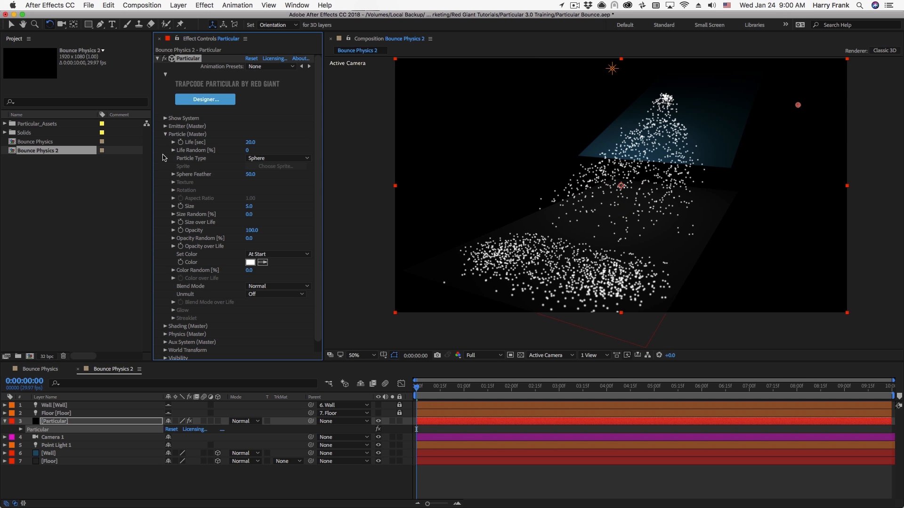
pyautogui.click(277, 158)
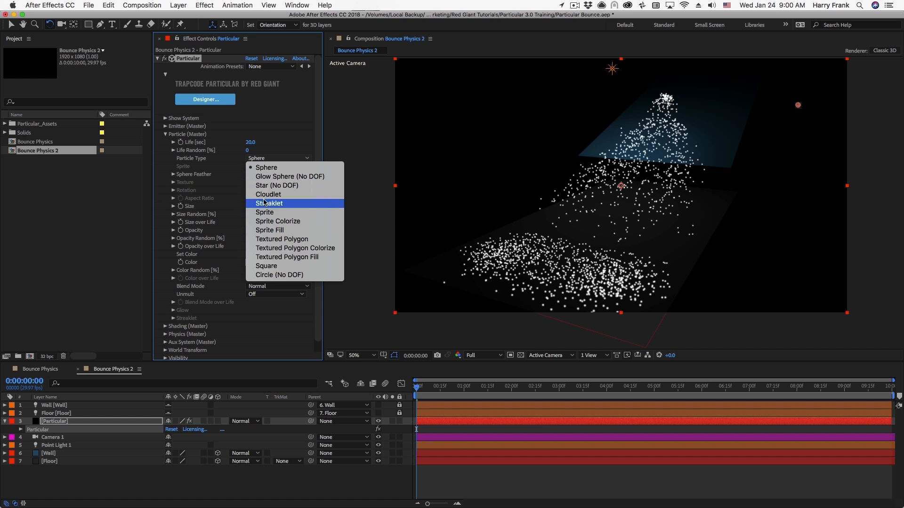
pyautogui.moveTo(311, 233)
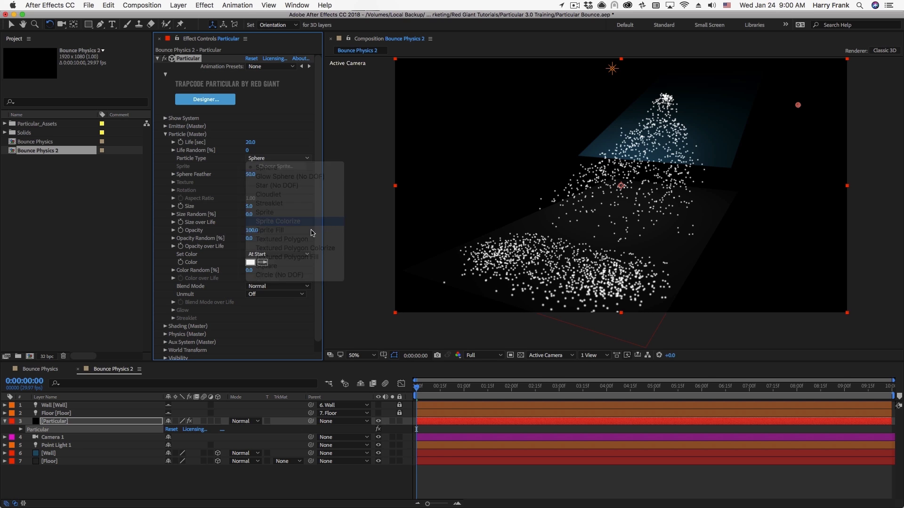
pyautogui.click(277, 221)
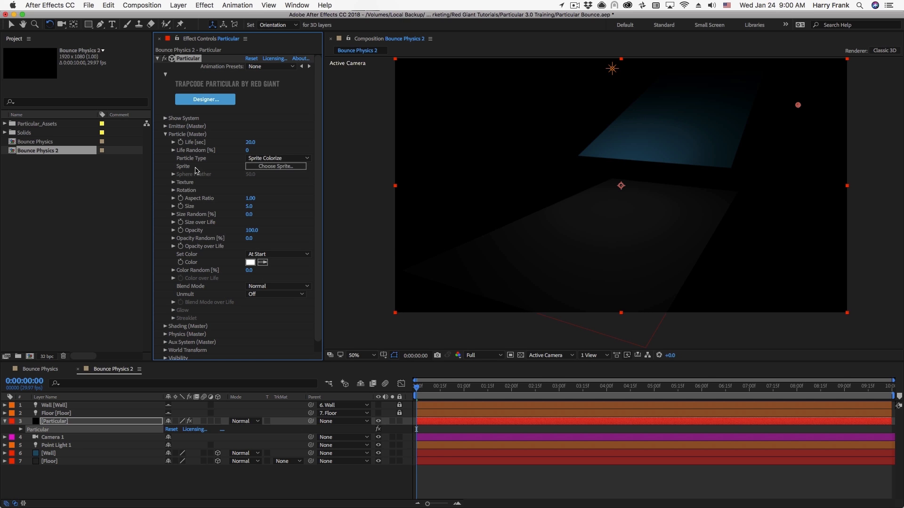
pyautogui.click(275, 166)
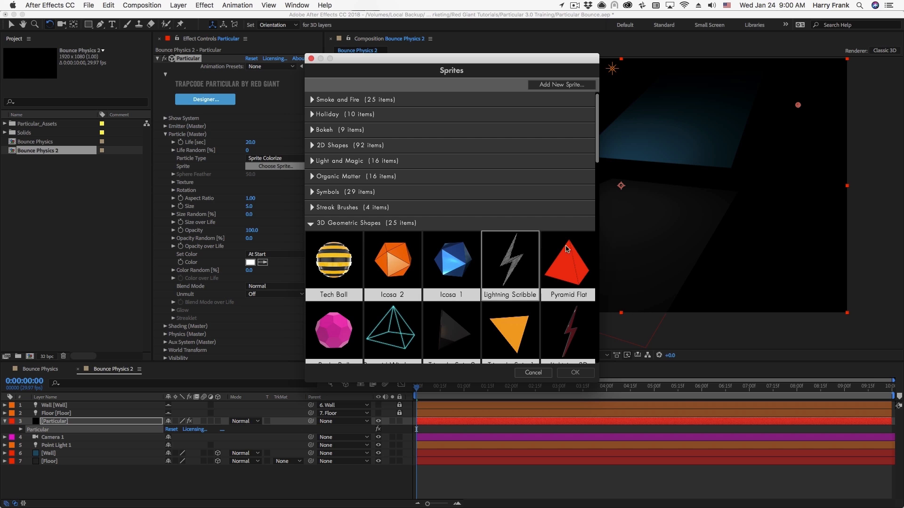
pyautogui.moveTo(602, 160)
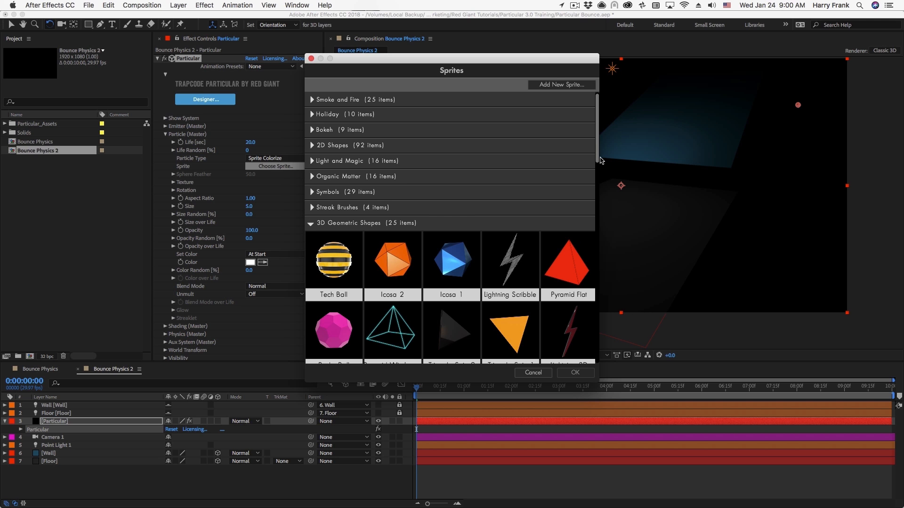
pyautogui.scroll(-3)
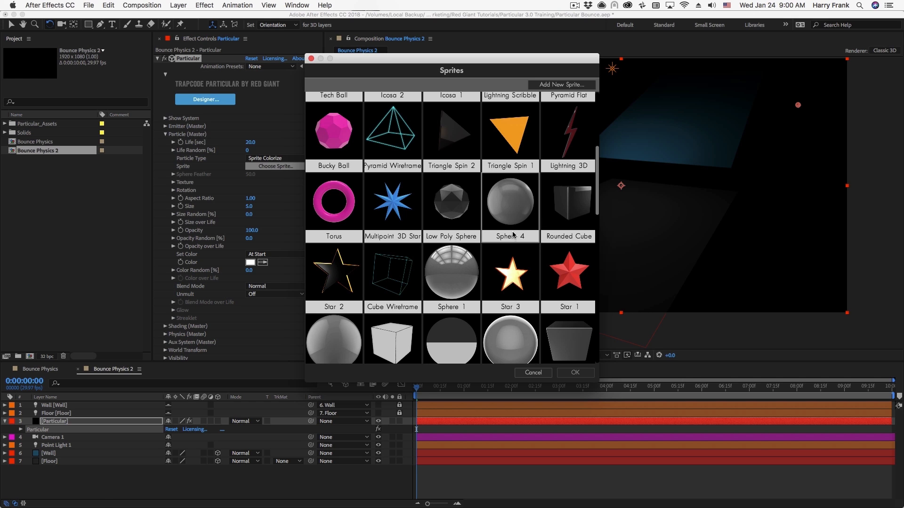
pyautogui.moveTo(534, 230)
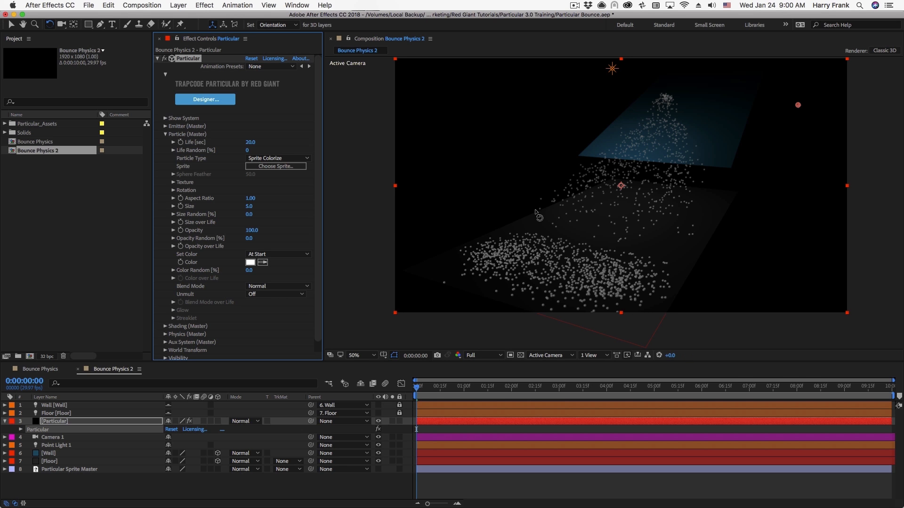
pyautogui.moveTo(242, 221)
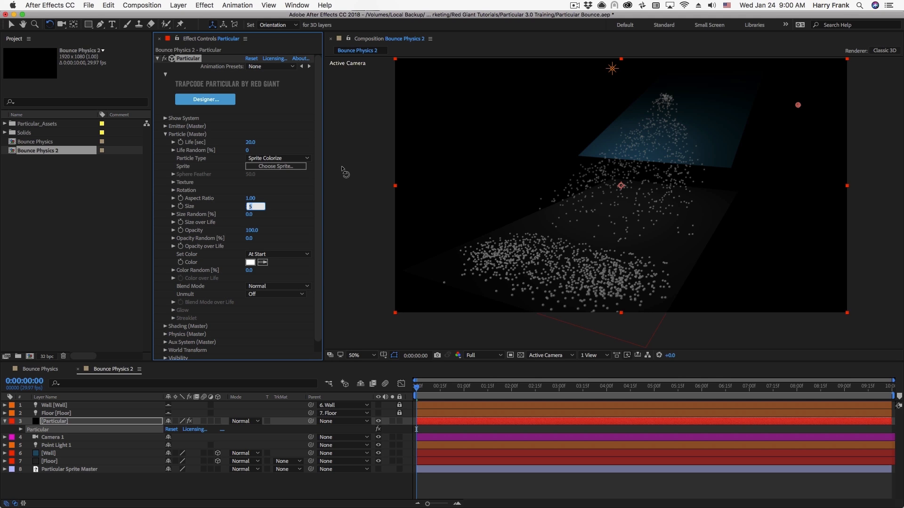
# - Set particle size to 10 and turn Shadowlet for Main on
pyautogui.write('10')
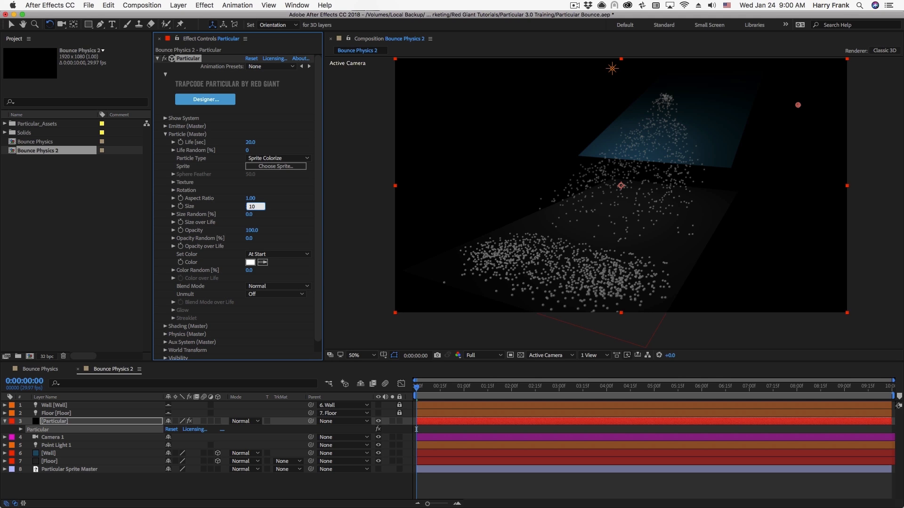
pyautogui.click(255, 206)
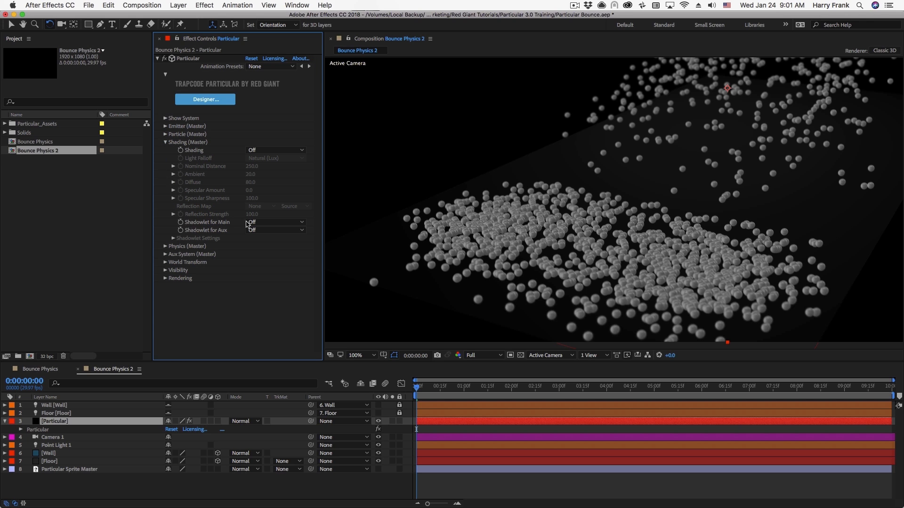
pyautogui.click(275, 222)
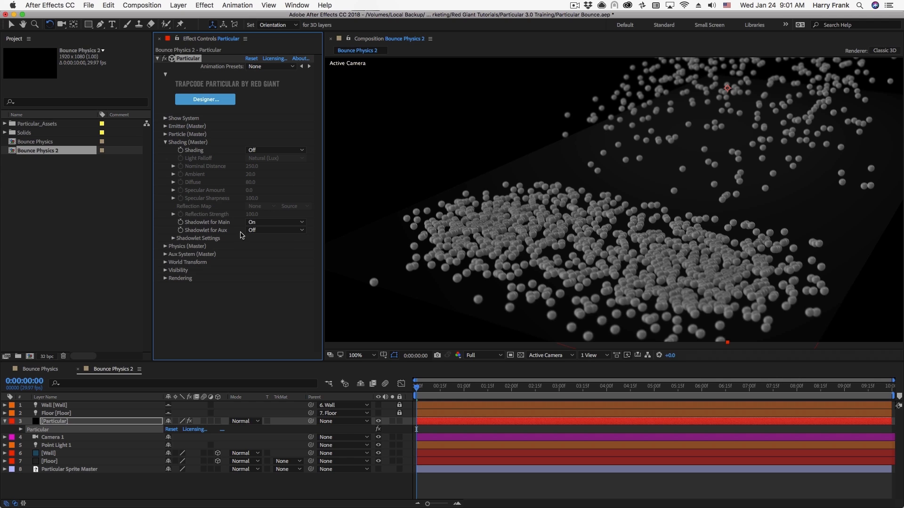
pyautogui.click(174, 239)
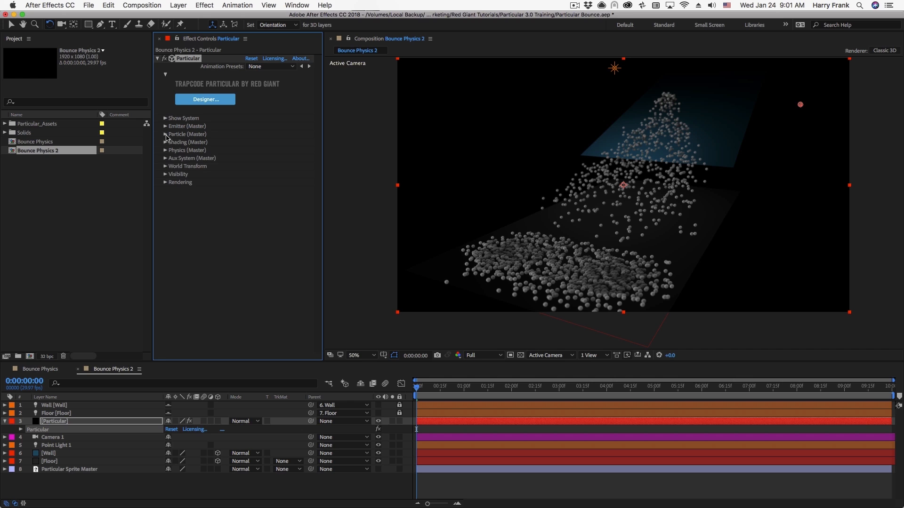
# - Set colour to Random from Gradient and randomize the ramp into green and purple tones
pyautogui.click(166, 134)
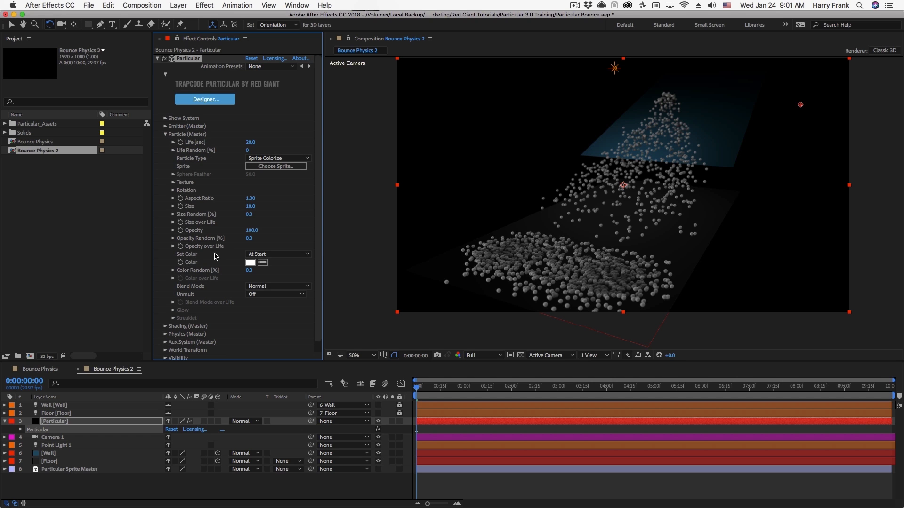
pyautogui.moveTo(218, 258)
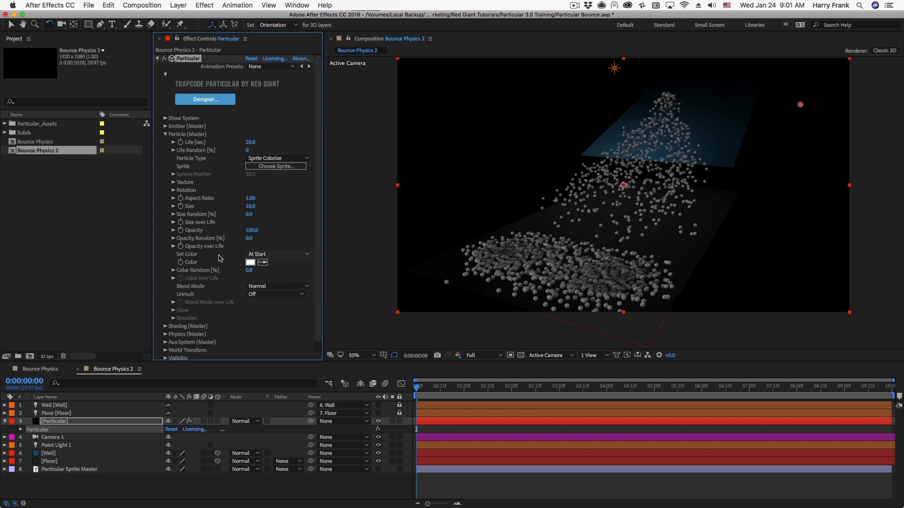
pyautogui.click(277, 254)
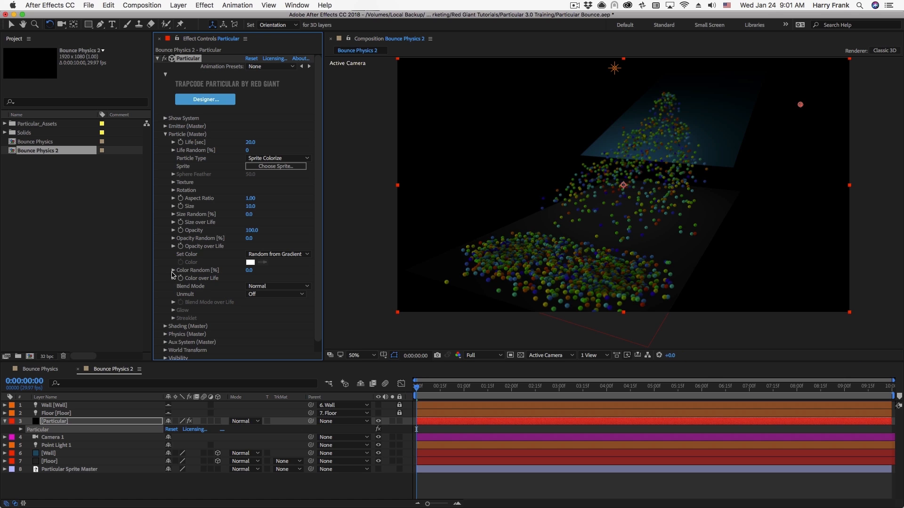
pyautogui.click(173, 278)
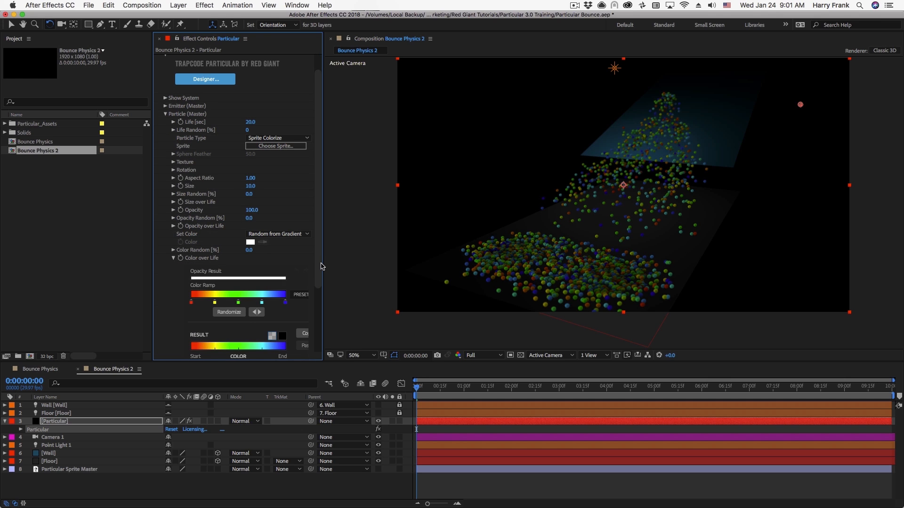
pyautogui.scroll(-3)
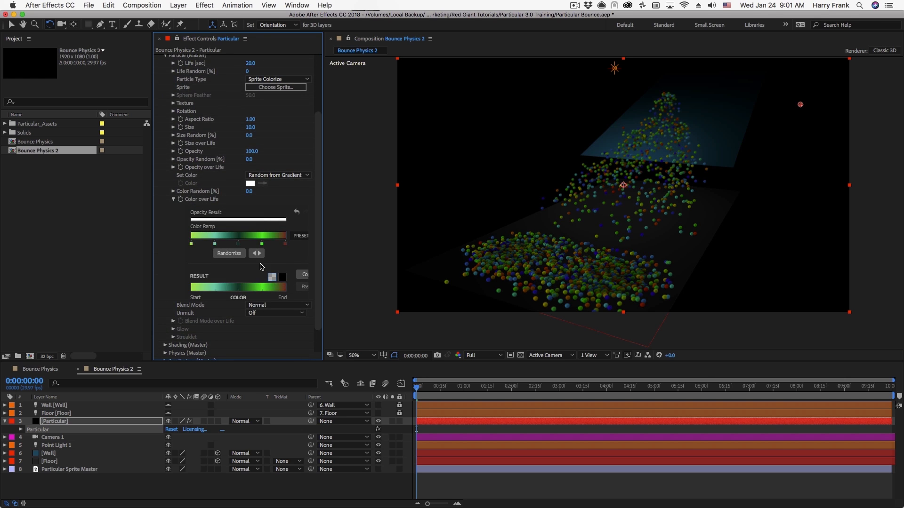
pyautogui.click(228, 253)
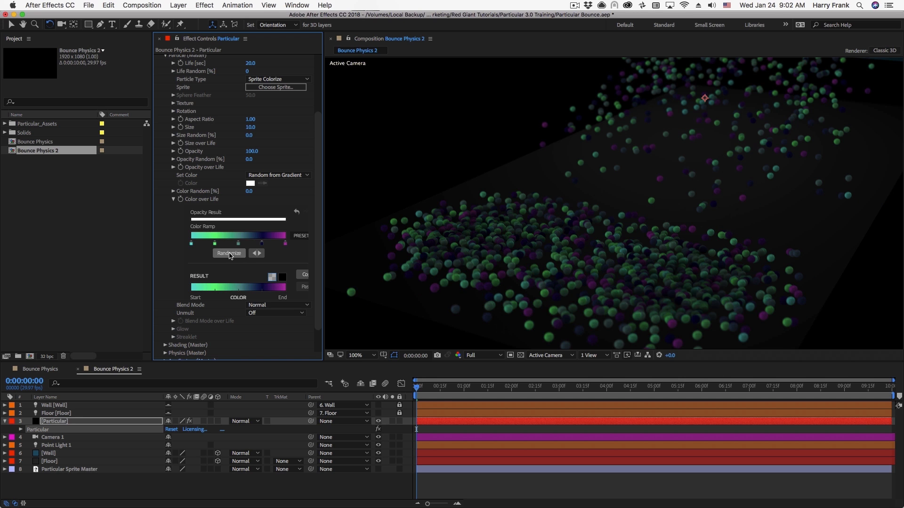
pyautogui.click(228, 254)
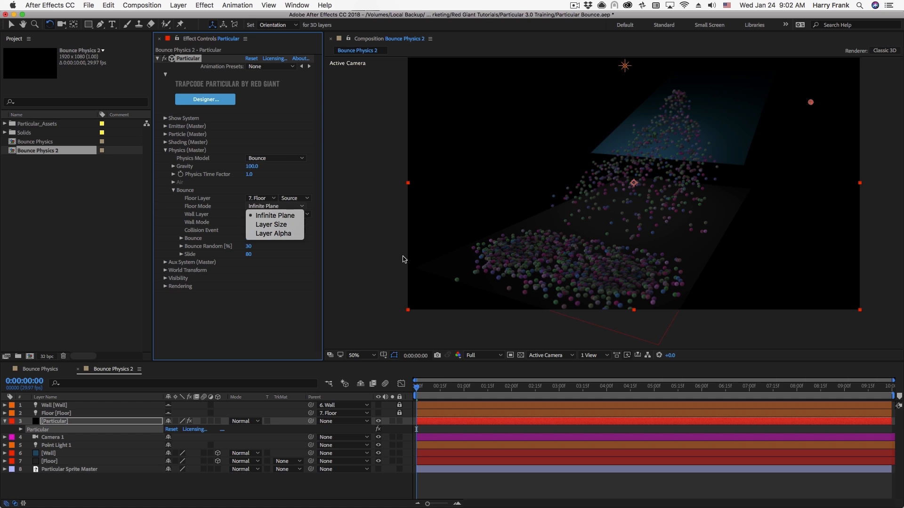
# - Reveal the Wall layer's plane and switch Wall Mode from Infinite Plane to Layer Size
pyautogui.click(273, 215)
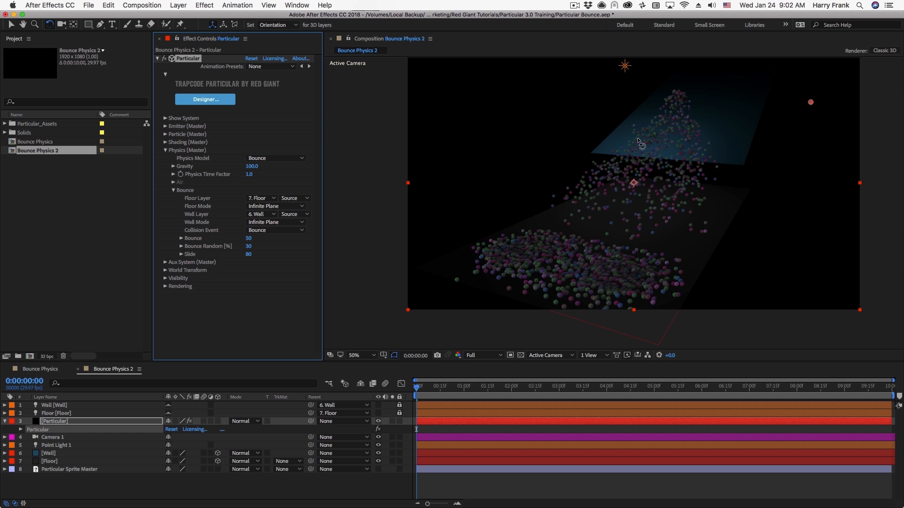
pyautogui.moveTo(254, 347)
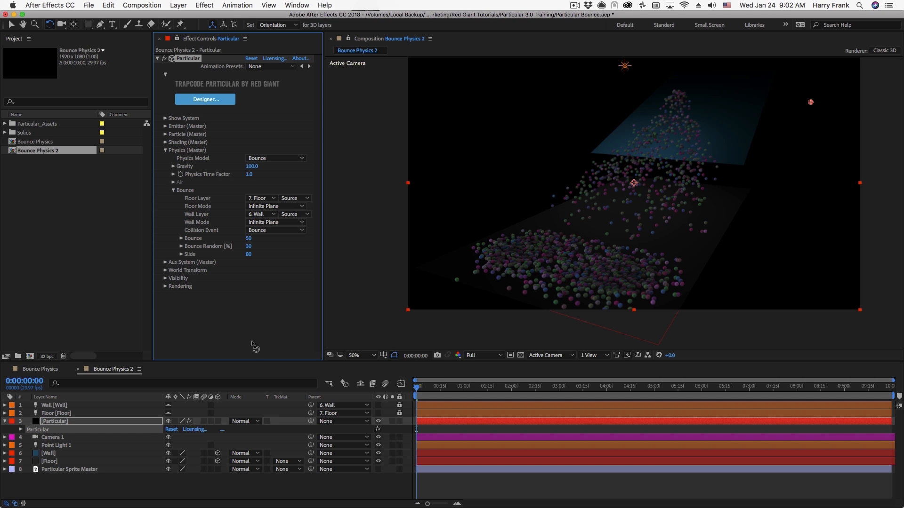
pyautogui.click(48, 453)
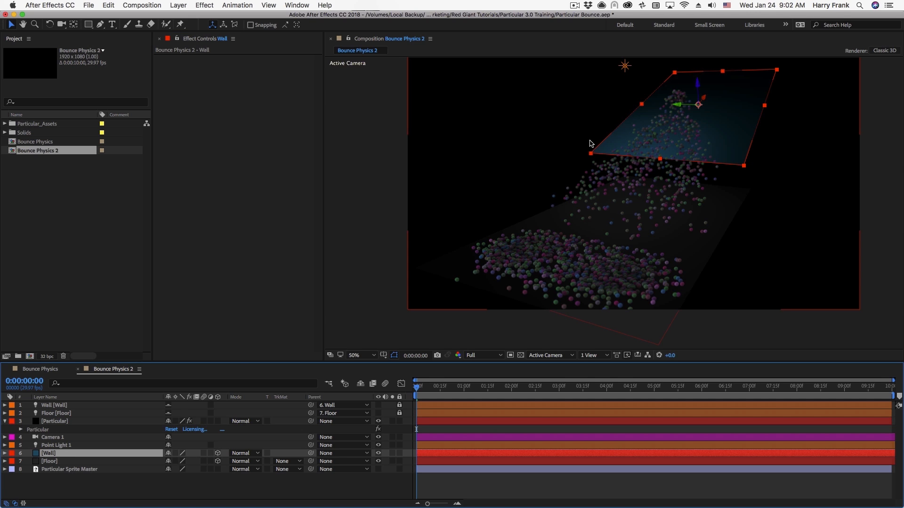
pyautogui.moveTo(707, 186)
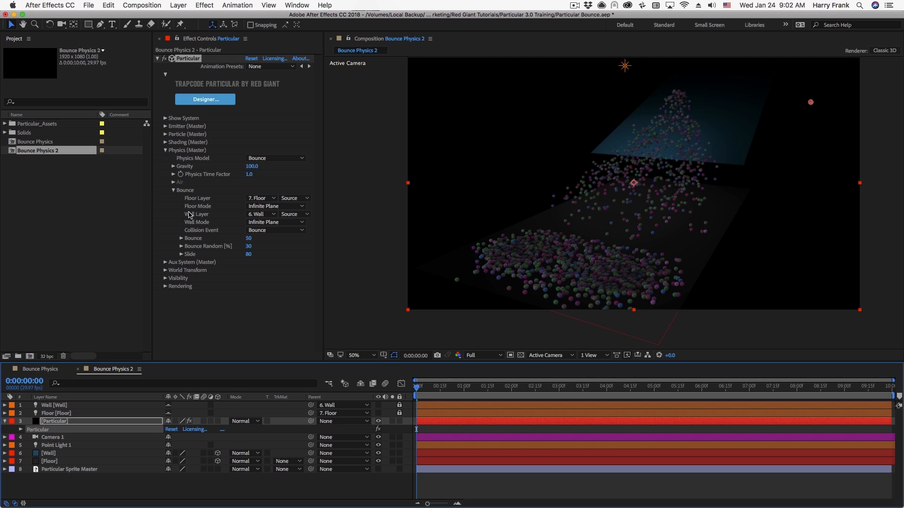
pyautogui.moveTo(255, 212)
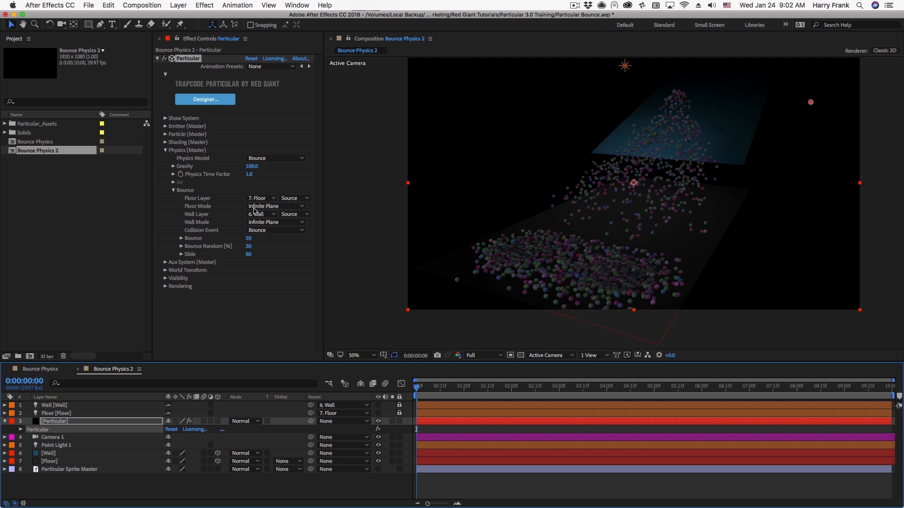
pyautogui.click(166, 126)
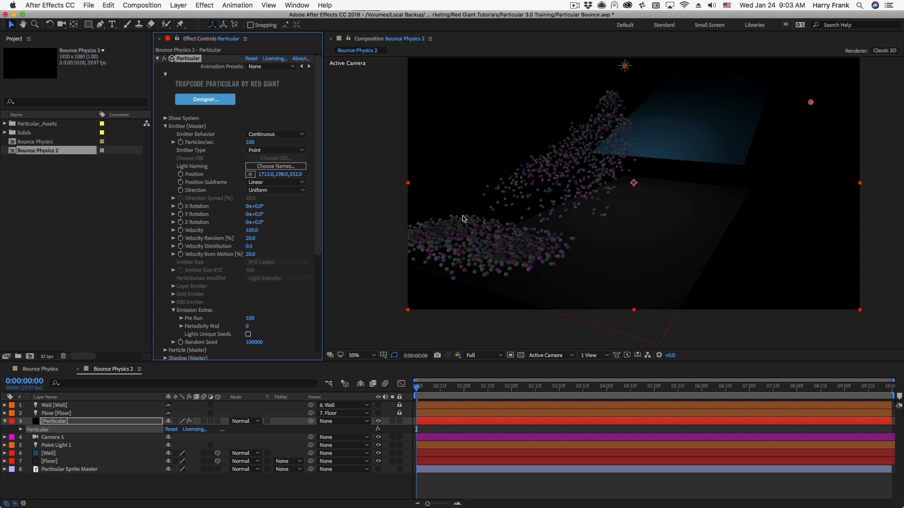
pyautogui.moveTo(207, 187)
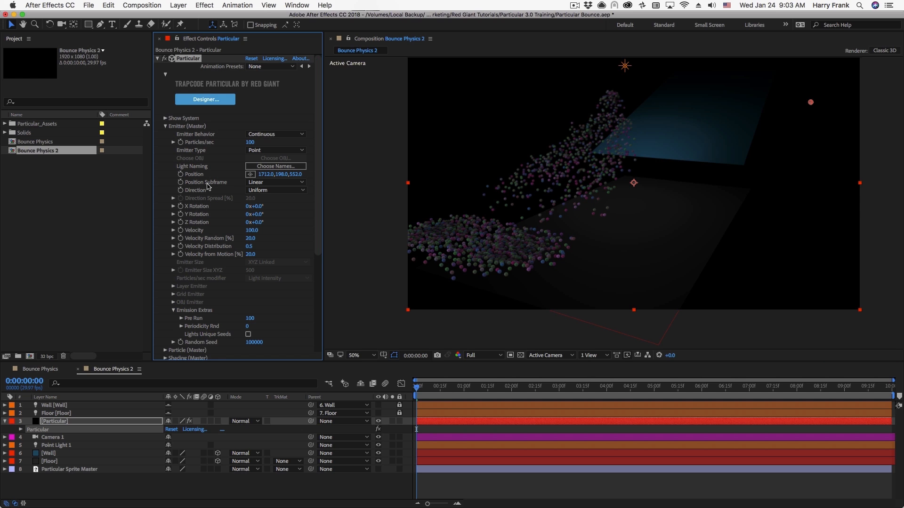
pyautogui.click(165, 125)
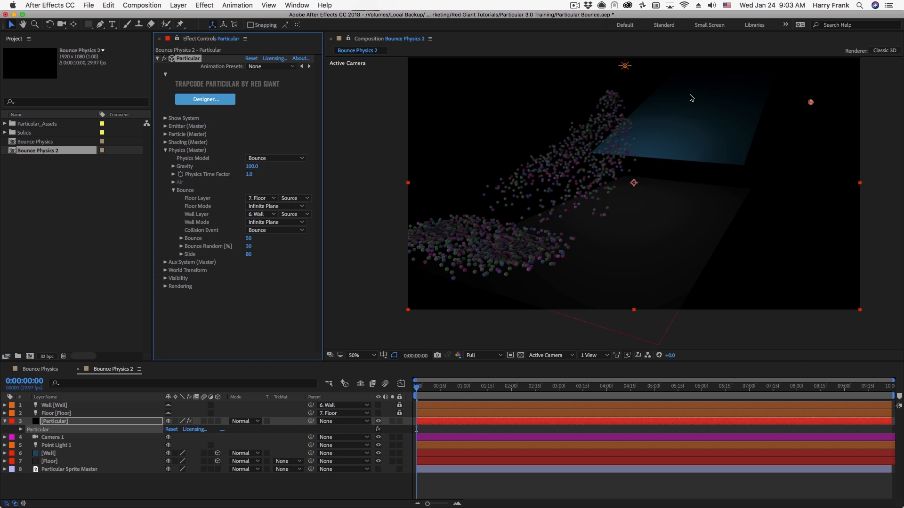
pyautogui.click(275, 222)
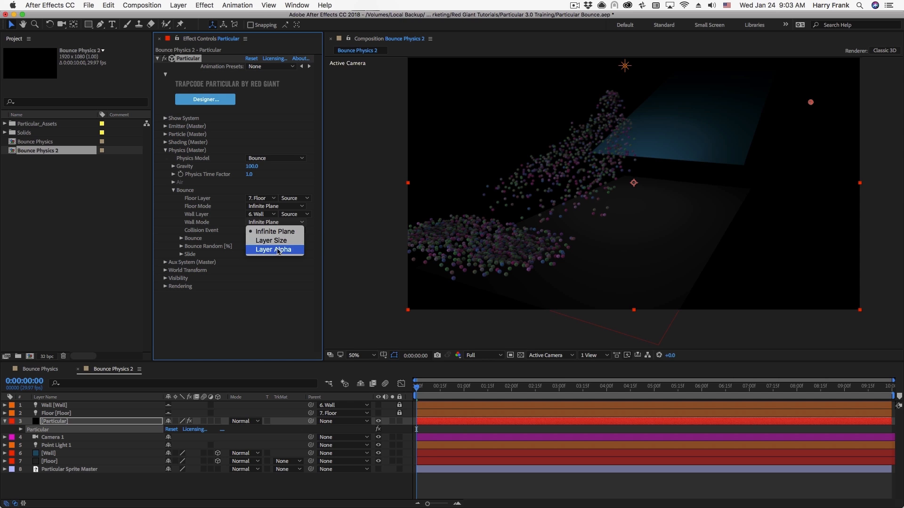
pyautogui.click(270, 240)
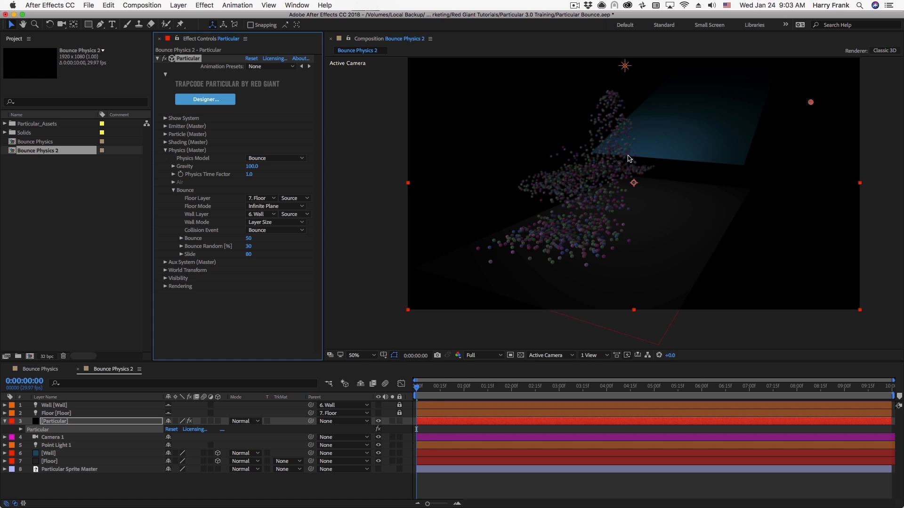
# - Switch Floor Mode to Layer Size as well, orbiting the camera to see spheres spill past the edges
pyautogui.click(52, 437)
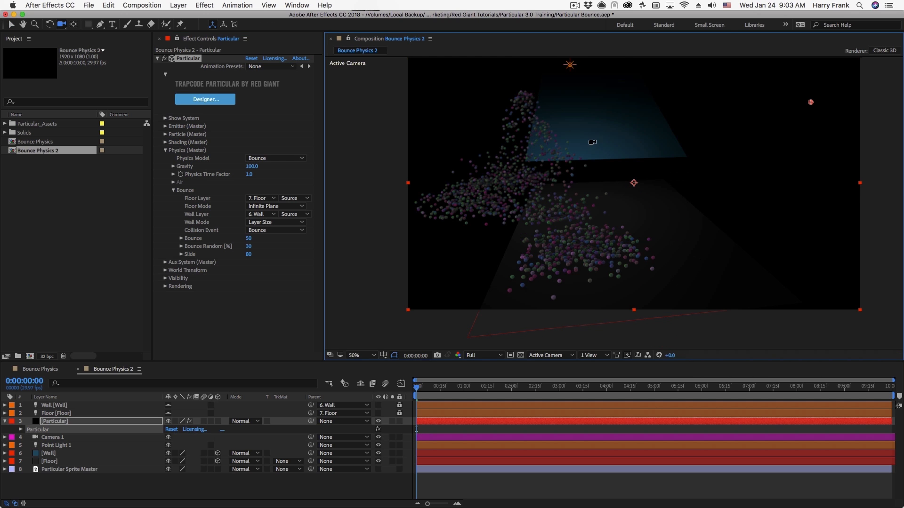
pyautogui.moveTo(582, 194)
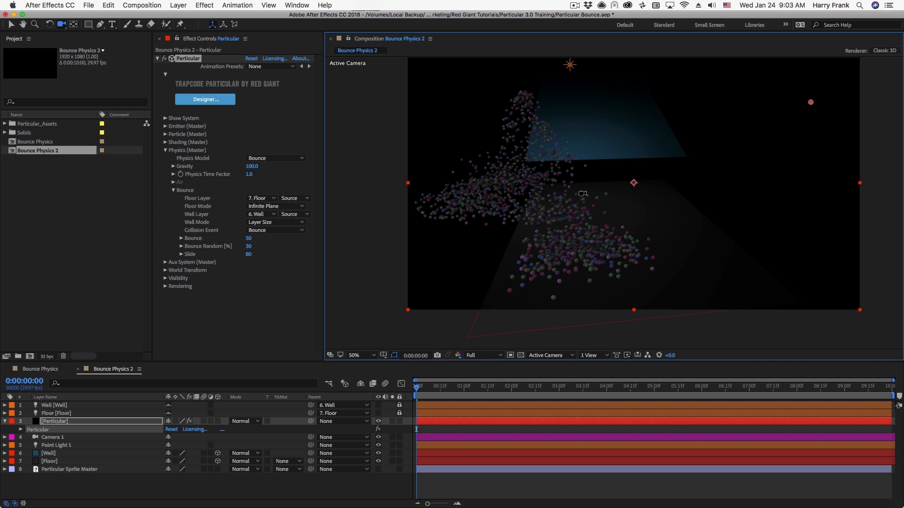
pyautogui.moveTo(527, 206)
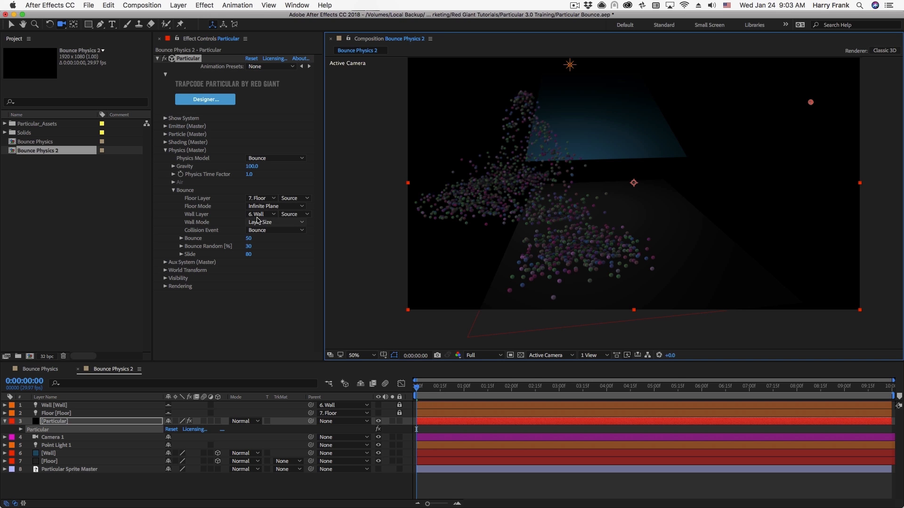
pyautogui.click(276, 222)
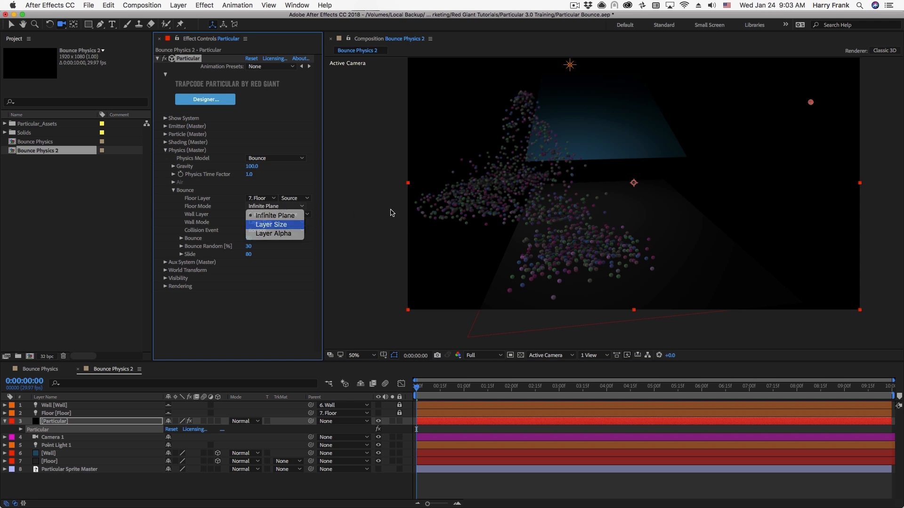
pyautogui.click(271, 224)
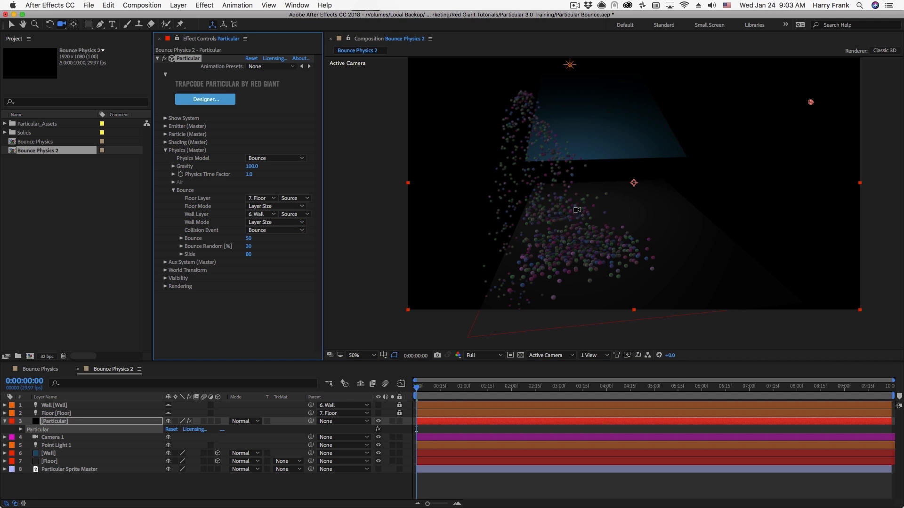
pyautogui.moveTo(562, 276)
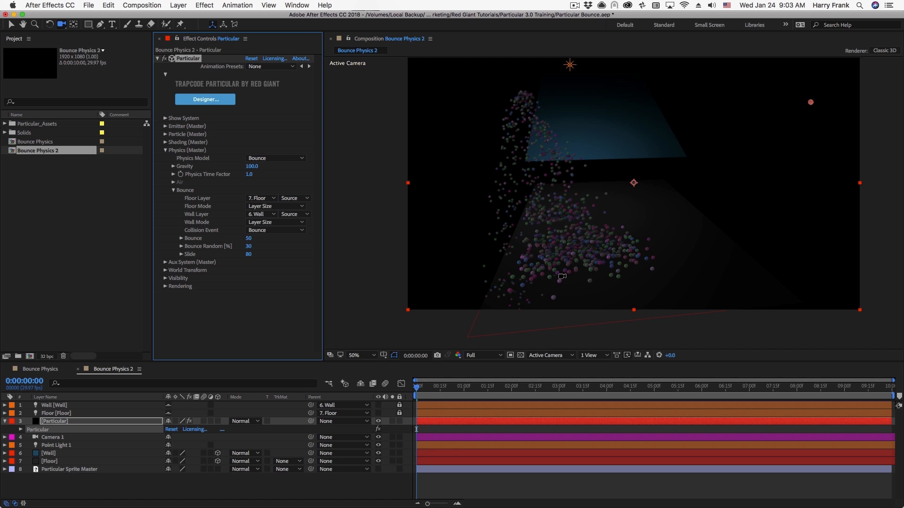
pyautogui.moveTo(606, 161)
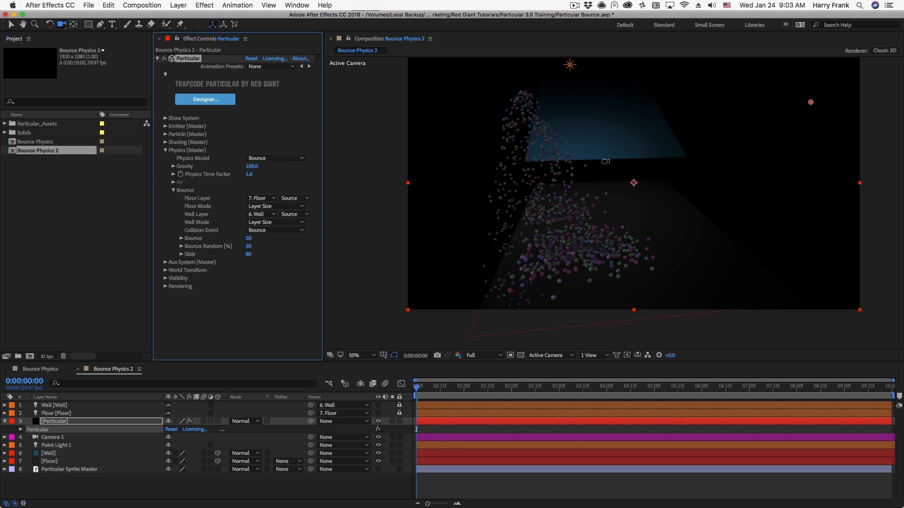
pyautogui.click(165, 126)
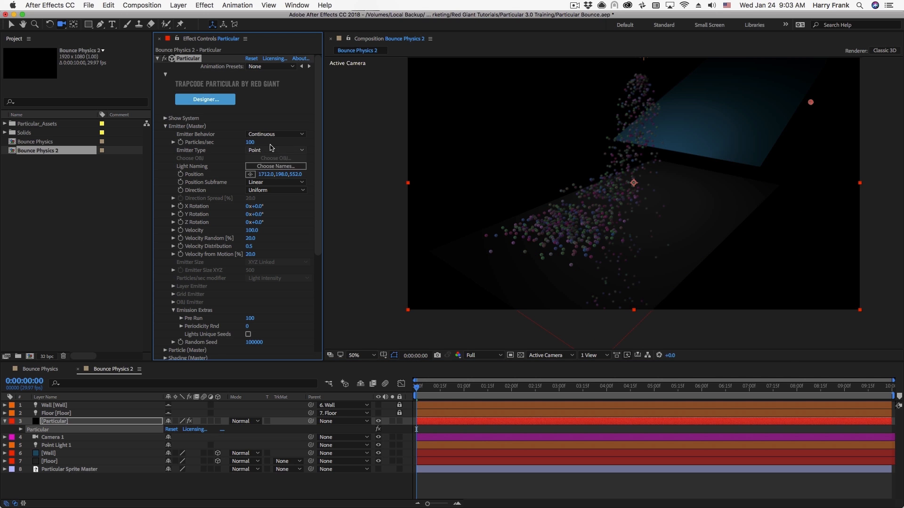
# - Set Emitter Position Z to 0, leaving floor collisions at Layer Size
pyautogui.click(294, 174)
pyautogui.write('0')
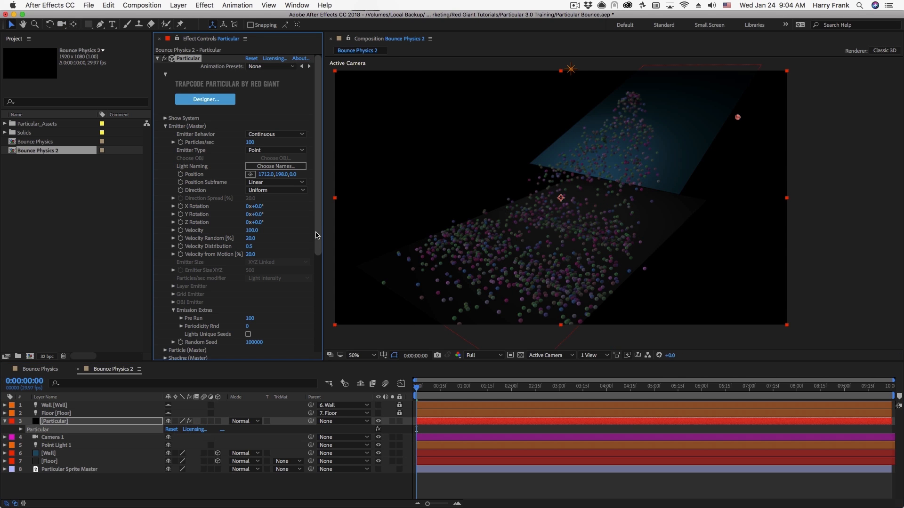
pyautogui.scroll(-3)
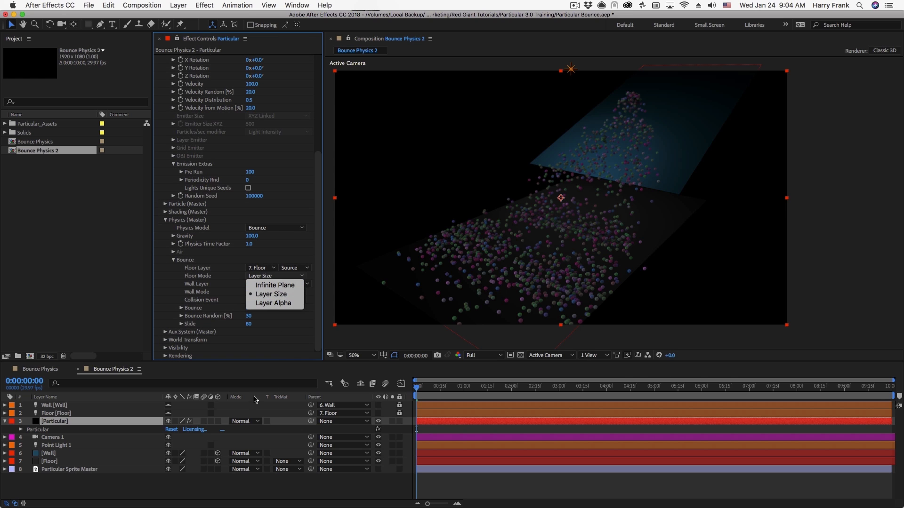
pyautogui.click(272, 293)
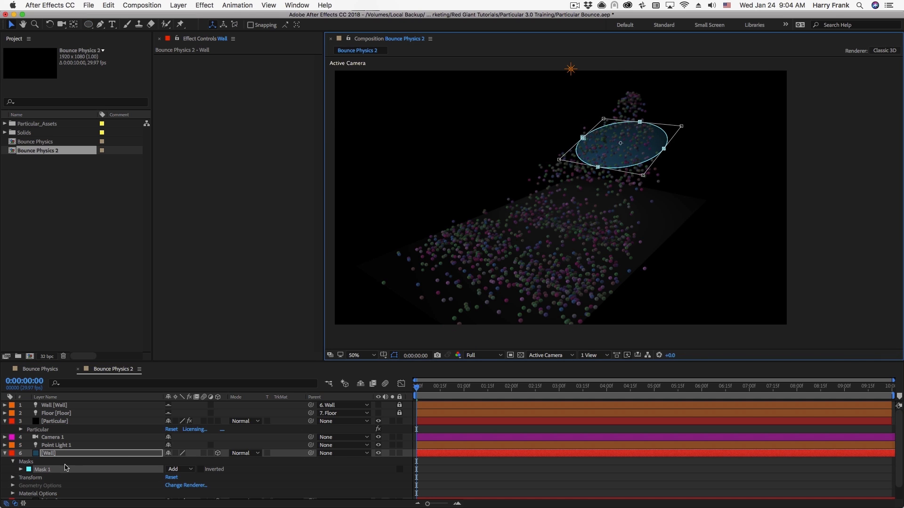
# - Change the Wall layer's Mask 1 mode from Add to Subtract, then return to the Particular layer
pyautogui.click(14, 469)
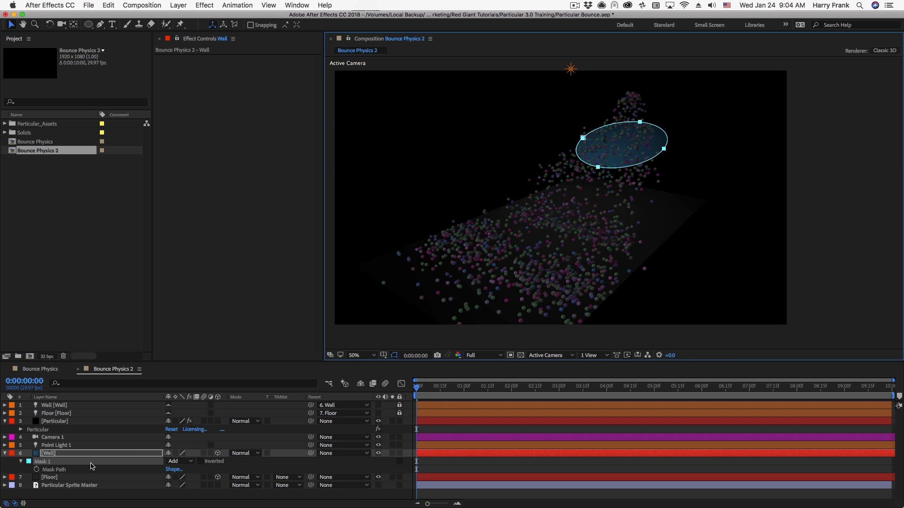
pyautogui.click(179, 462)
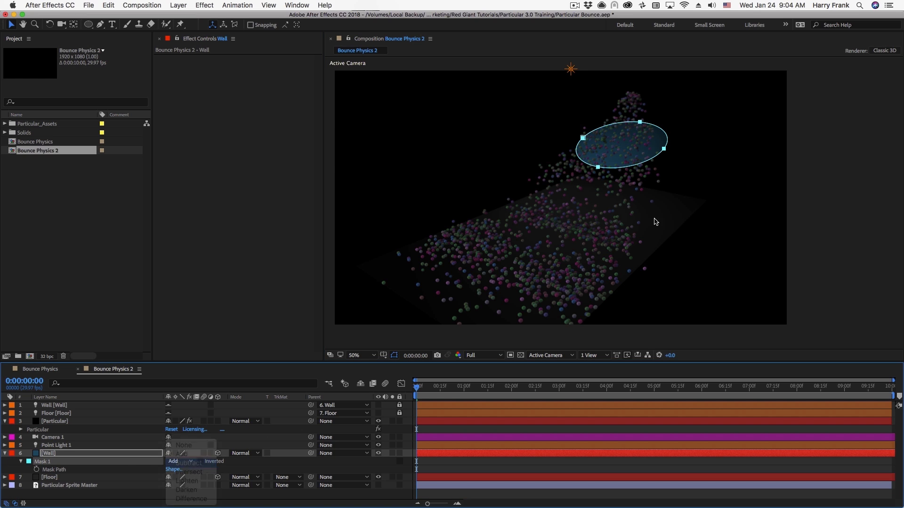
pyautogui.click(182, 461)
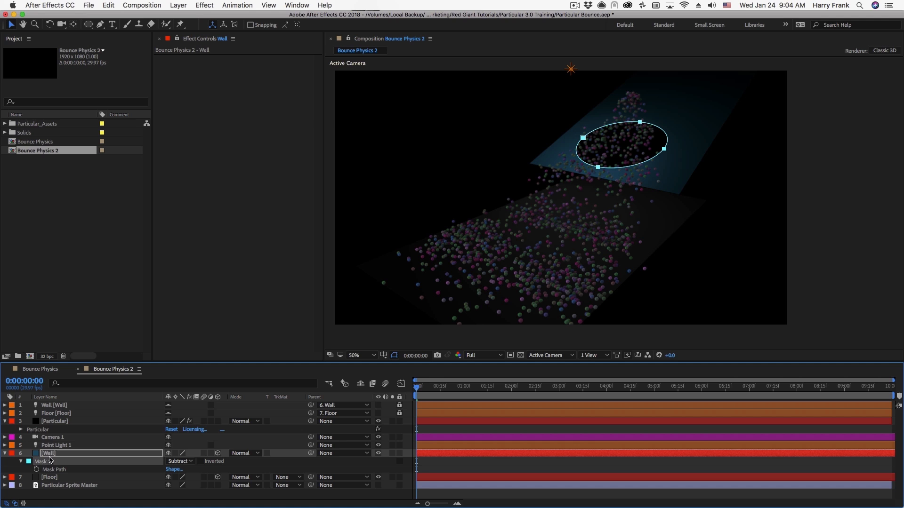
pyautogui.click(55, 420)
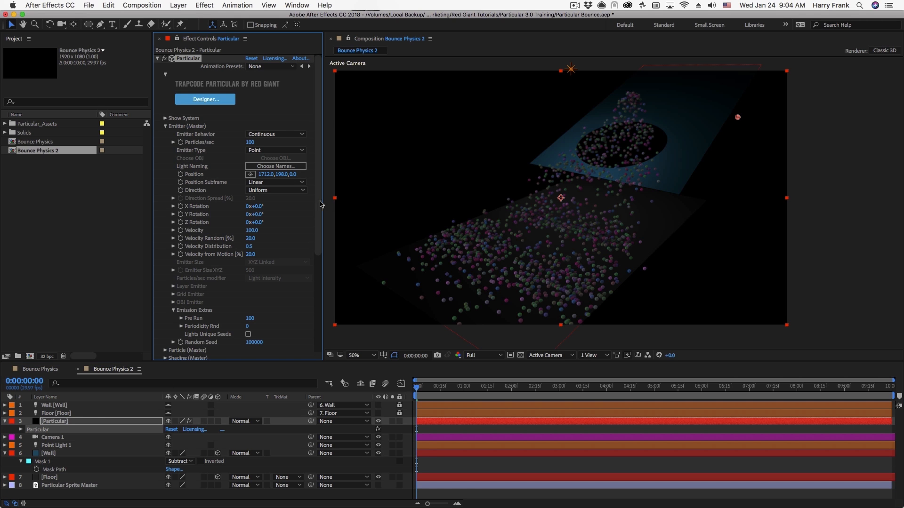
# - Set the wall collision mode to follow the Wall layer's alpha and check the result
pyautogui.scroll(-3)
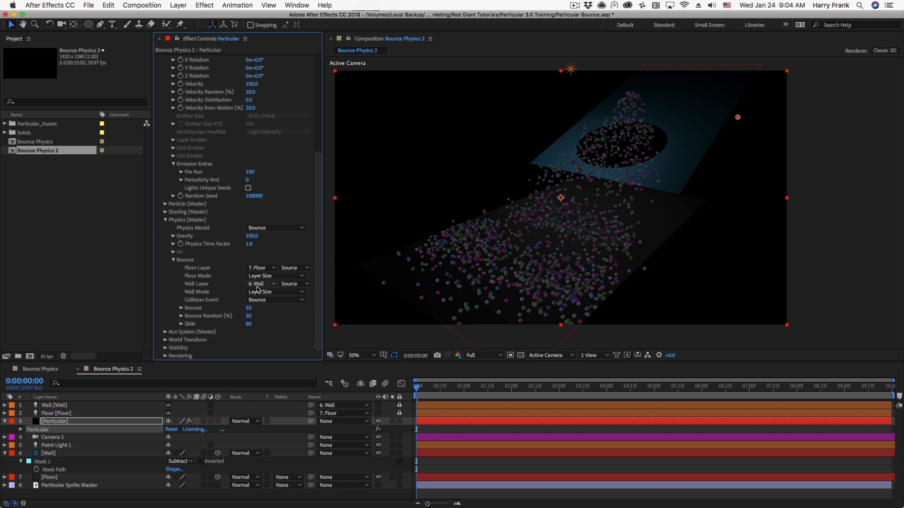
pyautogui.click(275, 291)
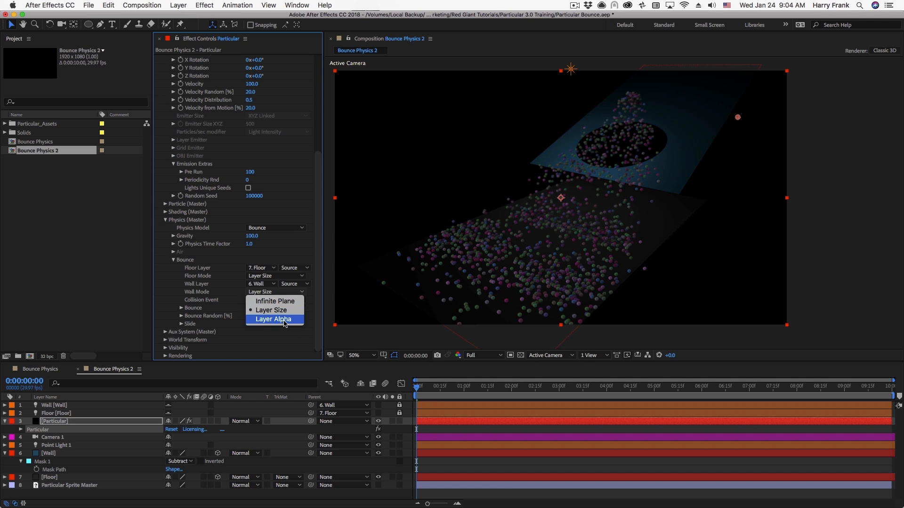
pyautogui.click(274, 320)
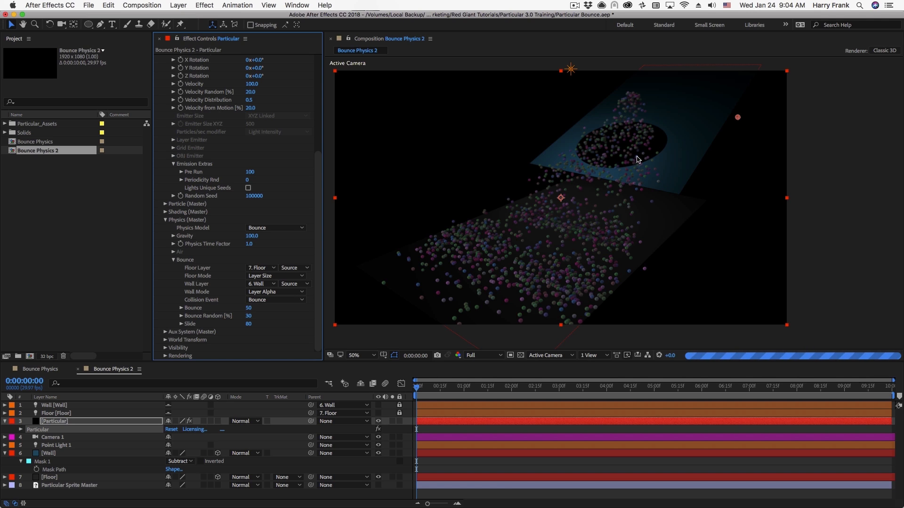
pyautogui.click(51, 437)
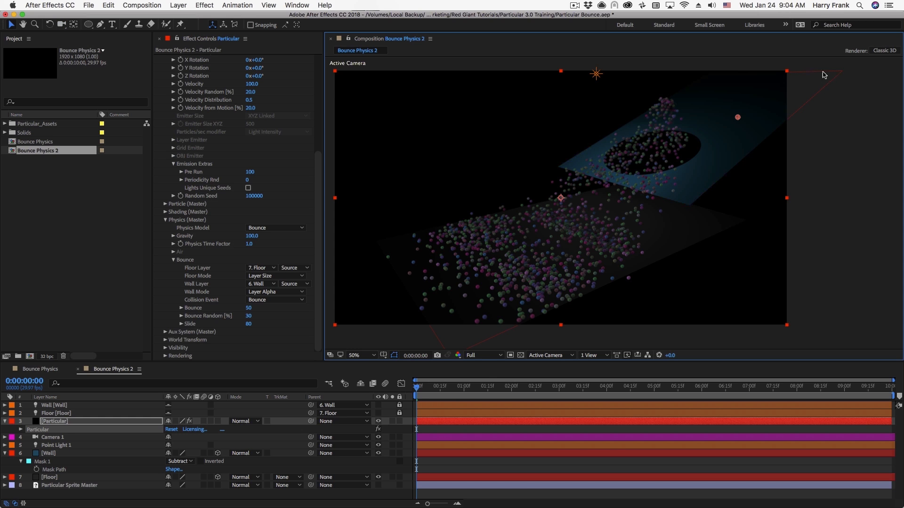
pyautogui.click(48, 453)
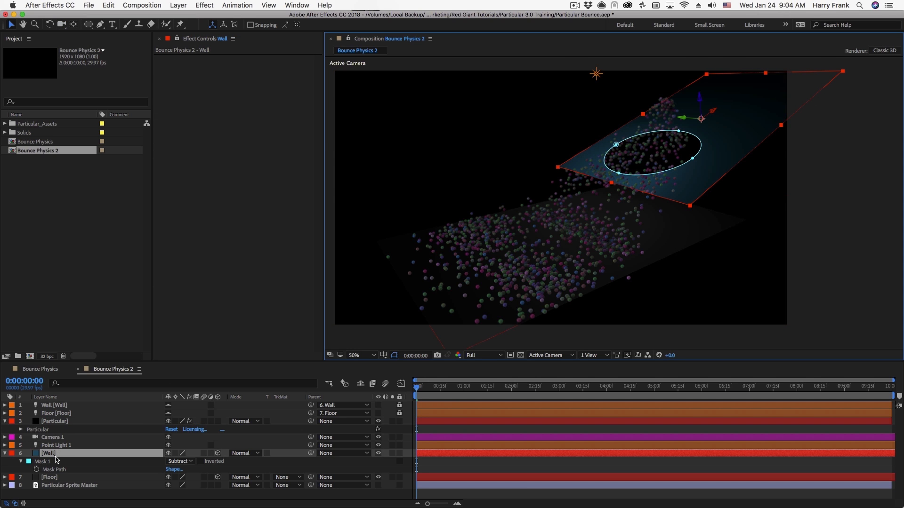
pyautogui.click(54, 421)
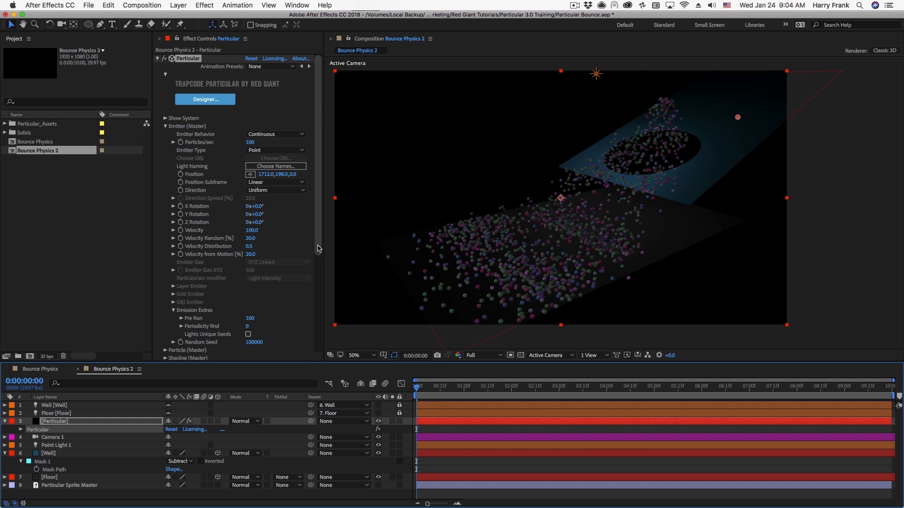
# - Set the Wall Layer source to Masks using Mask 1 and advance in time to check collisions
pyautogui.scroll(-3)
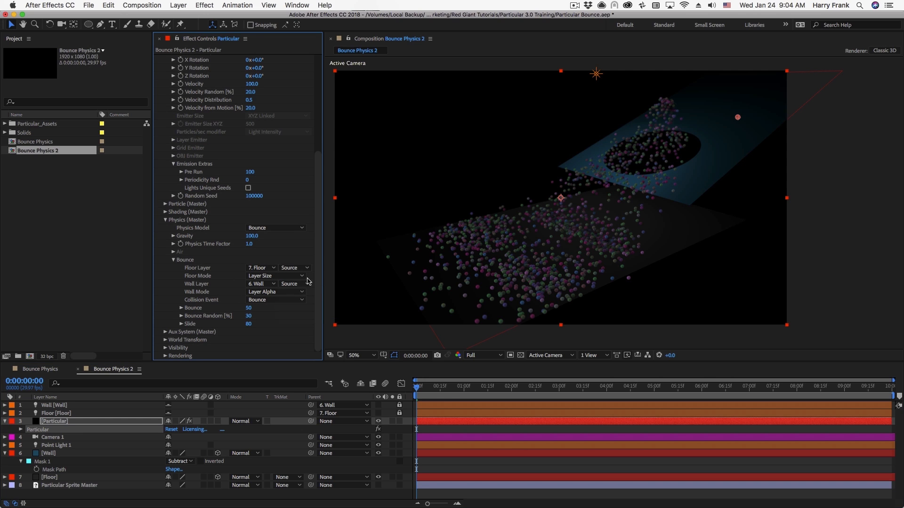
pyautogui.click(294, 284)
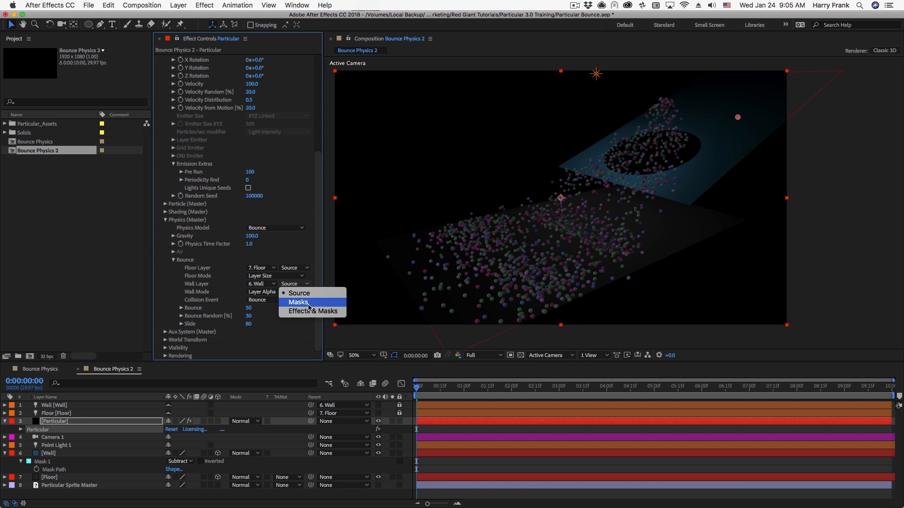
pyautogui.click(298, 302)
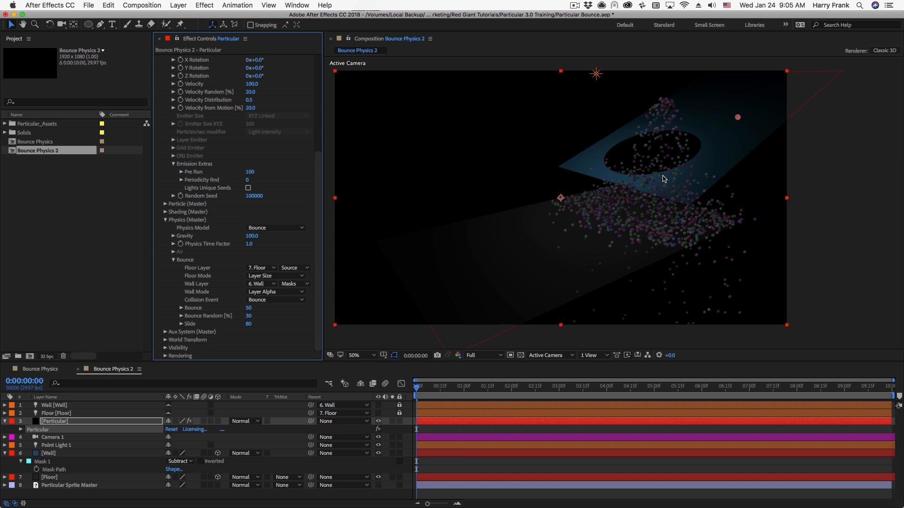
pyautogui.click(40, 462)
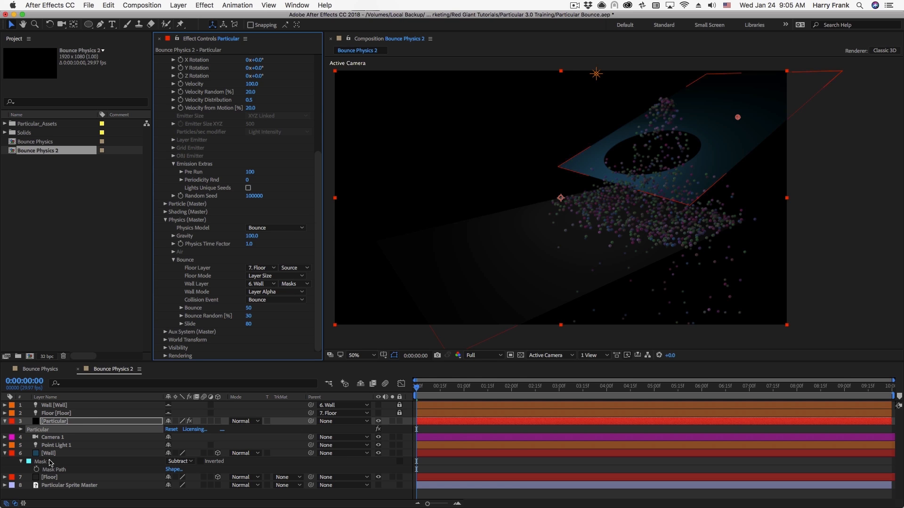
pyautogui.click(48, 453)
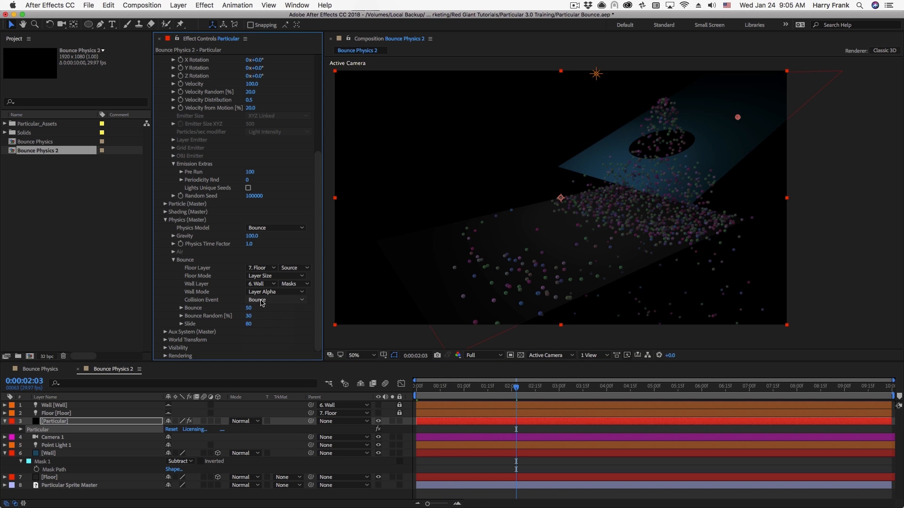
# - Try Collision Event as Slide, then Stick, and finally settle on Kill
pyautogui.click(276, 300)
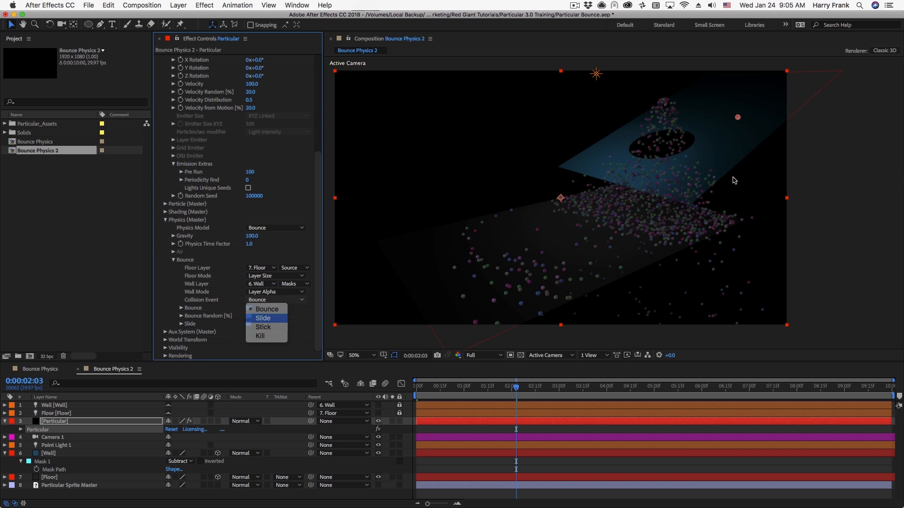
pyautogui.click(263, 318)
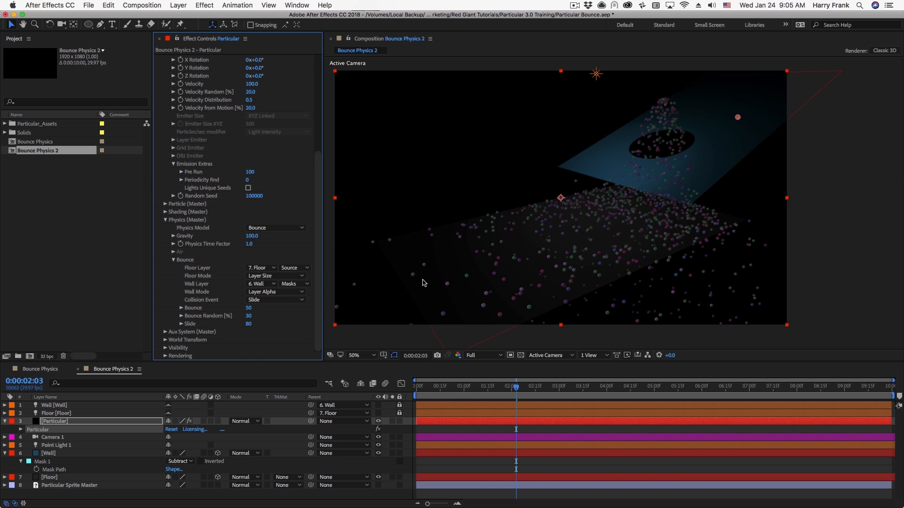
pyautogui.moveTo(679, 150)
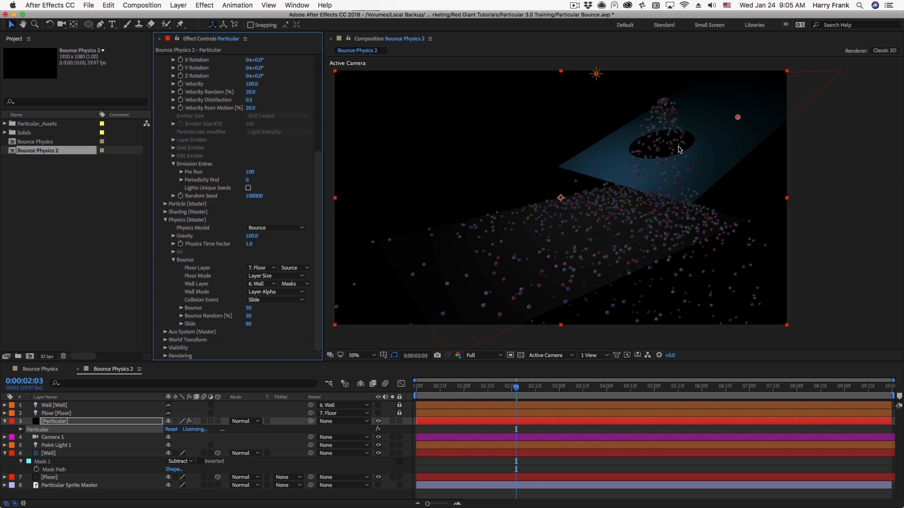
pyautogui.moveTo(665, 193)
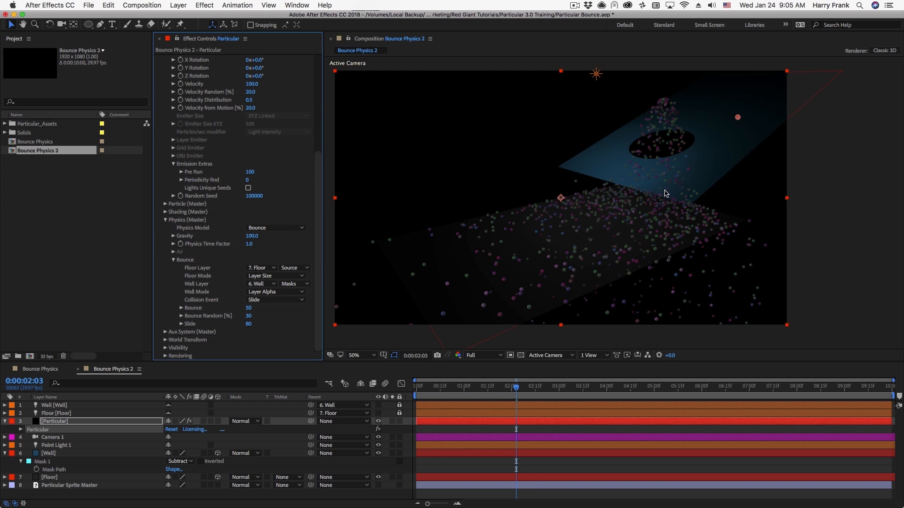
pyautogui.click(276, 299)
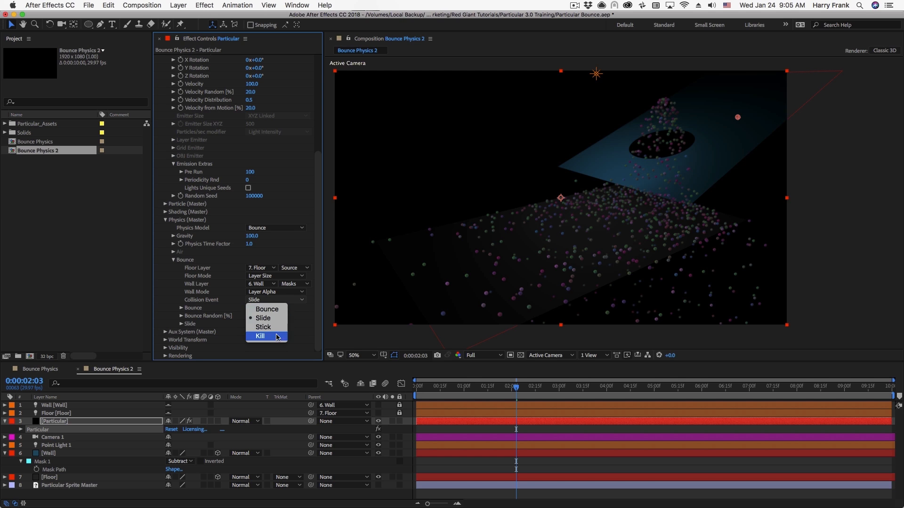
pyautogui.click(262, 327)
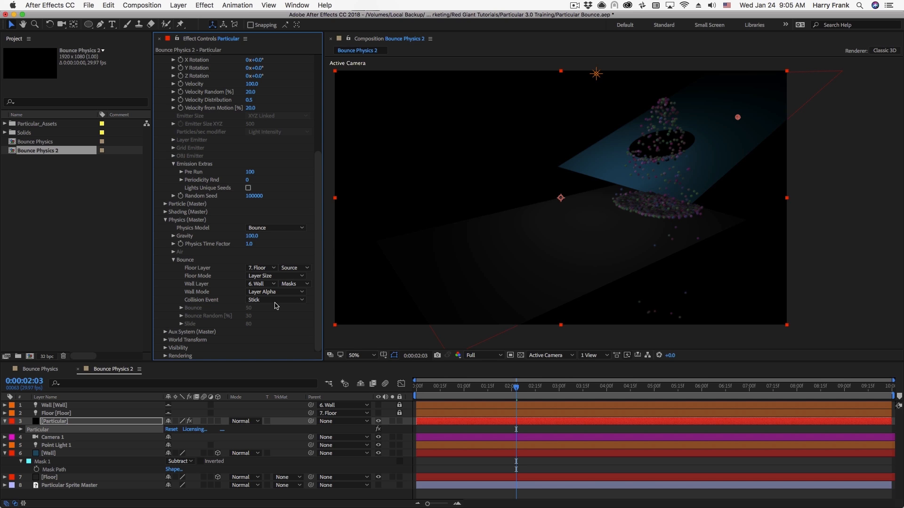
pyautogui.click(275, 299)
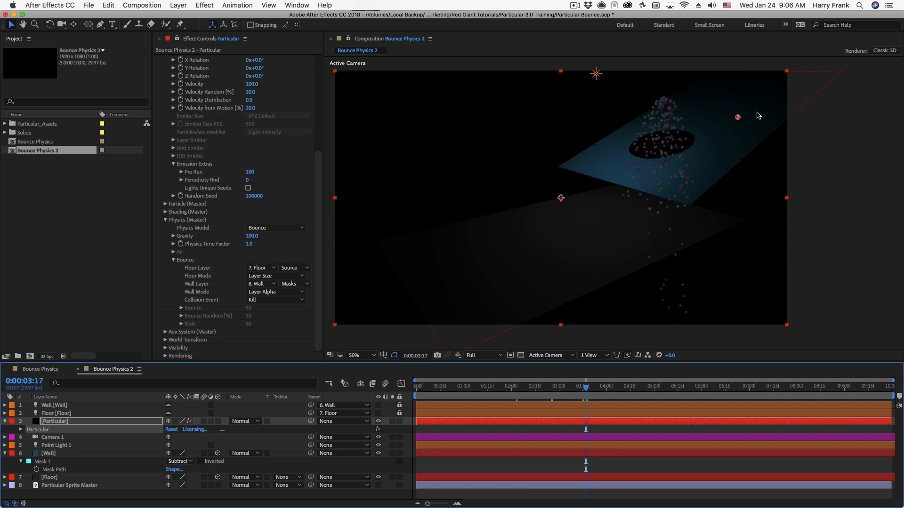
pyautogui.moveTo(204, 380)
pyautogui.write('822')
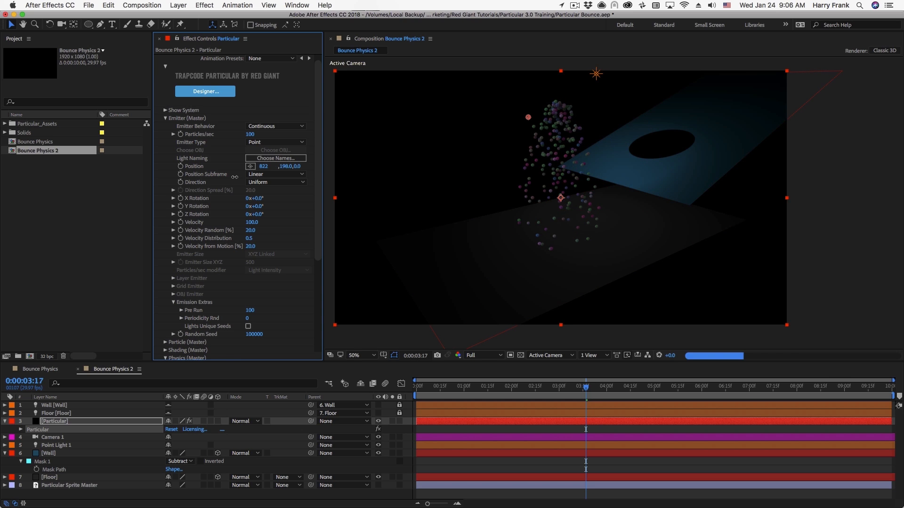
# - Scrub Emitter Position X down from 822 to 742
pyautogui.moveTo(263, 166); pyautogui.dragTo(240, 165)
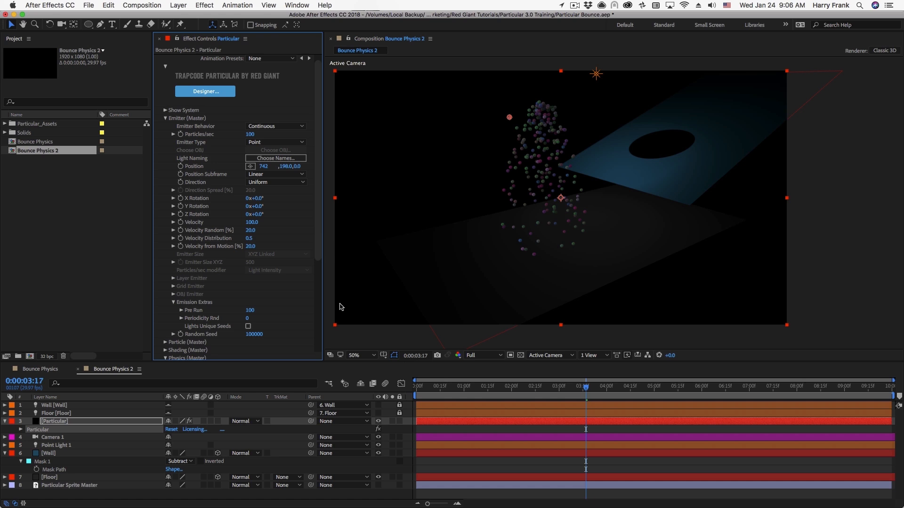
pyautogui.scroll(-3)
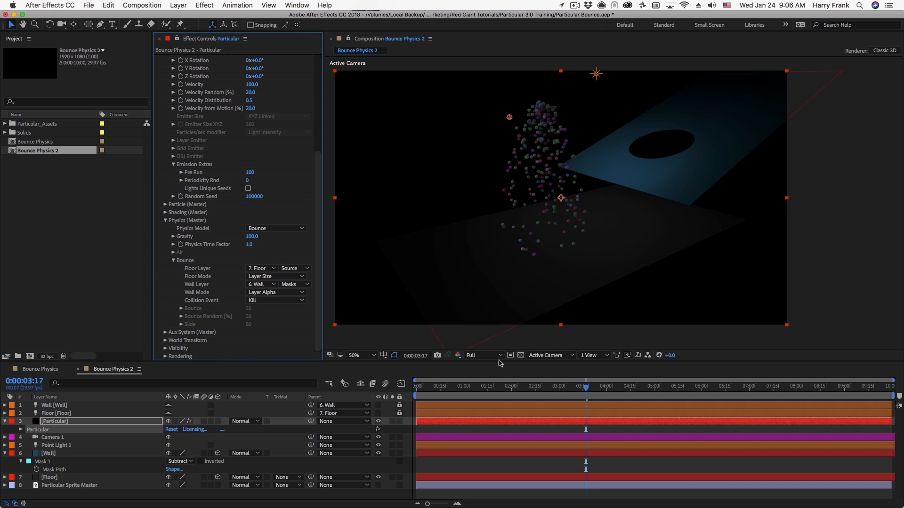
# - At a later frame, set Collision Event back to Bounce and view the comp at 100%
pyautogui.click(665, 386)
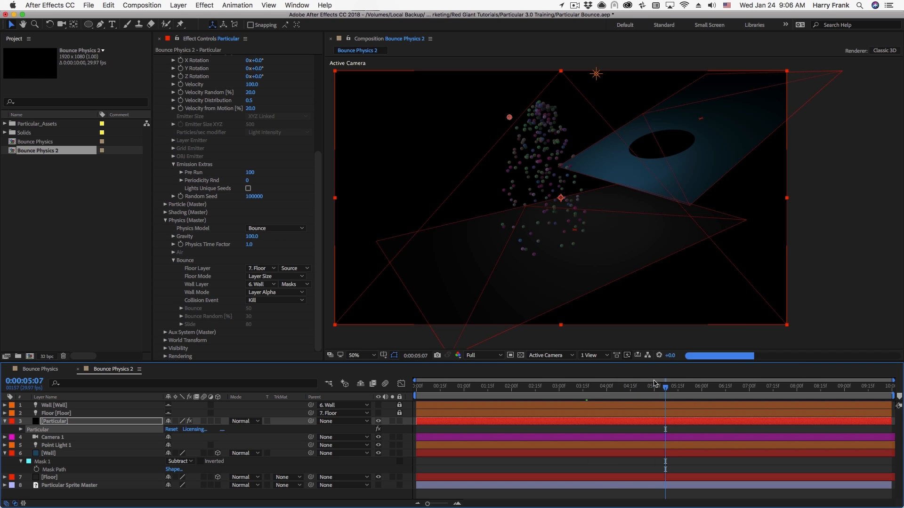
pyautogui.click(276, 301)
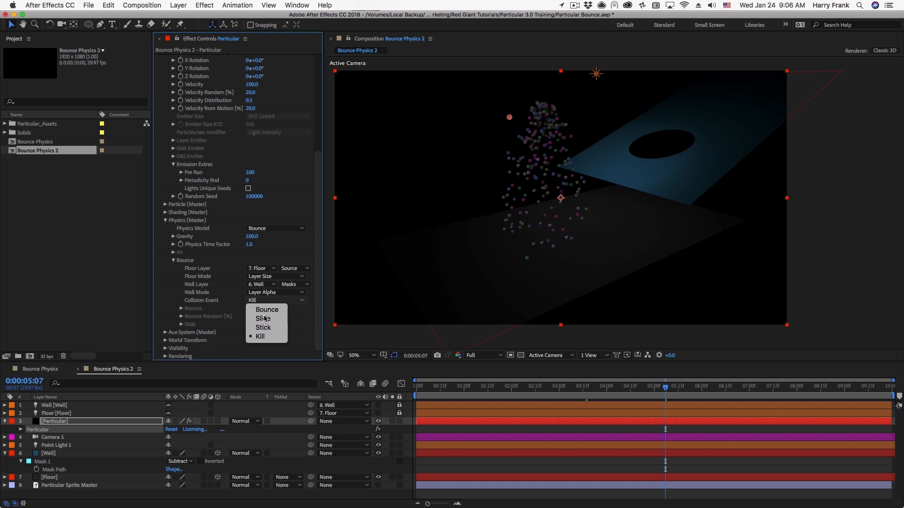
pyautogui.click(267, 310)
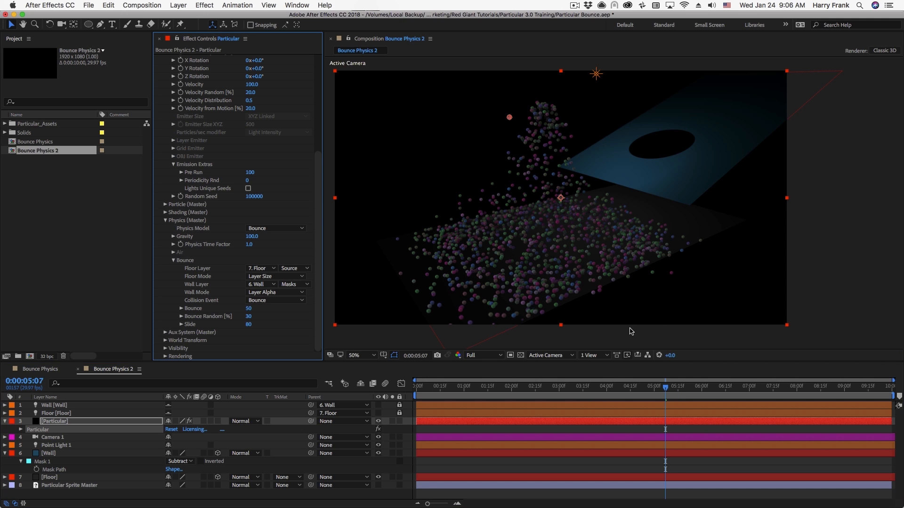
pyautogui.click(362, 355)
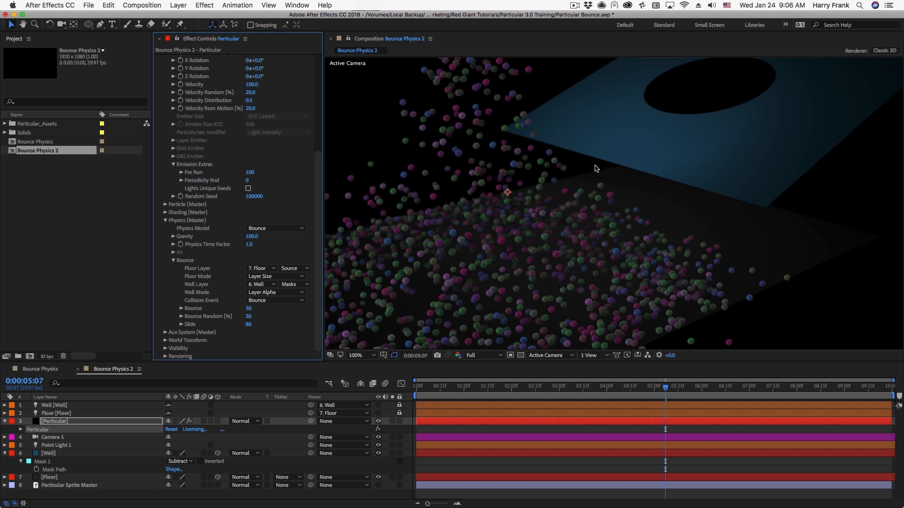
# - Return Collision Event to Kill and collapse the Physics (Master) group
pyautogui.click(275, 300)
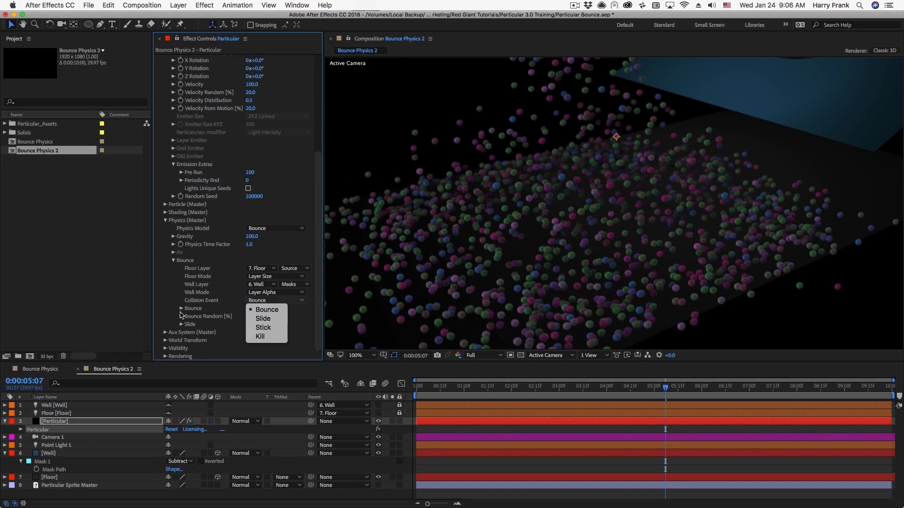
pyautogui.click(260, 336)
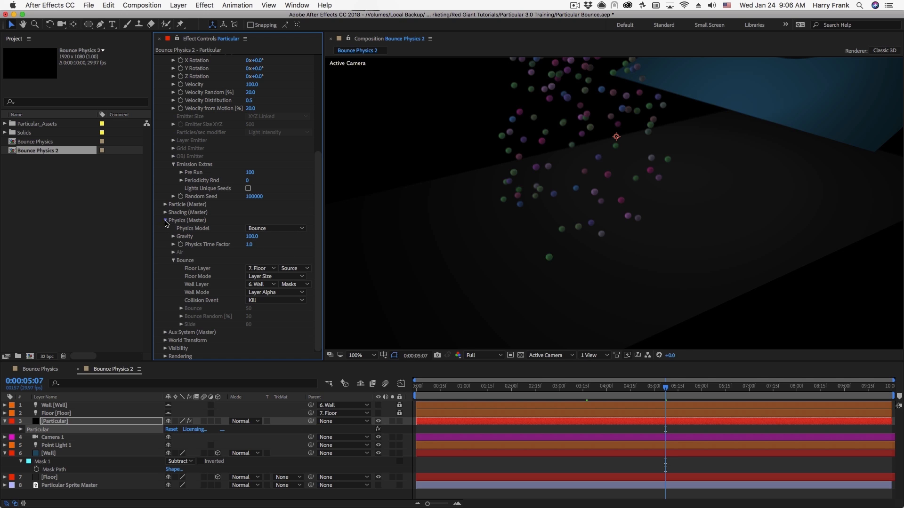
pyautogui.click(157, 58)
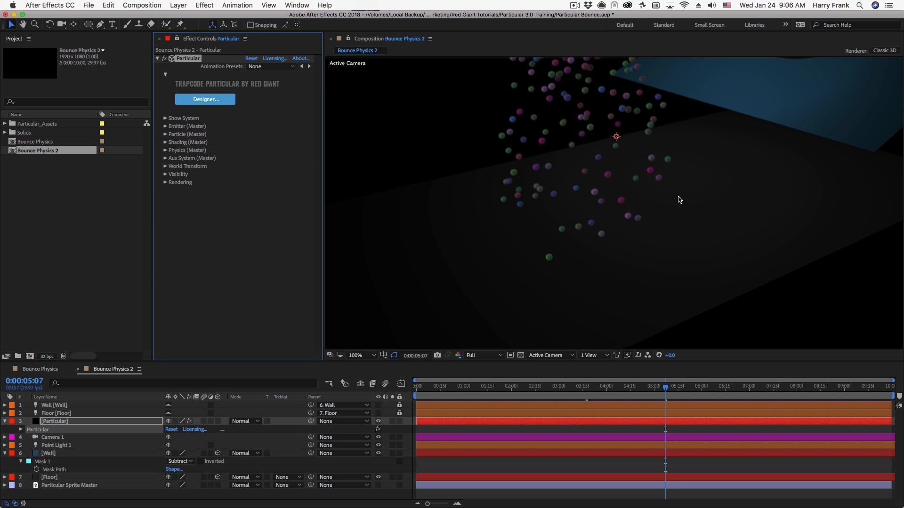
pyautogui.moveTo(670, 161)
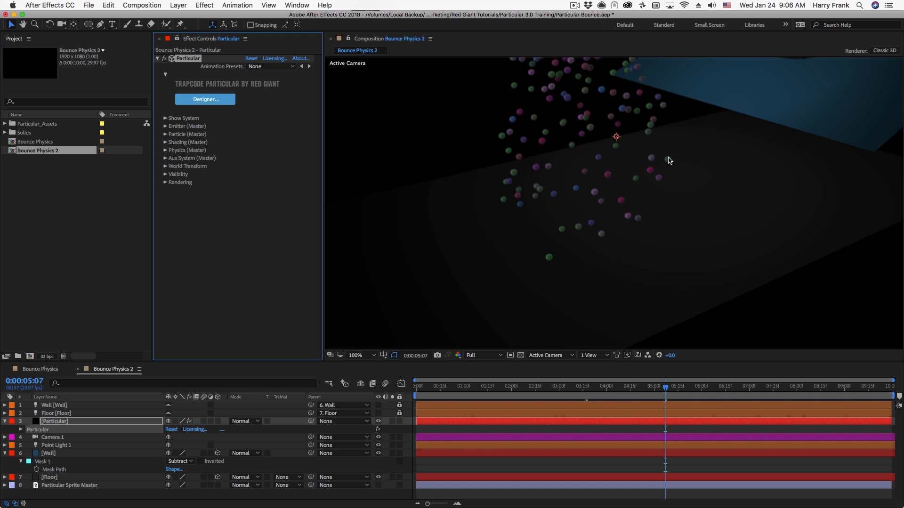
pyautogui.moveTo(168, 195)
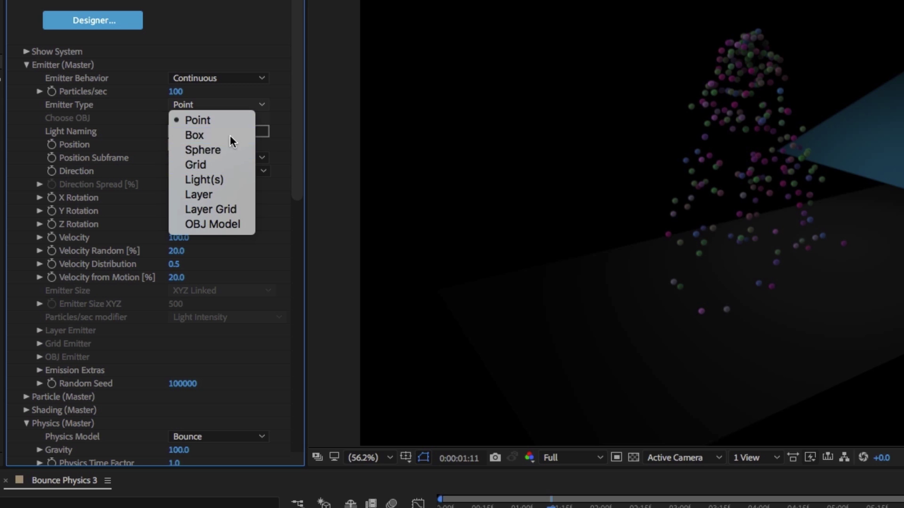
# - Make the emitter a Box sized XYZ Individual at 800 × 0 × 800, then collapse Emitter (Master)
pyautogui.click(194, 135)
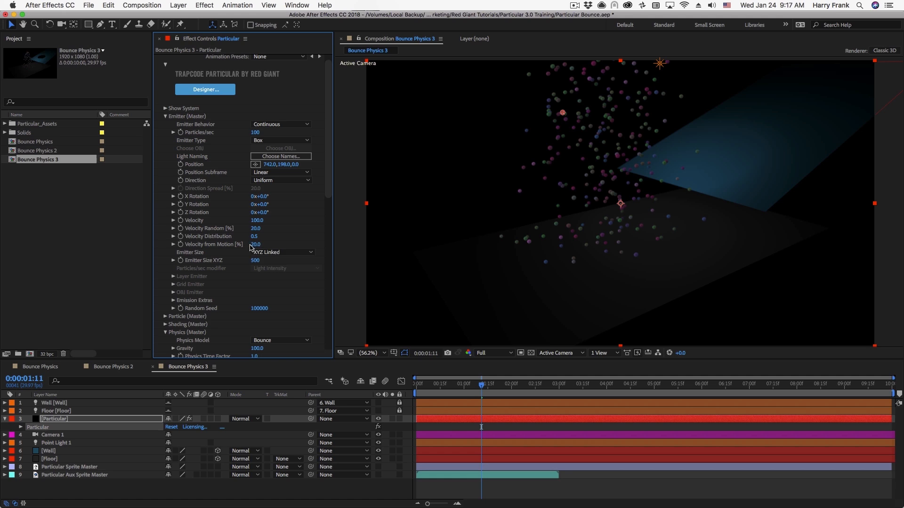
pyautogui.click(280, 252)
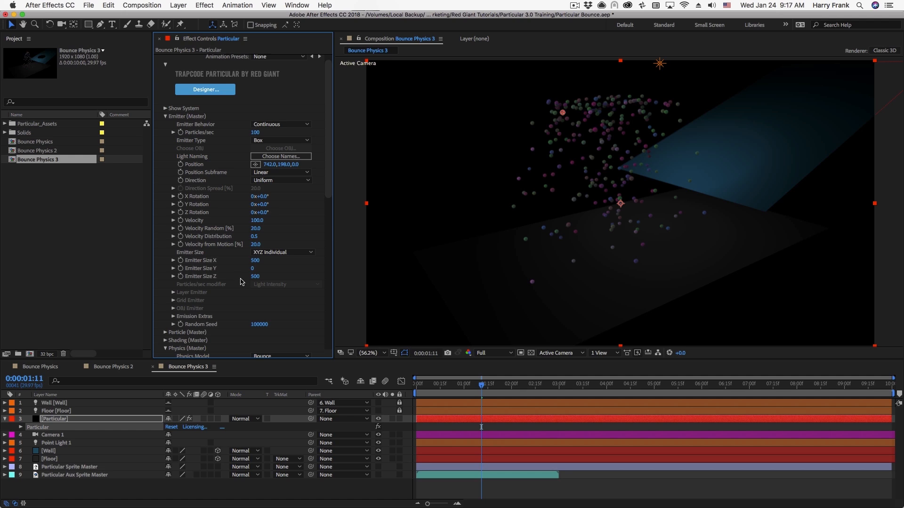
pyautogui.doubleClick(255, 260)
pyautogui.write('800')
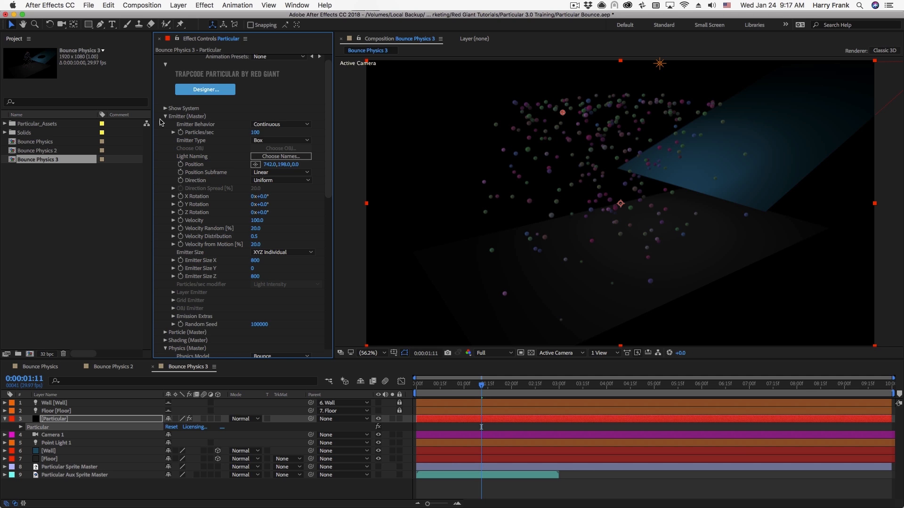
pyautogui.click(166, 115)
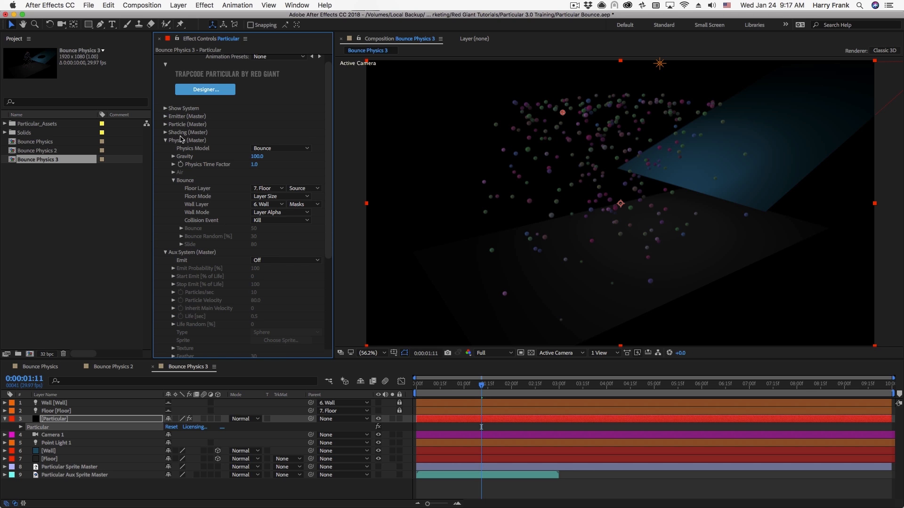
# - Set Particle Type to Sphere with Set Color At Start in white
pyautogui.click(166, 125)
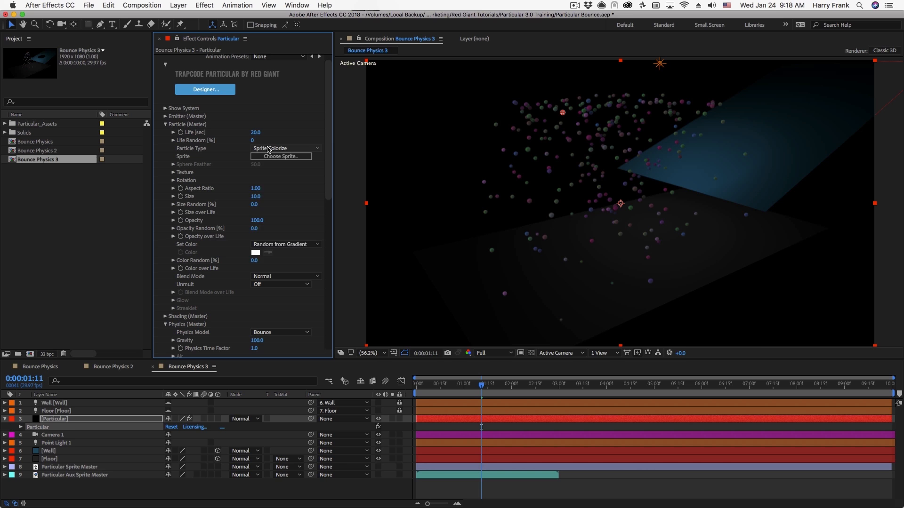
pyautogui.click(285, 147)
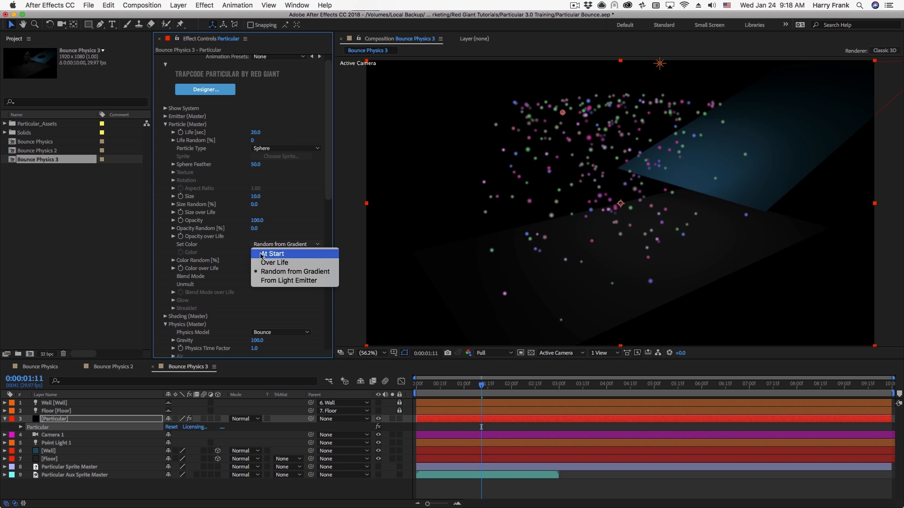
pyautogui.click(271, 253)
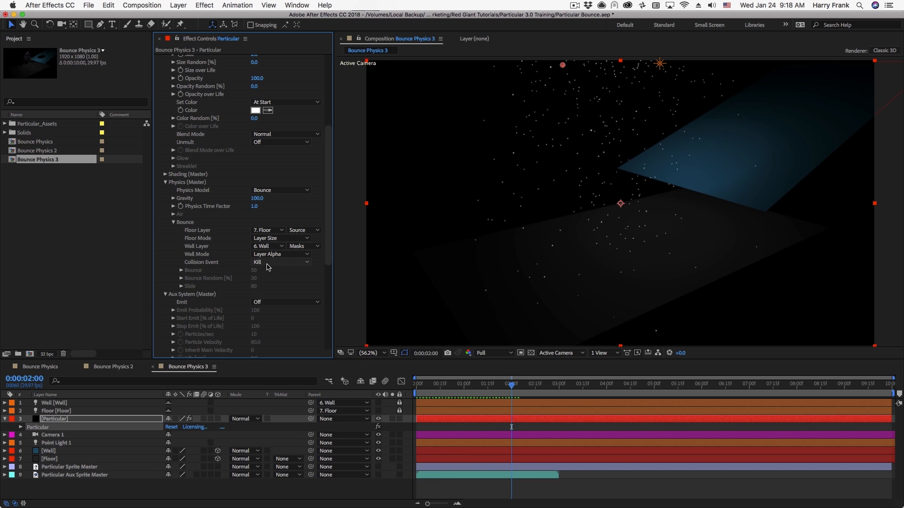
# - Play the rain hitting the floor and set Collision Event to Kill
pyautogui.click(281, 261)
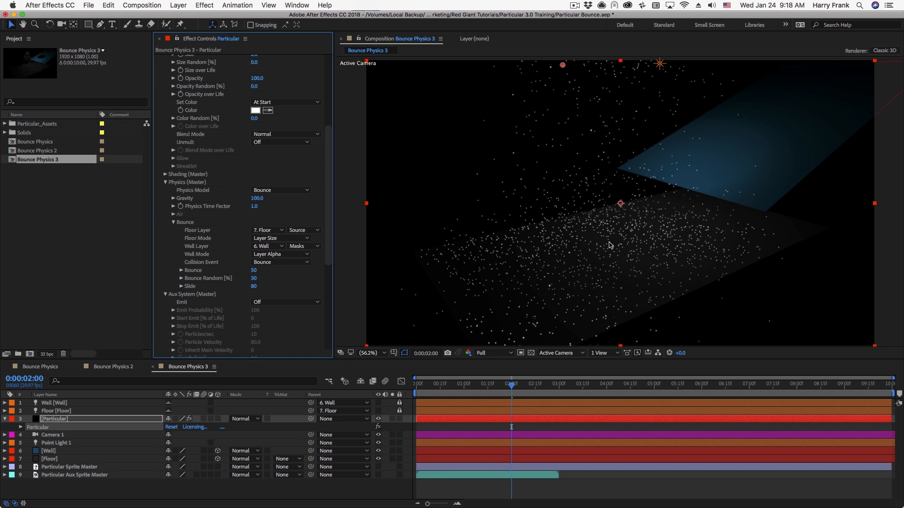
pyautogui.moveTo(659, 276)
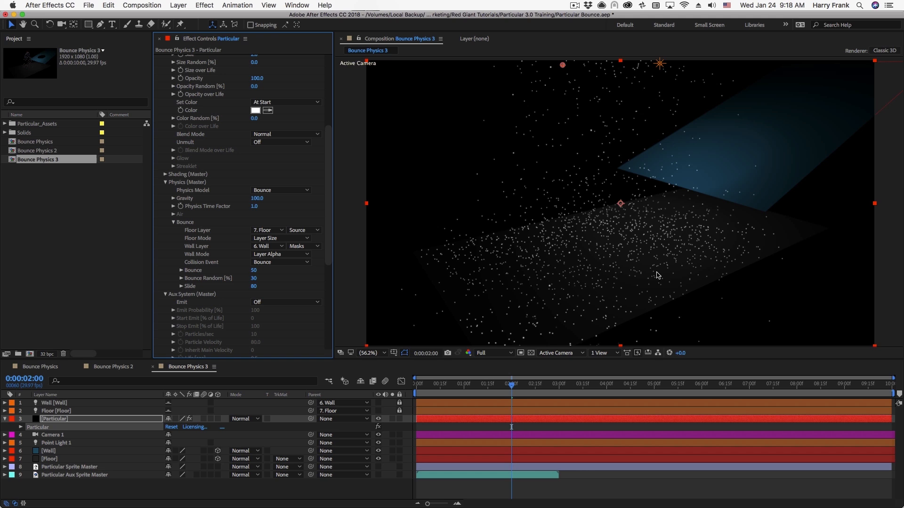
pyautogui.click(438, 383)
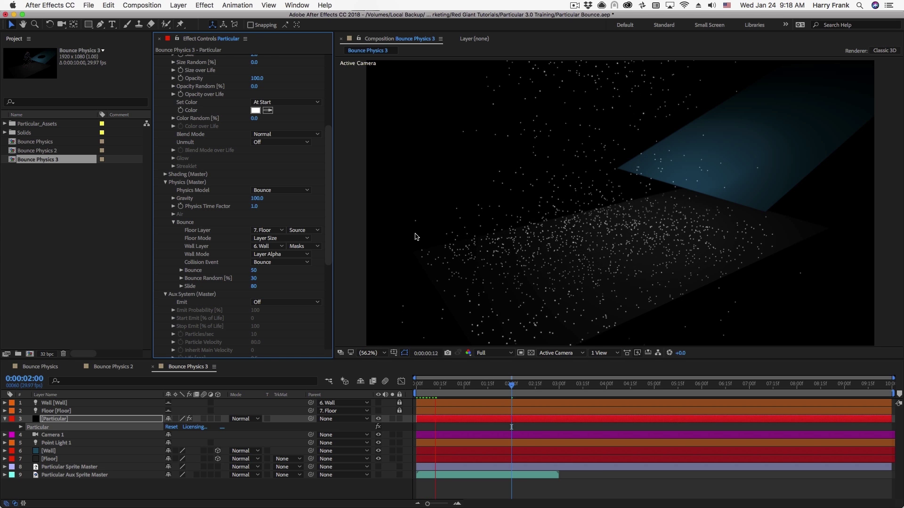
pyautogui.click(281, 262)
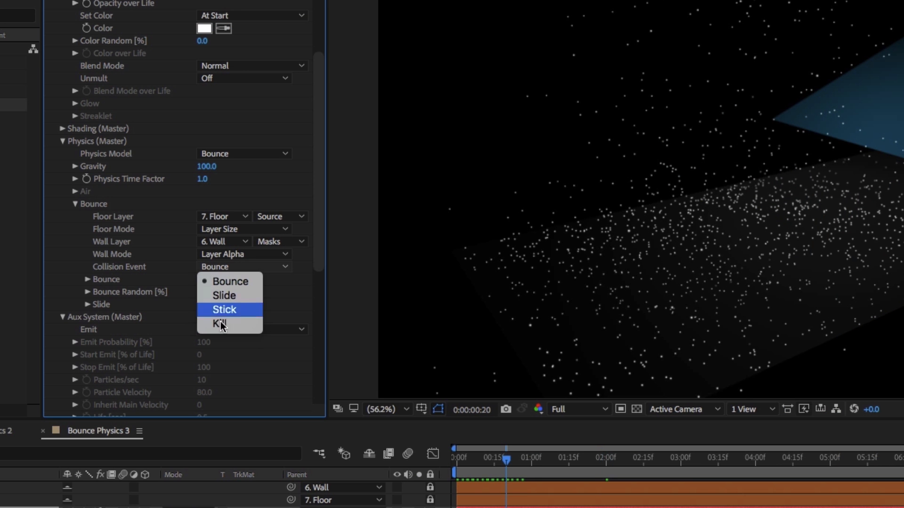
pyautogui.click(220, 323)
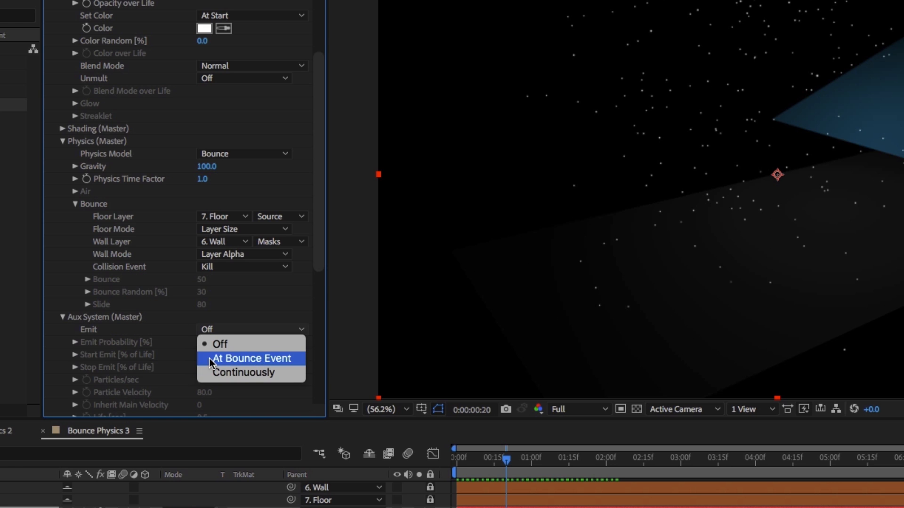
pyautogui.moveTo(279, 367)
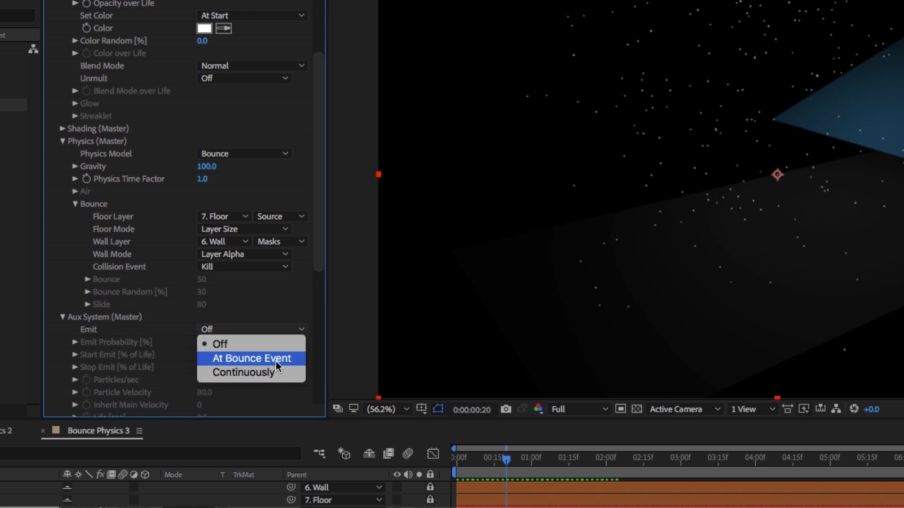
# - Set Aux System Emit to At Bounce Event and start tinting the splash particles' colour
pyautogui.click(252, 358)
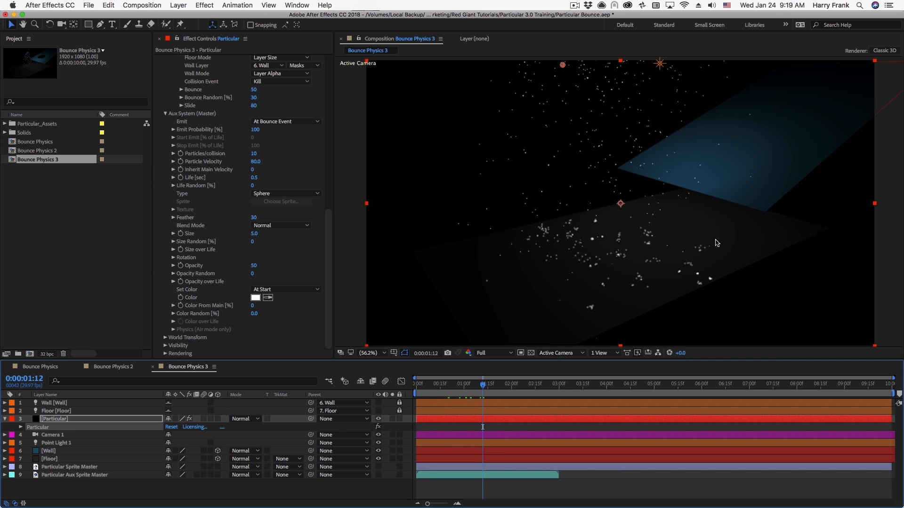
pyautogui.moveTo(497, 179)
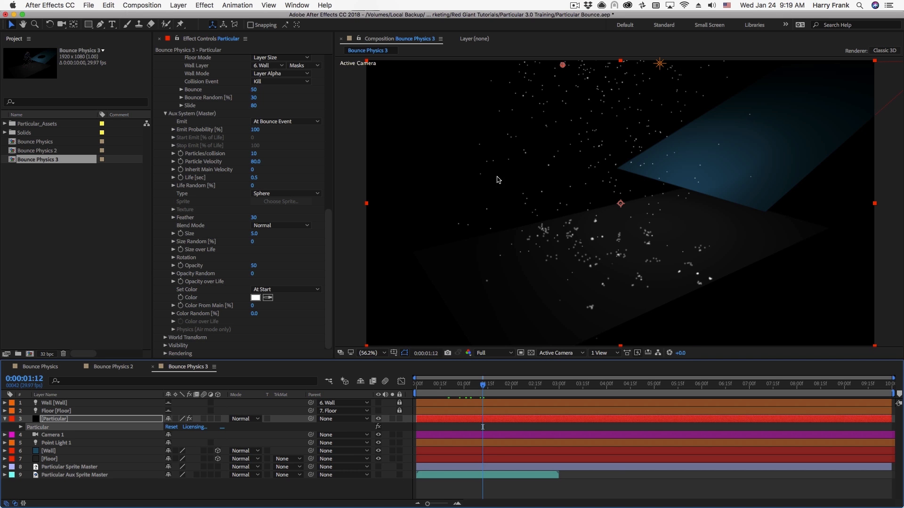
pyautogui.moveTo(531, 269)
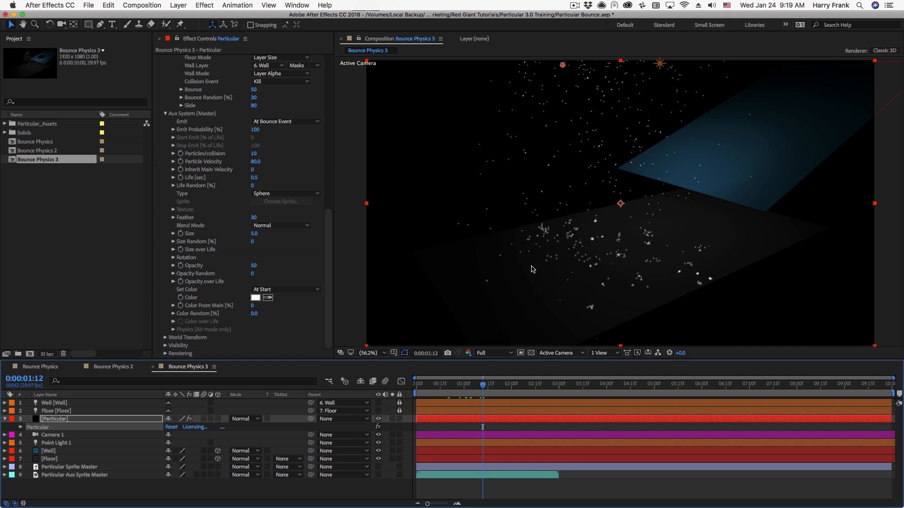
pyautogui.moveTo(313, 109)
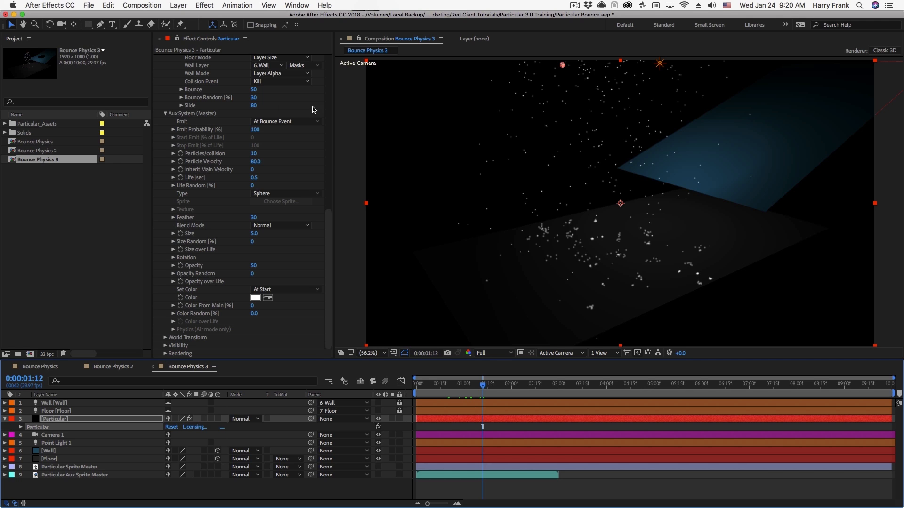
pyautogui.moveTo(671, 214)
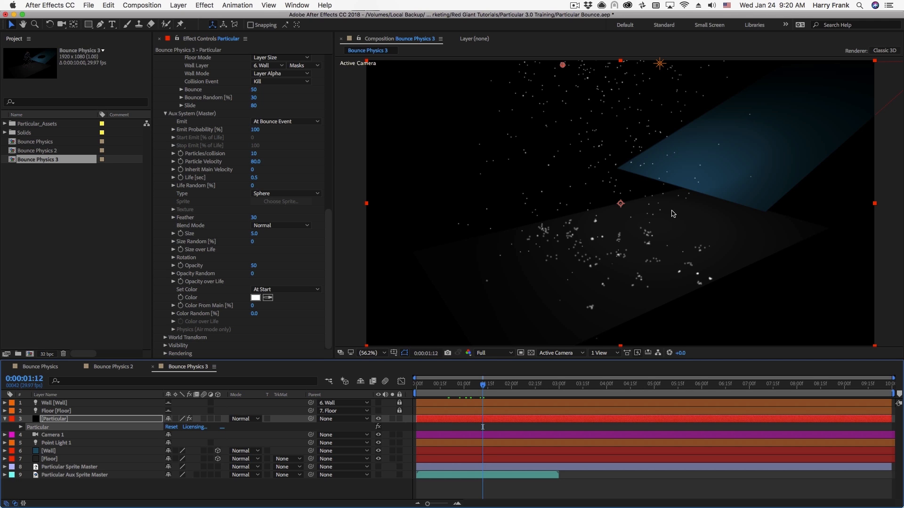
pyautogui.moveTo(694, 192)
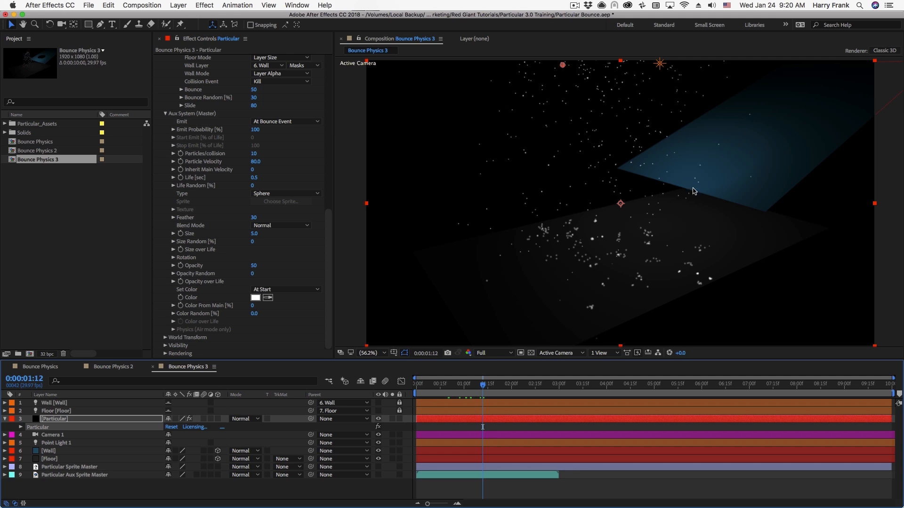
pyautogui.moveTo(385, 223)
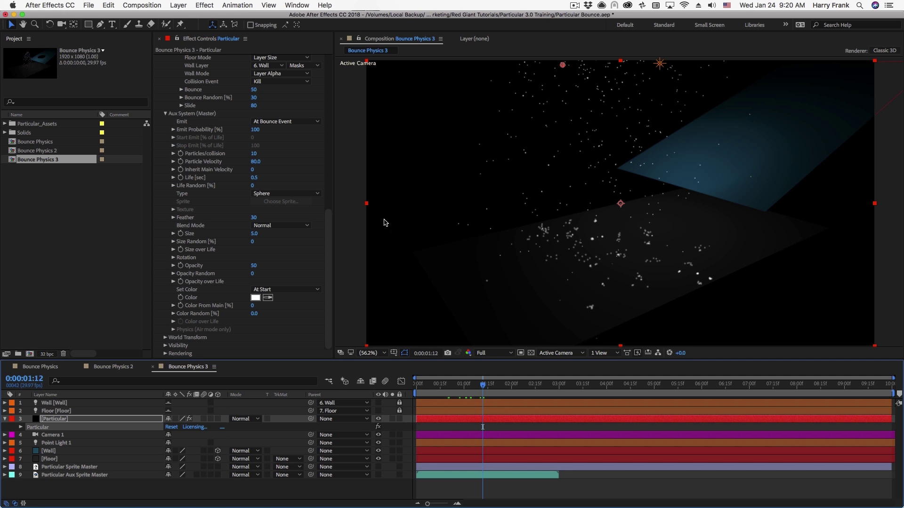
pyautogui.click(255, 296)
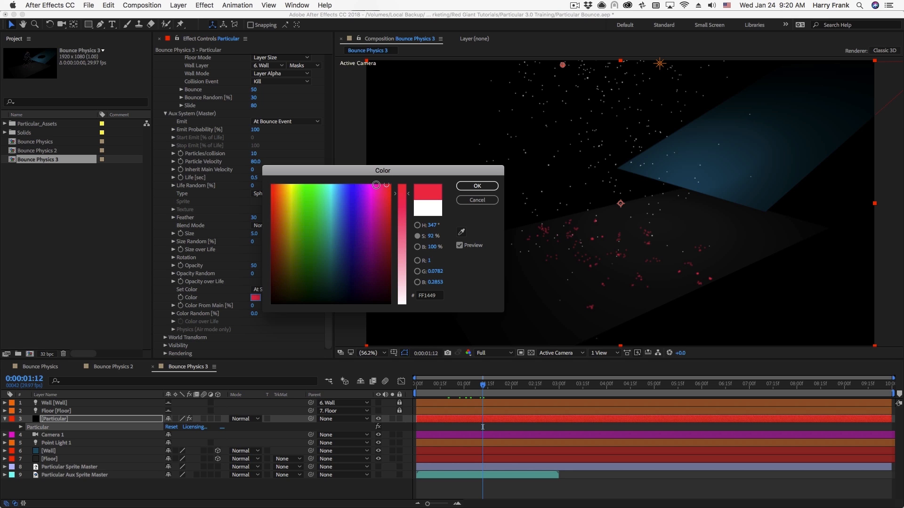
# - Confirm the magenta colour for the Aux splash particles and preview them bouncing on the floor
pyautogui.click(476, 186)
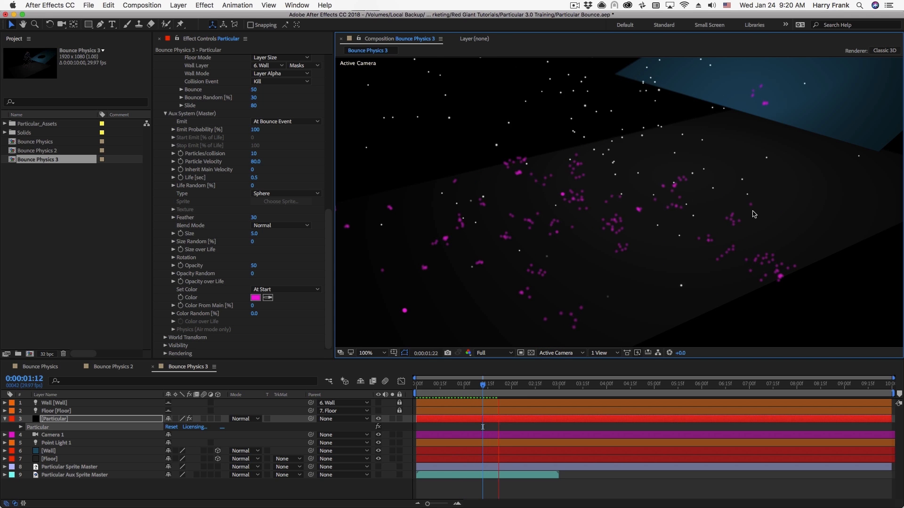
pyautogui.click(505, 383)
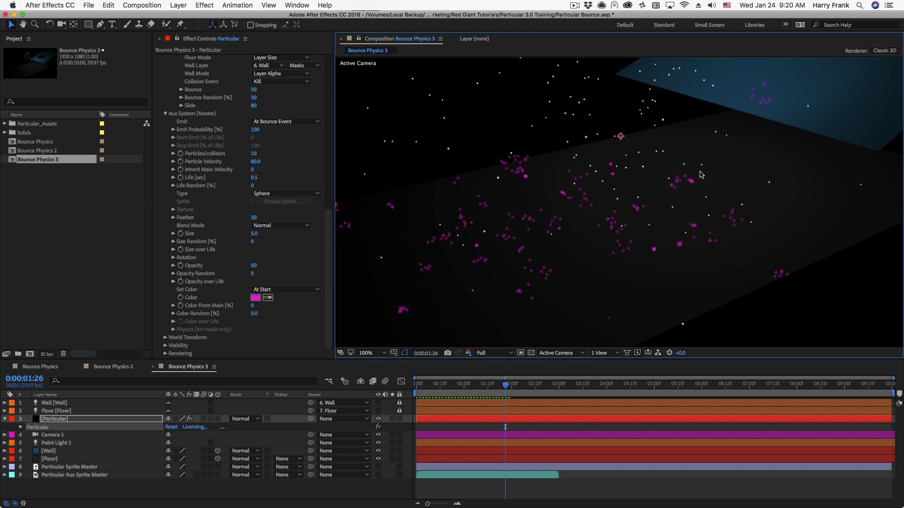
pyautogui.moveTo(233, 254)
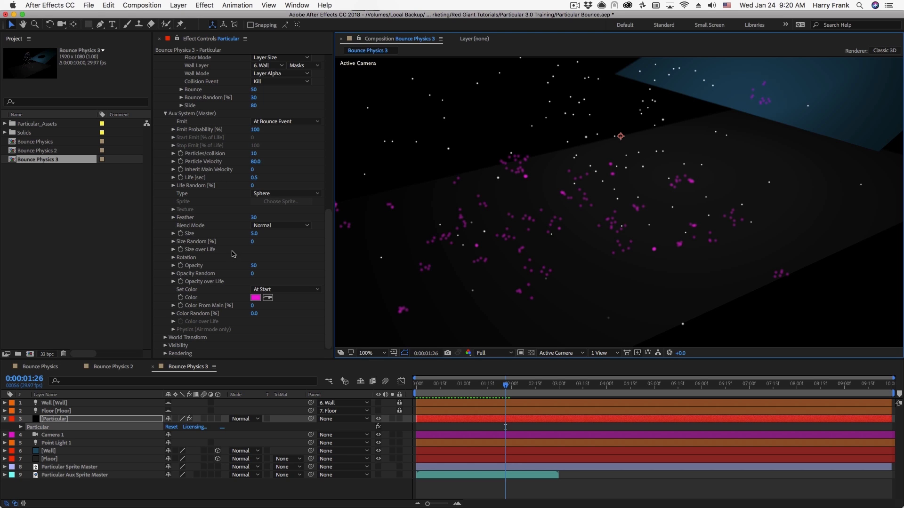
pyautogui.doubleClick(255, 233)
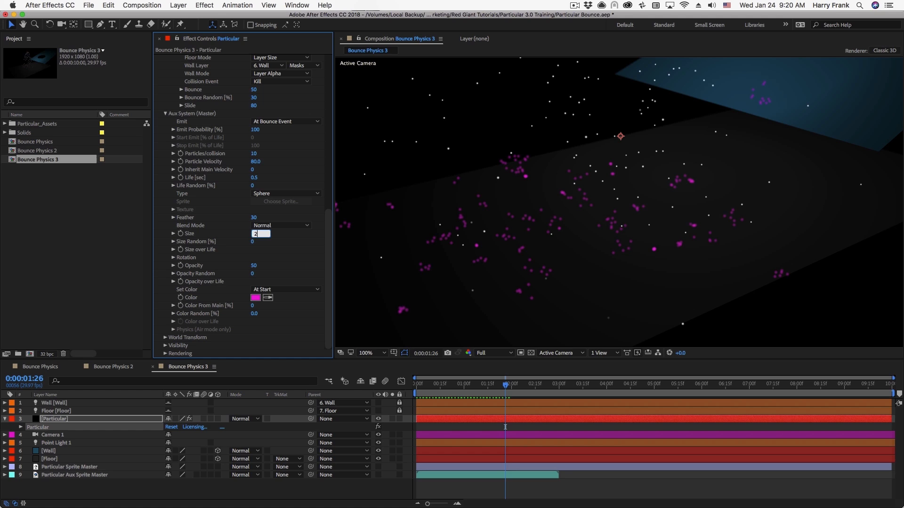
# - Set Aux Size to 2 with a shrinking size-over-life curve and 100 particles per collision
pyautogui.click(173, 249)
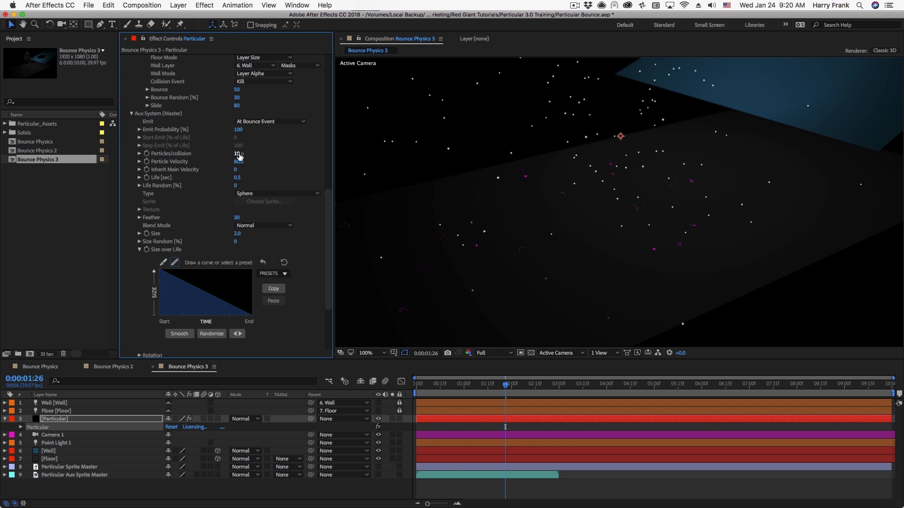
pyautogui.click(238, 153)
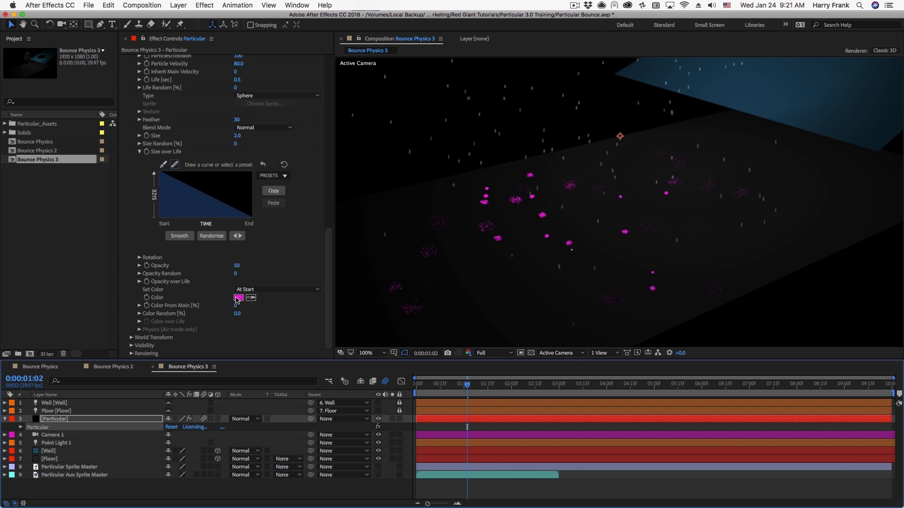
# - Recolour the splashes pale white-blue and raise Physics Gravity to 300 for streaking rain
pyautogui.click(238, 298)
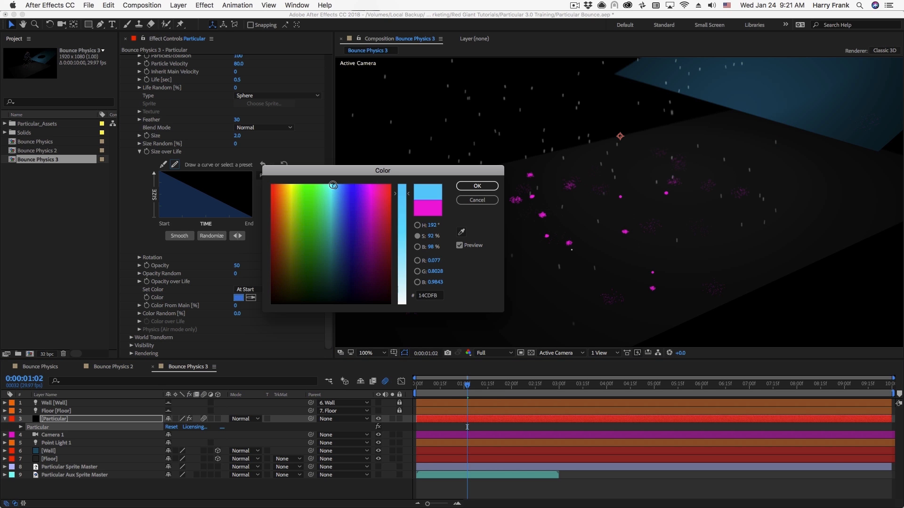
pyautogui.click(476, 185)
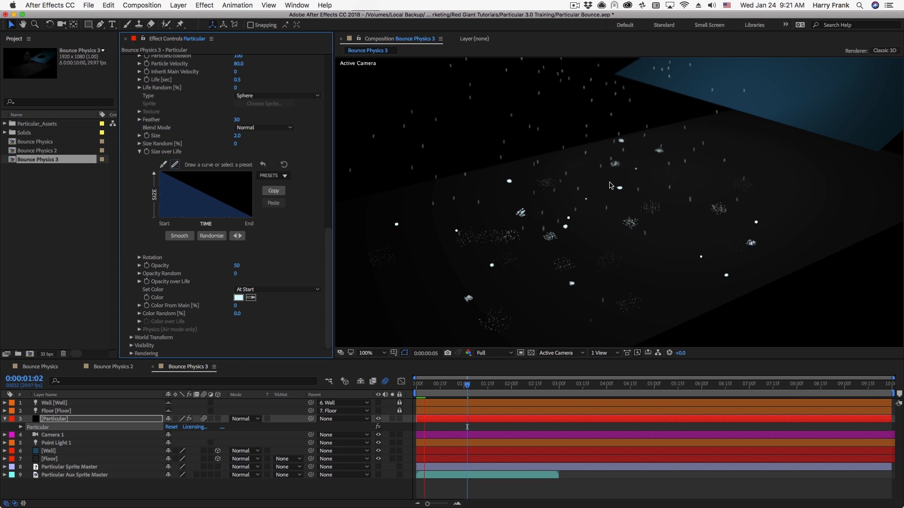
pyautogui.click(433, 383)
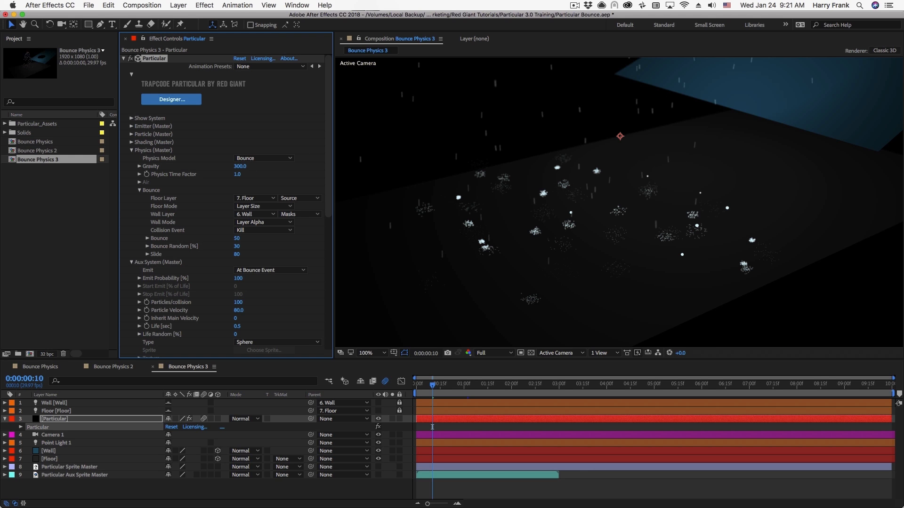
pyautogui.click(422, 383)
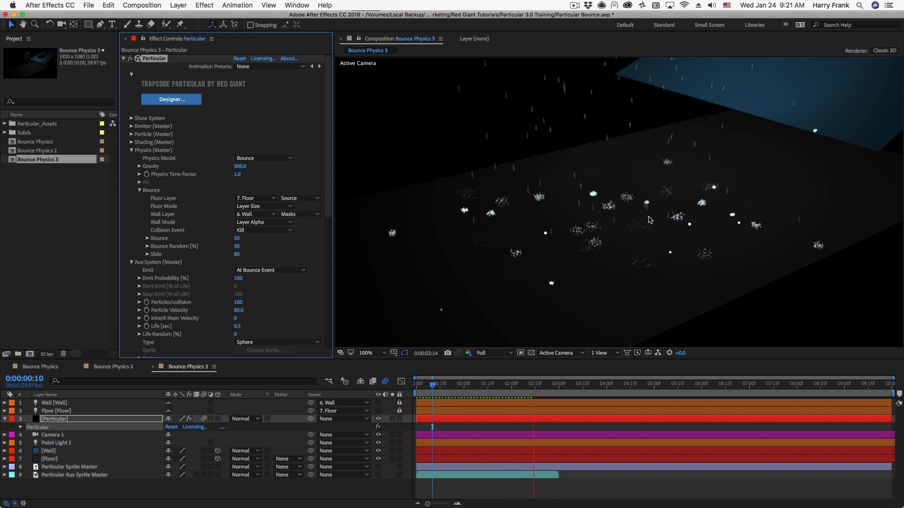
pyautogui.click(523, 383)
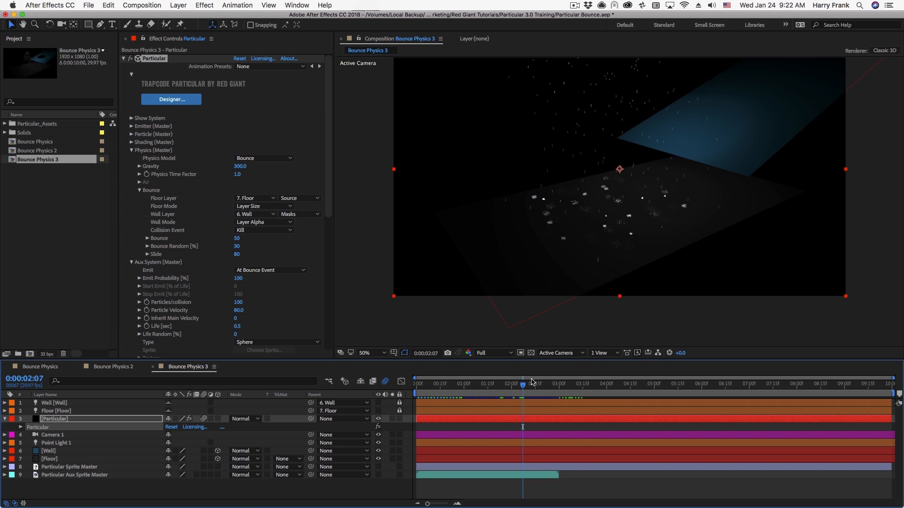